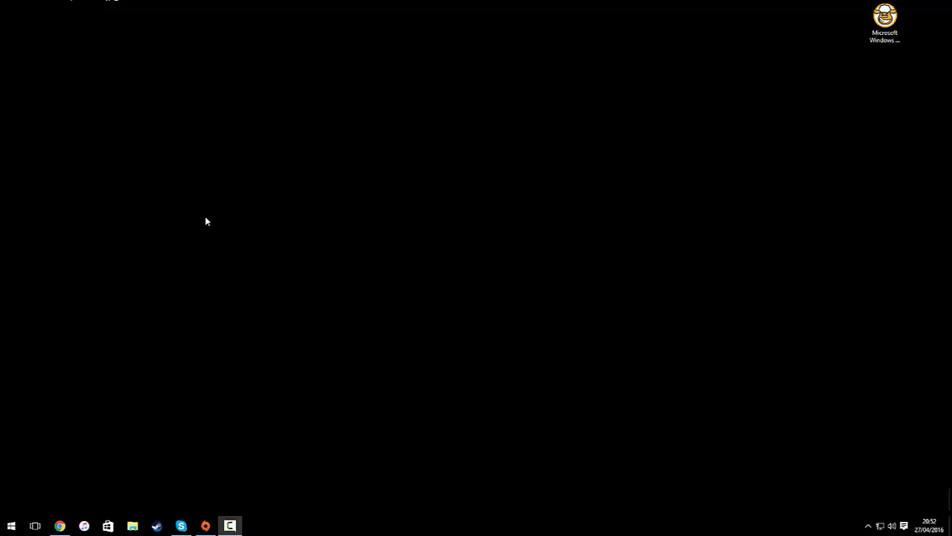
mouse_move(604, 141)
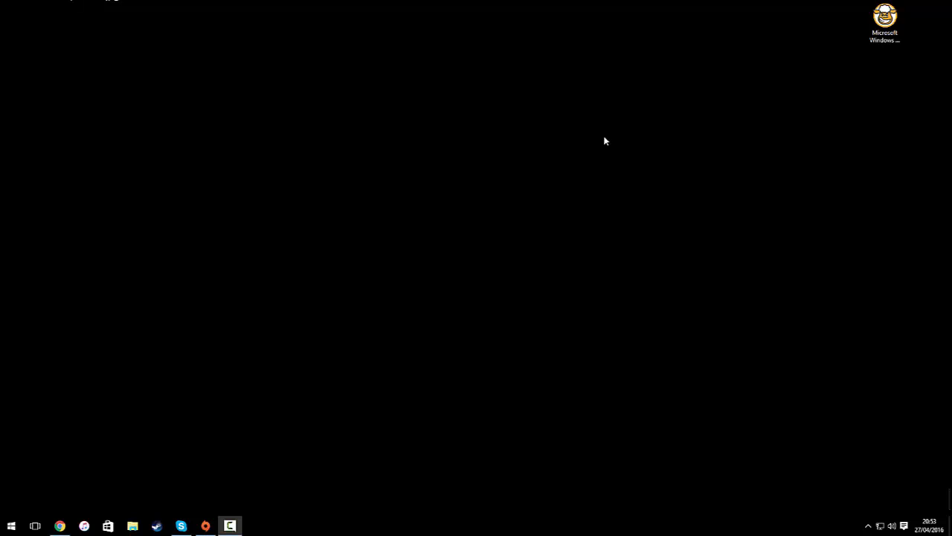
mouse_move(116, 375)
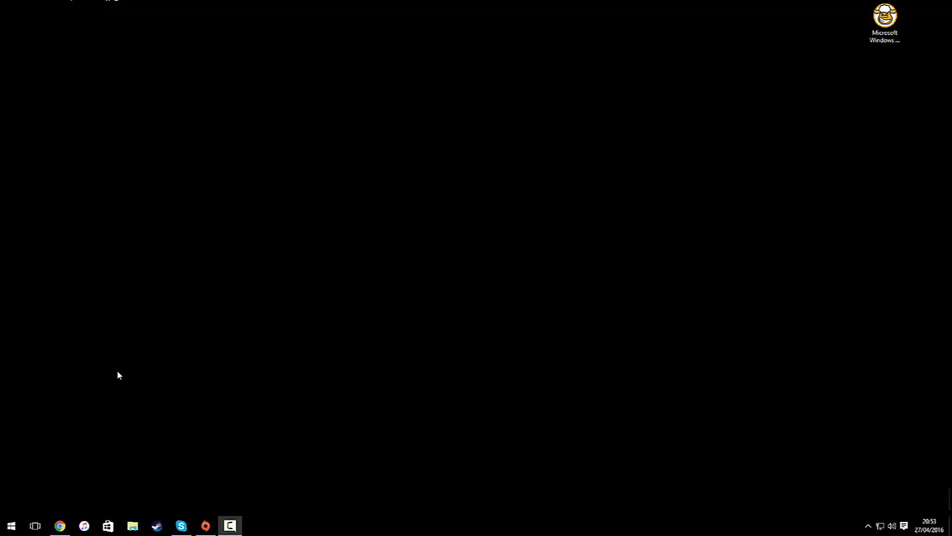
mouse_move(117, 392)
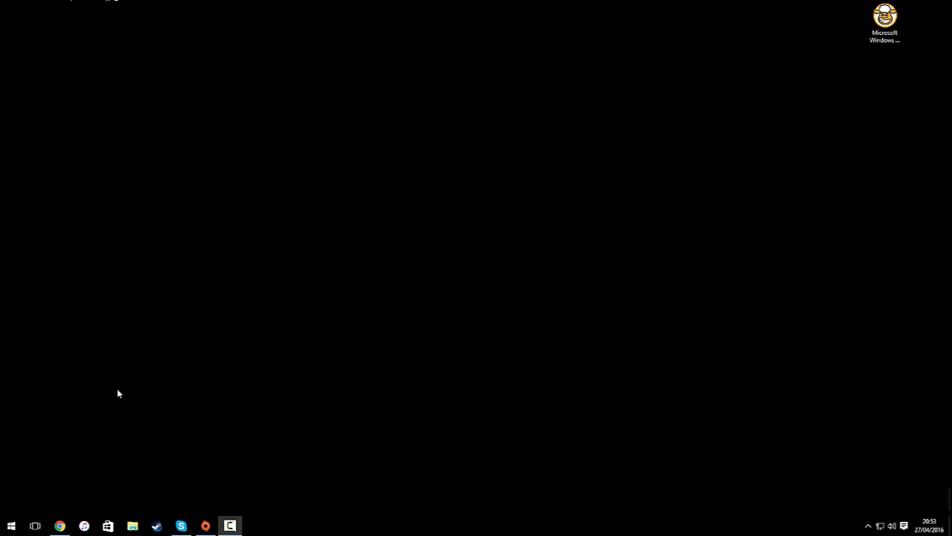
- Bring up the computer's System information page from the Start quick links
right_click(11, 526)
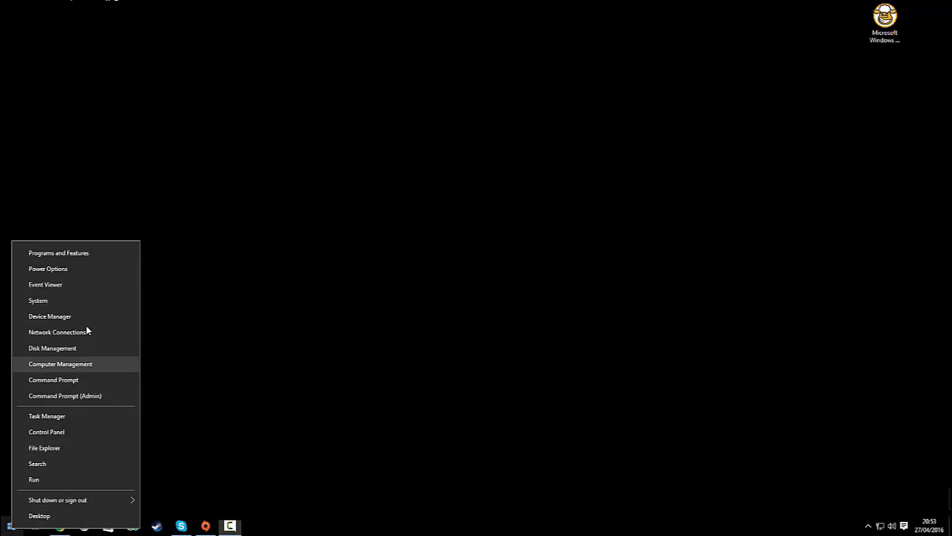
click(39, 300)
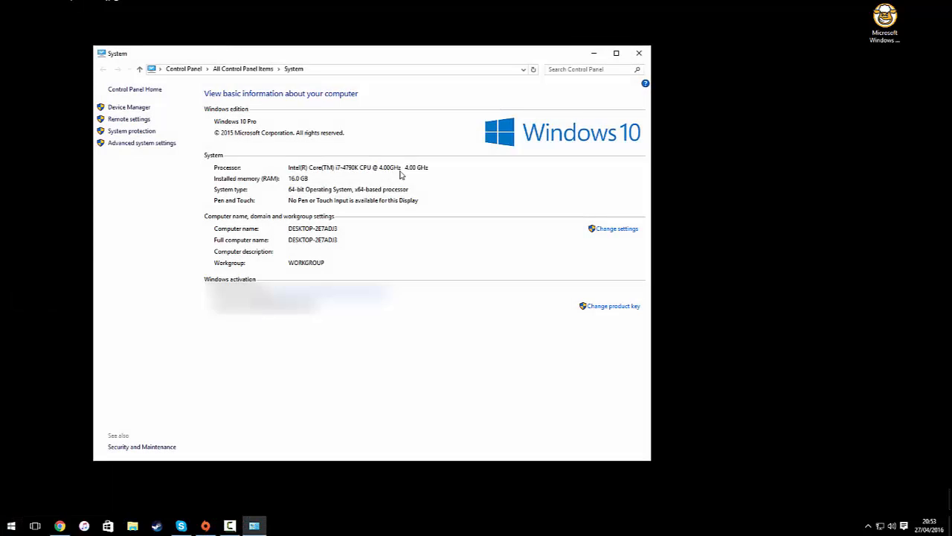
mouse_move(628, 238)
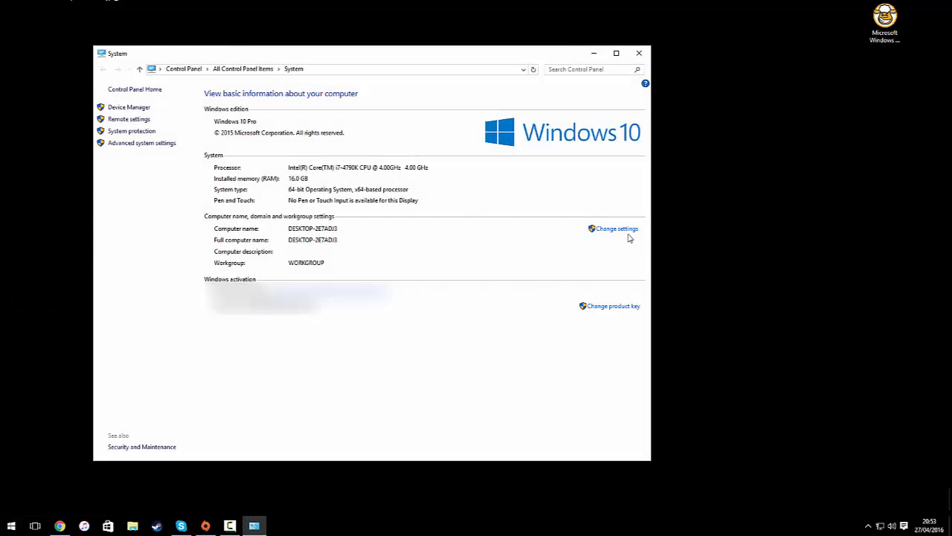
mouse_move(265, 186)
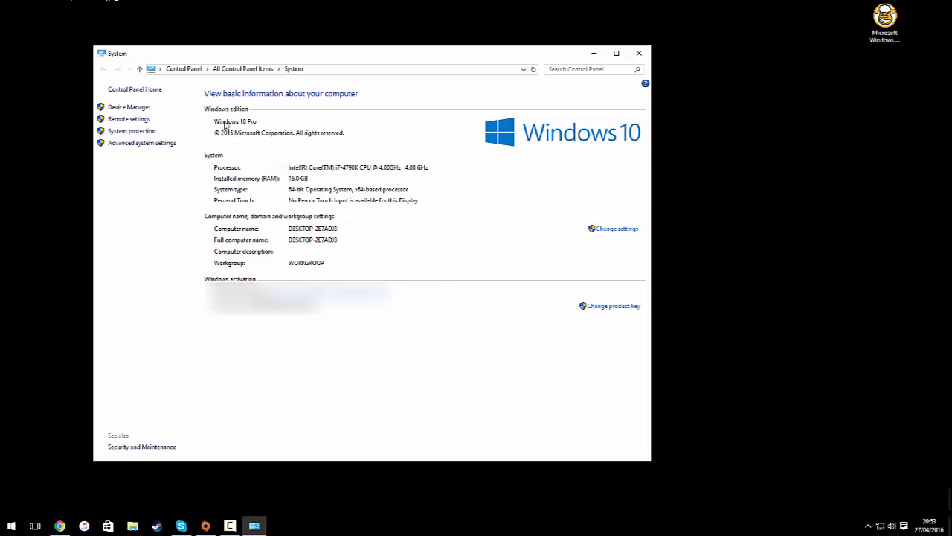
mouse_move(253, 125)
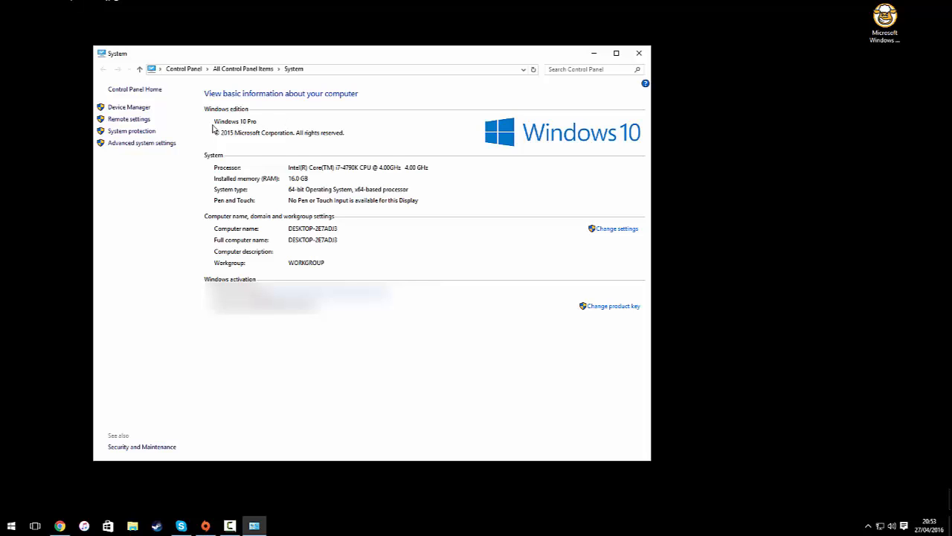
mouse_move(253, 192)
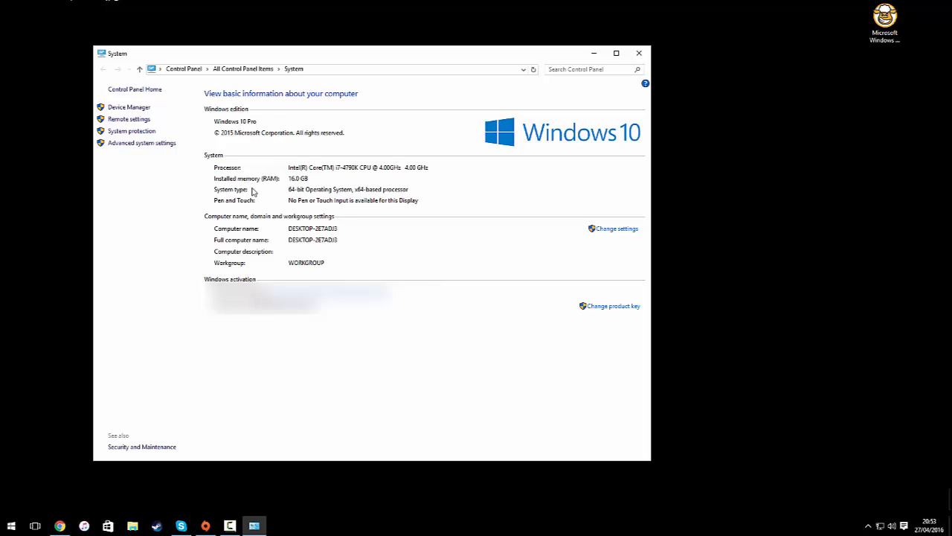
mouse_move(292, 195)
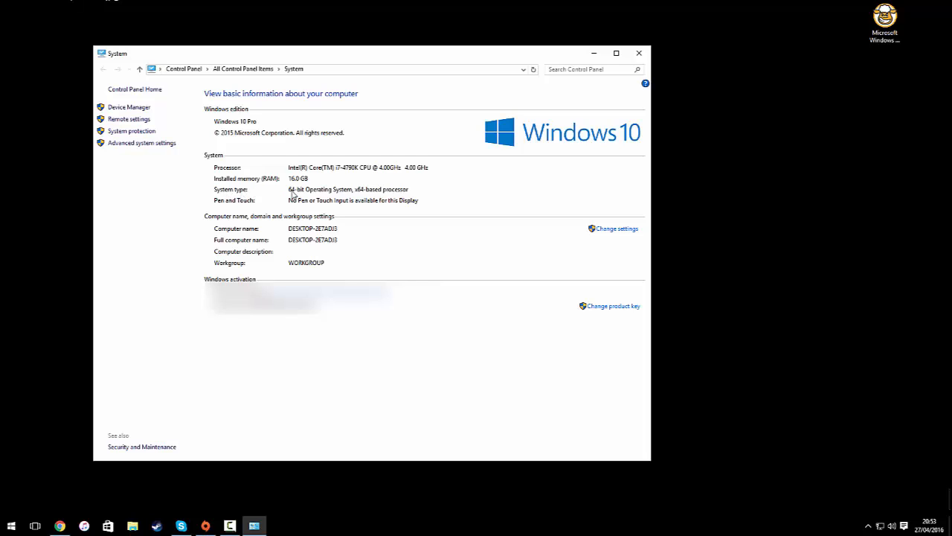
mouse_move(360, 197)
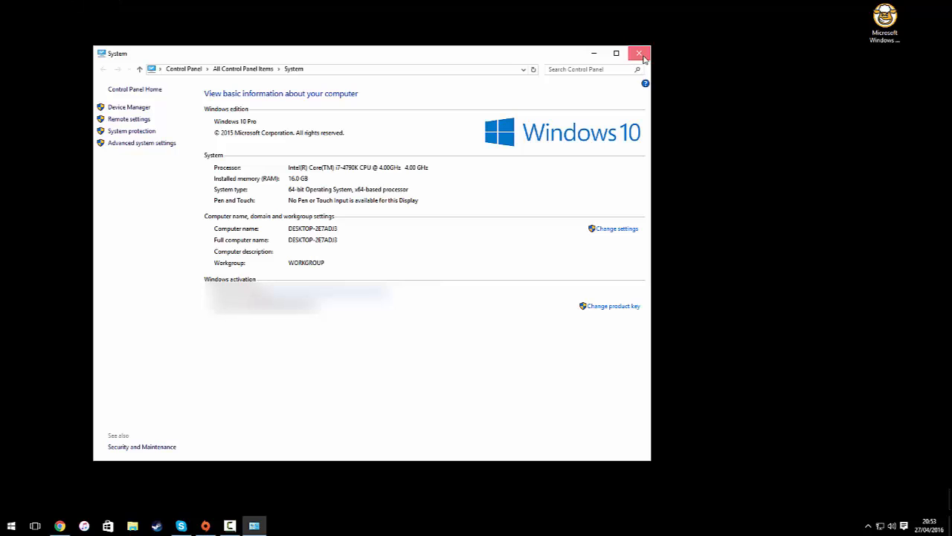
- Close System and run optionalfeatures.exe to reach Windows Features
click(640, 53)
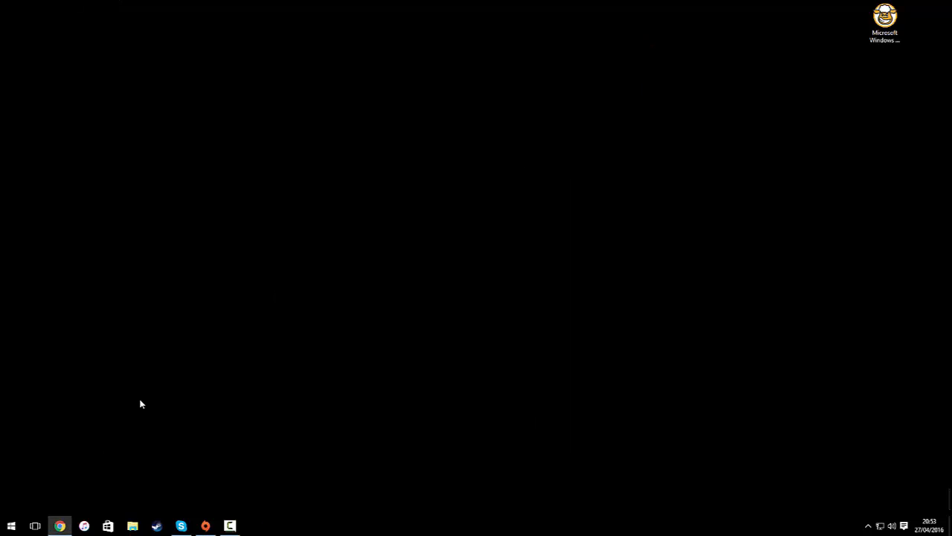
key(Win+r)
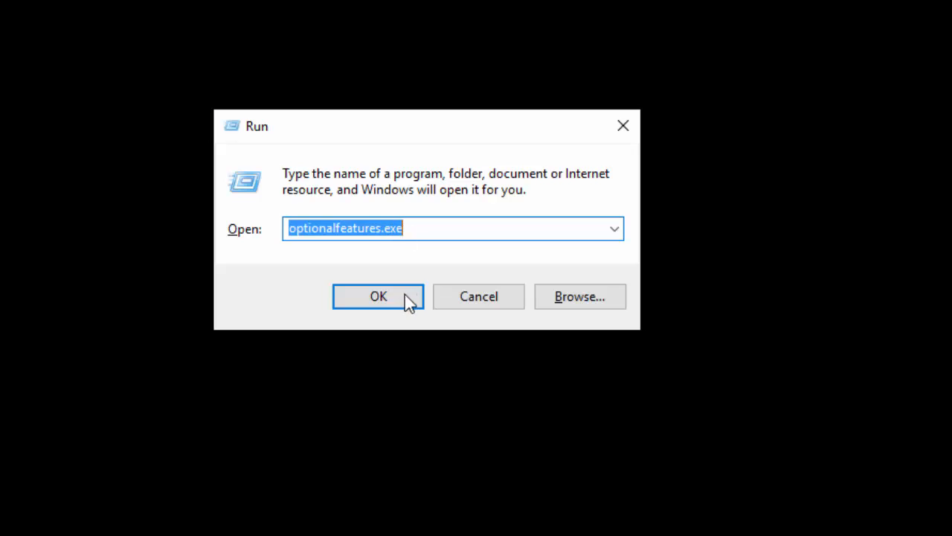
click(378, 296)
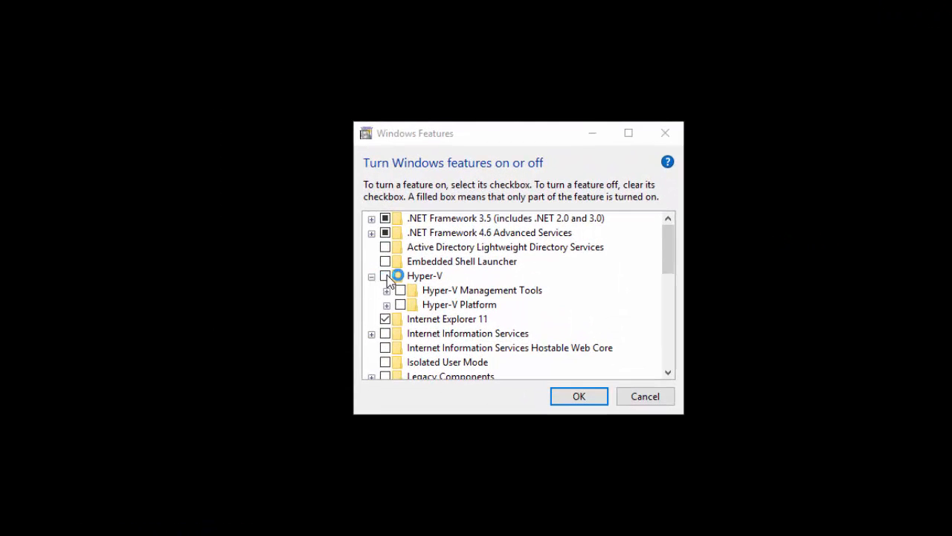
- Turn on Hyper-V with all its components and restart the PC to finish installing
click(385, 276)
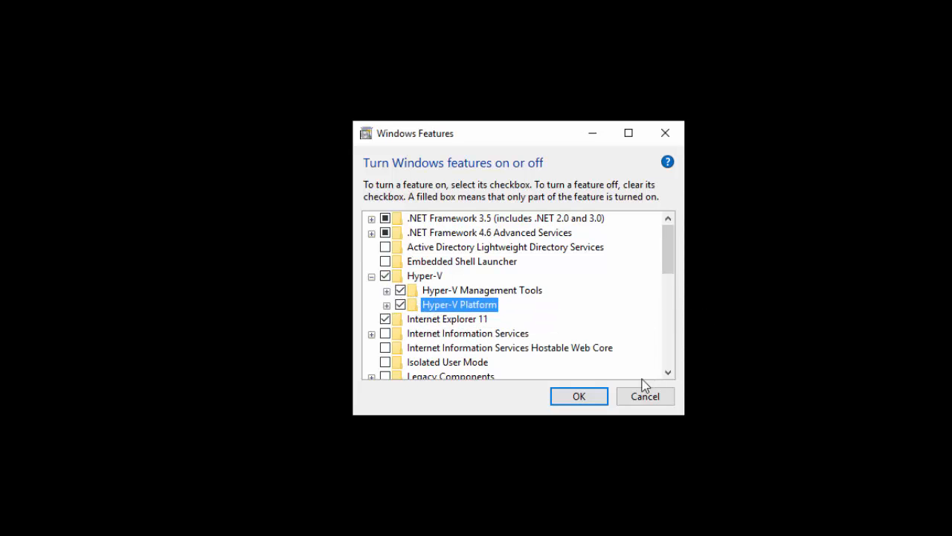
click(578, 396)
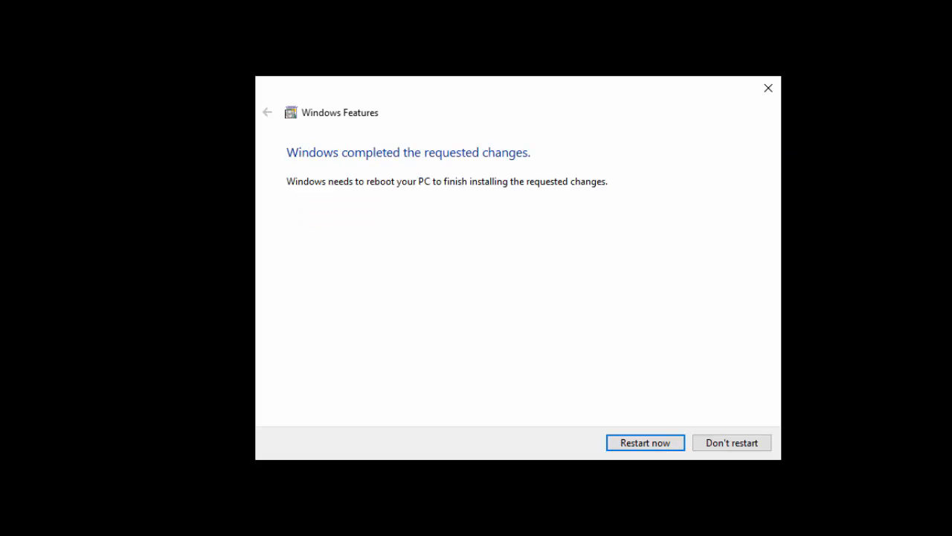
mouse_move(734, 375)
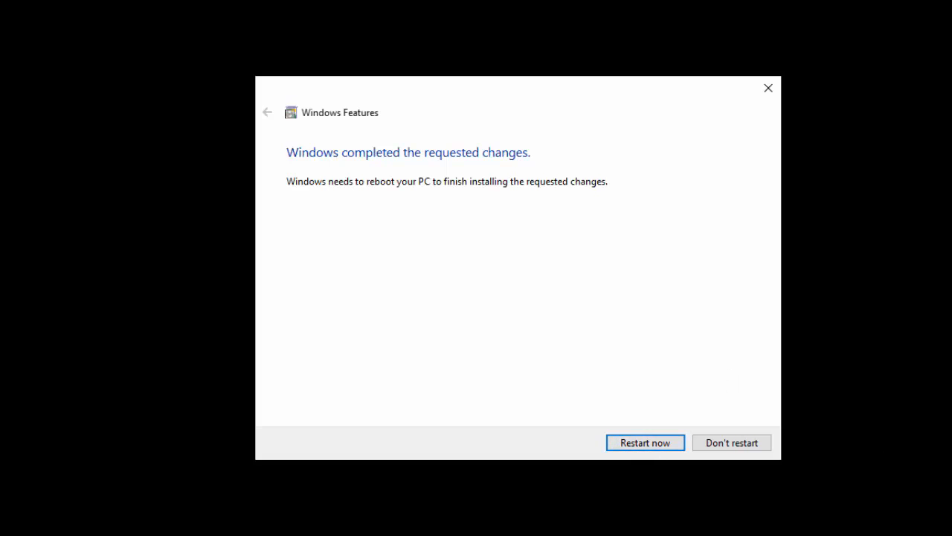
click(732, 443)
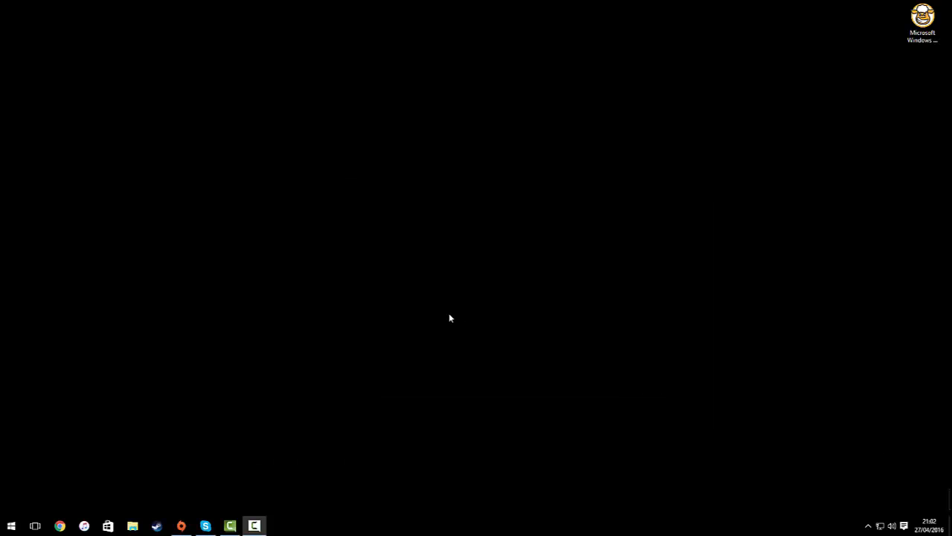
mouse_move(351, 314)
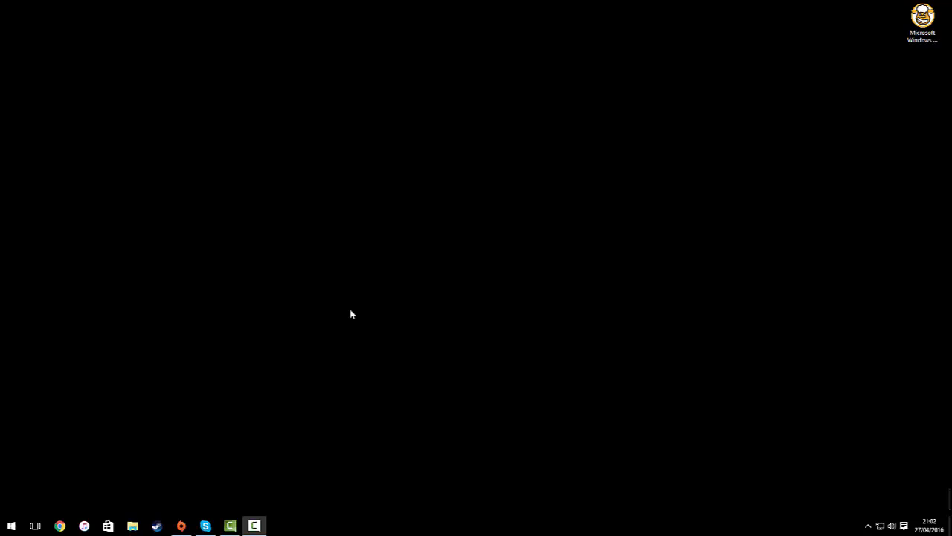
mouse_move(12, 527)
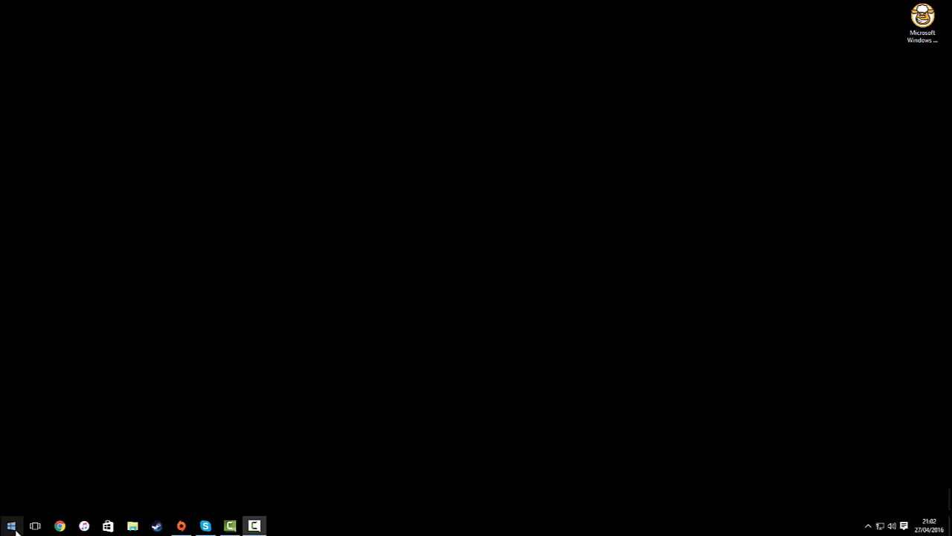
- Reach the Control Panel from the Start quick links, heading for Administrative Tools
right_click(10, 526)
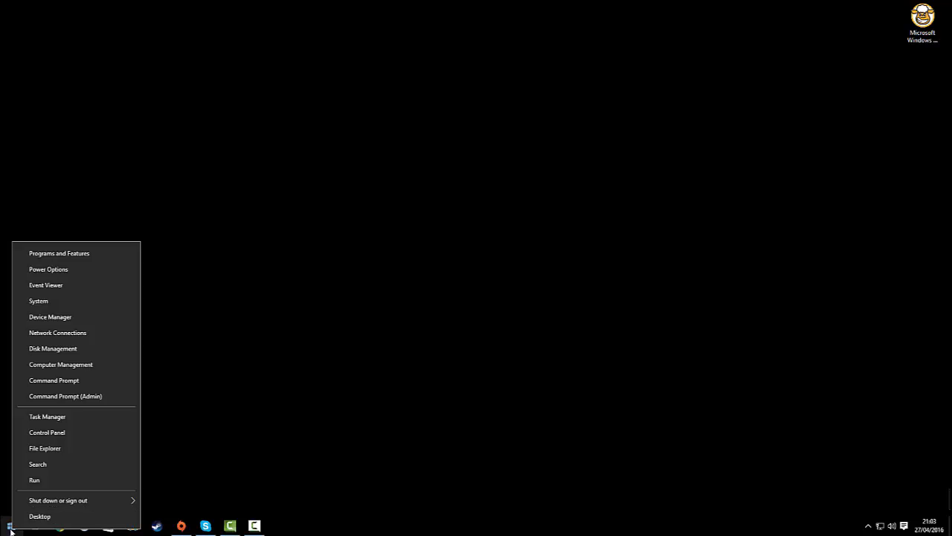
mouse_move(61, 290)
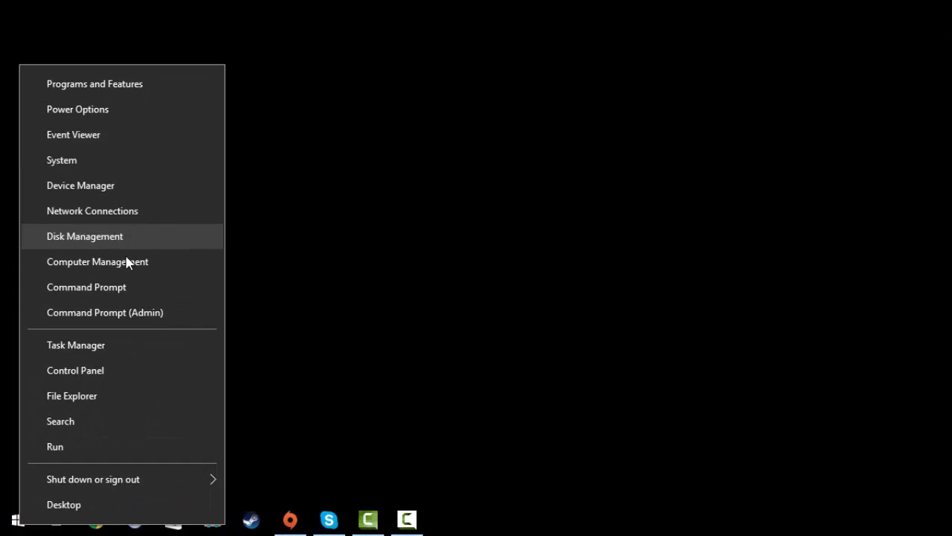
mouse_move(74, 369)
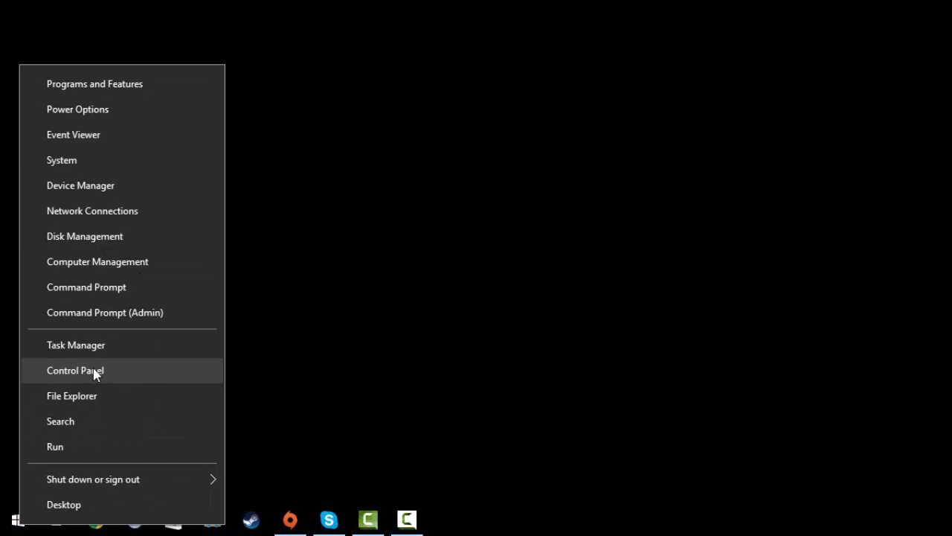
click(74, 369)
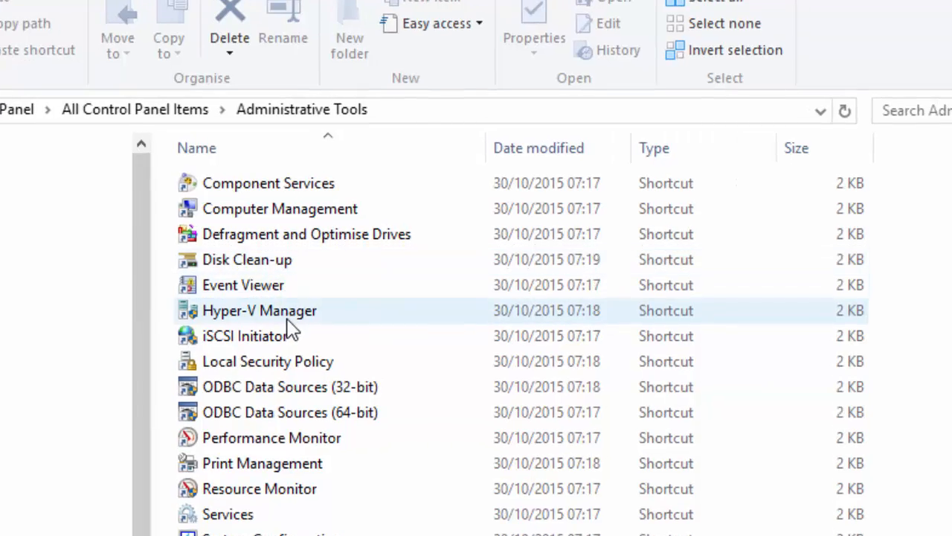
- Launch Hyper-V Manager and begin the New Virtual Machine Wizard
double_click(259, 311)
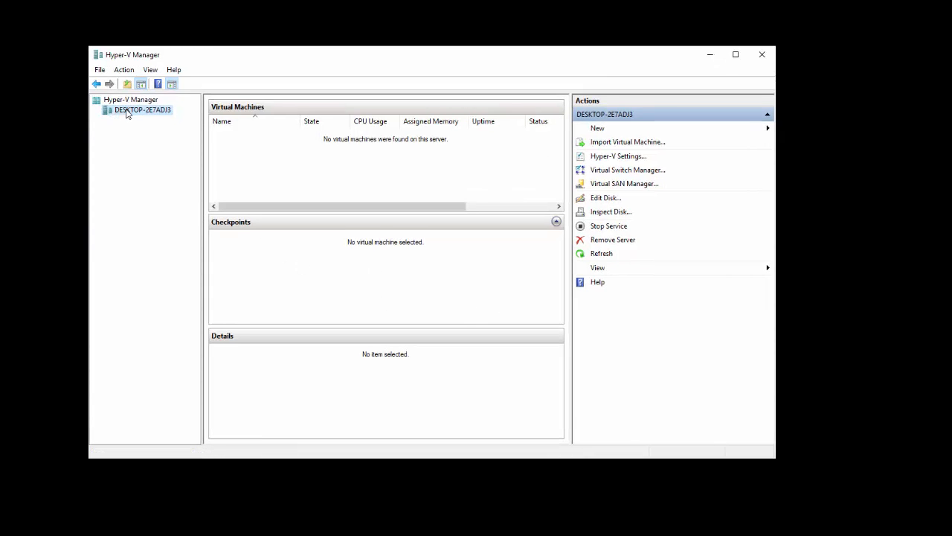
mouse_move(140, 117)
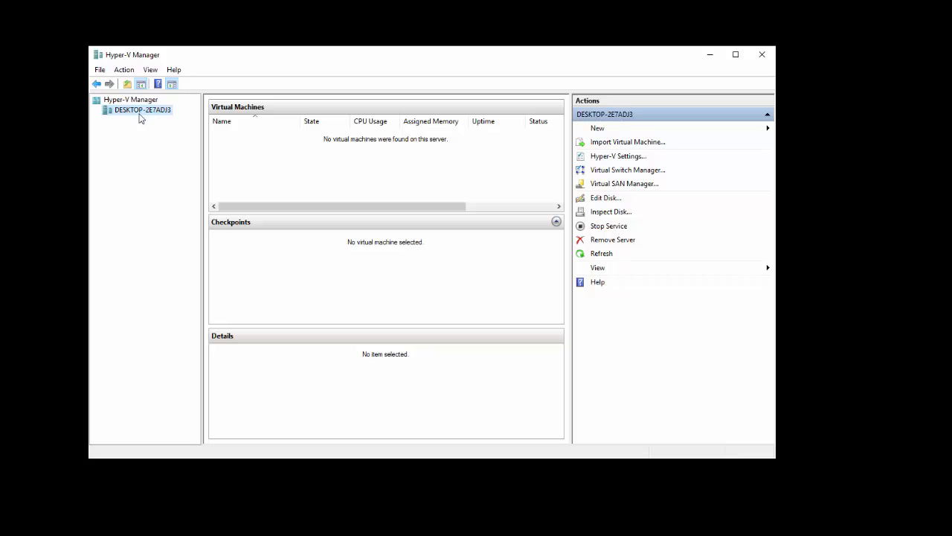
mouse_move(632, 137)
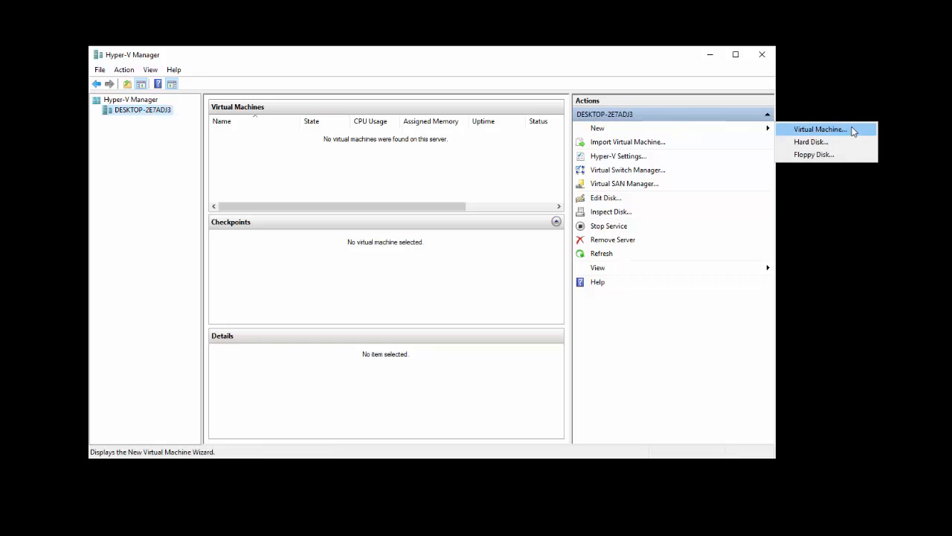
click(820, 128)
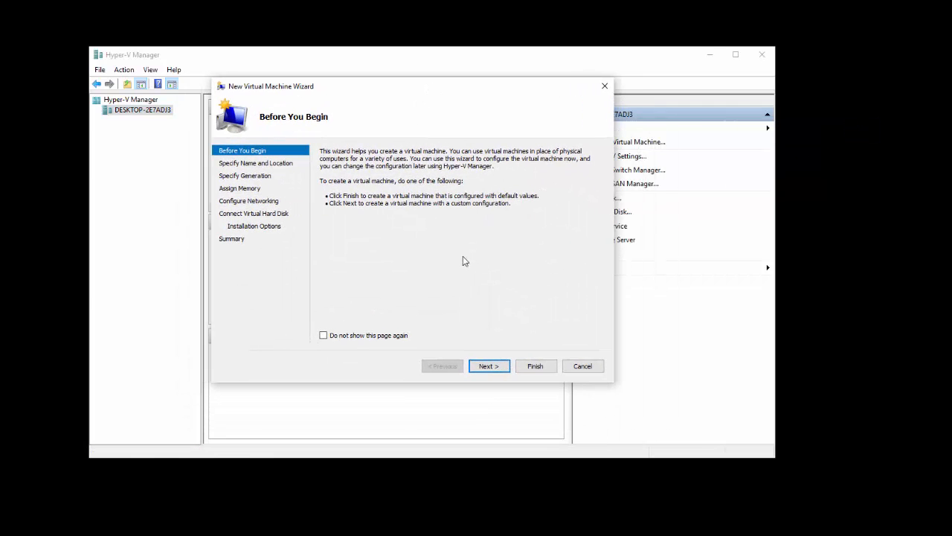
mouse_move(374, 196)
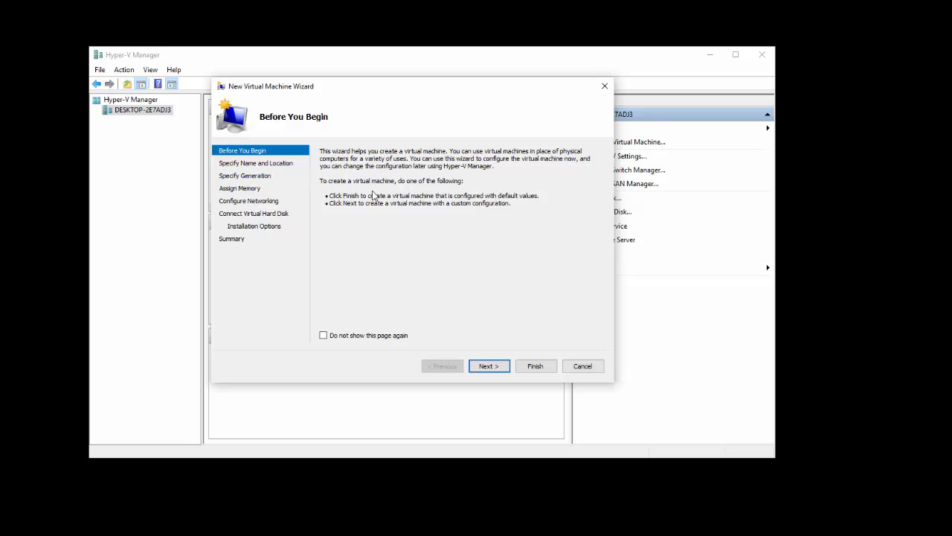
- Name the machine 'Windows 10 Test Machine', store it in a different location, and continue
click(488, 366)
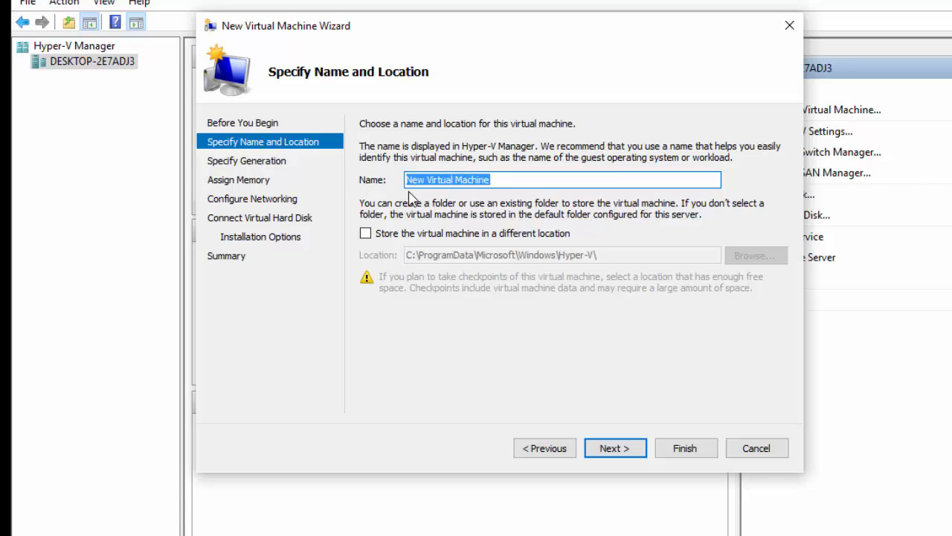
text(Windo)
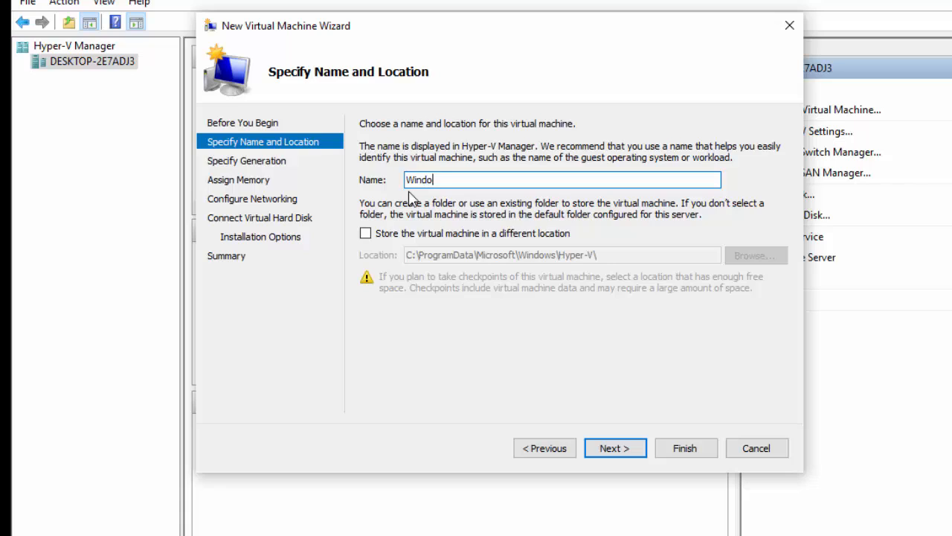
text(ws 10)
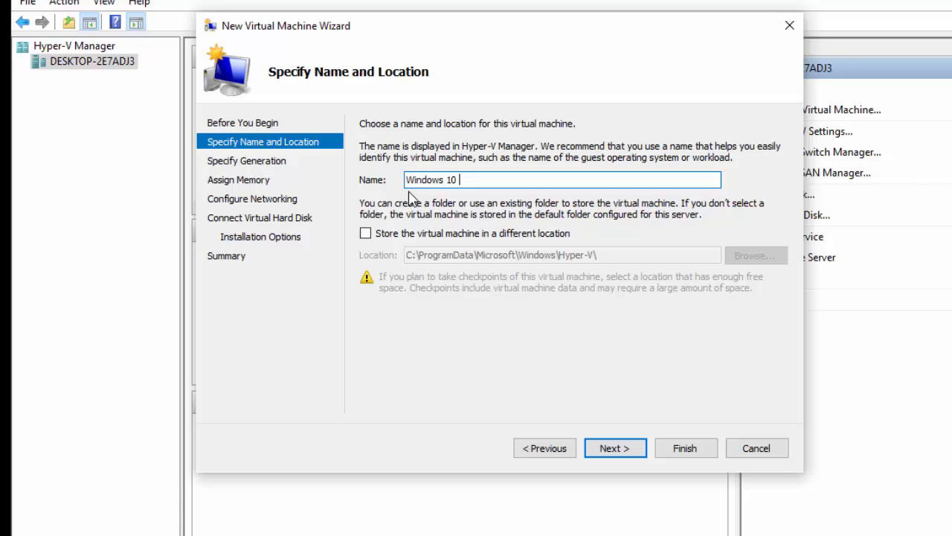
text(Test)
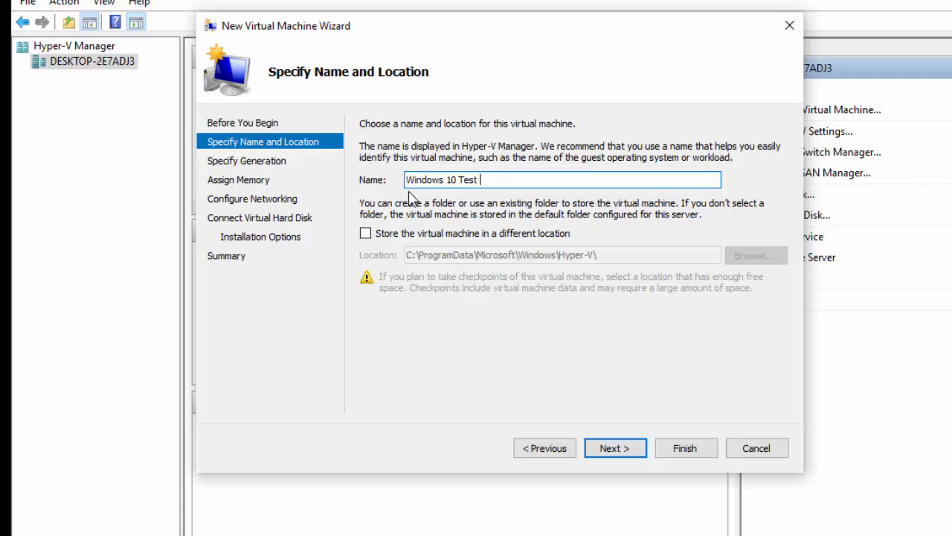
text(Mac)
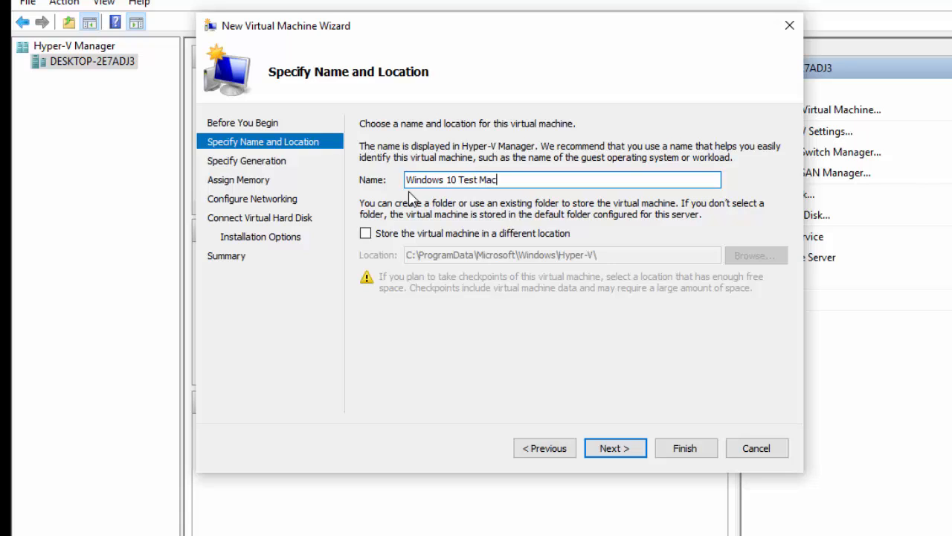
text(hine)
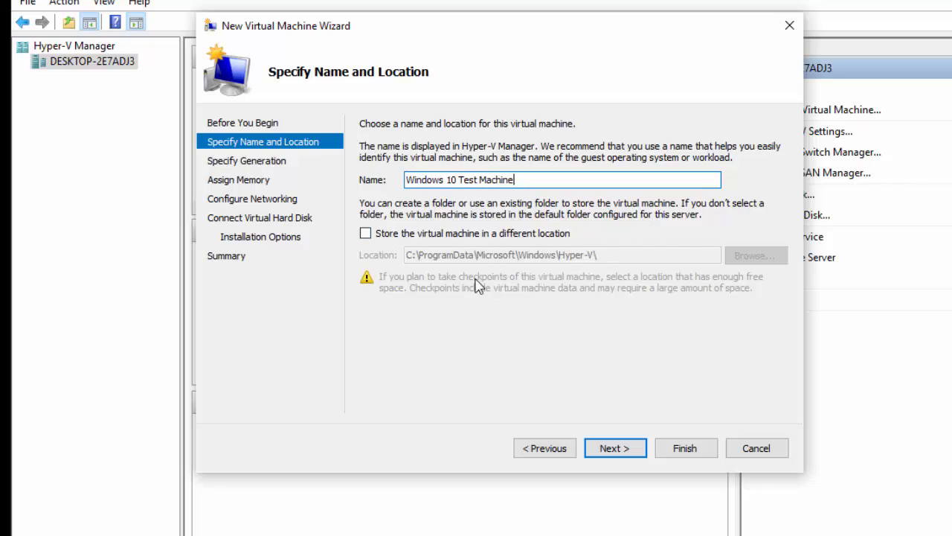
mouse_move(503, 267)
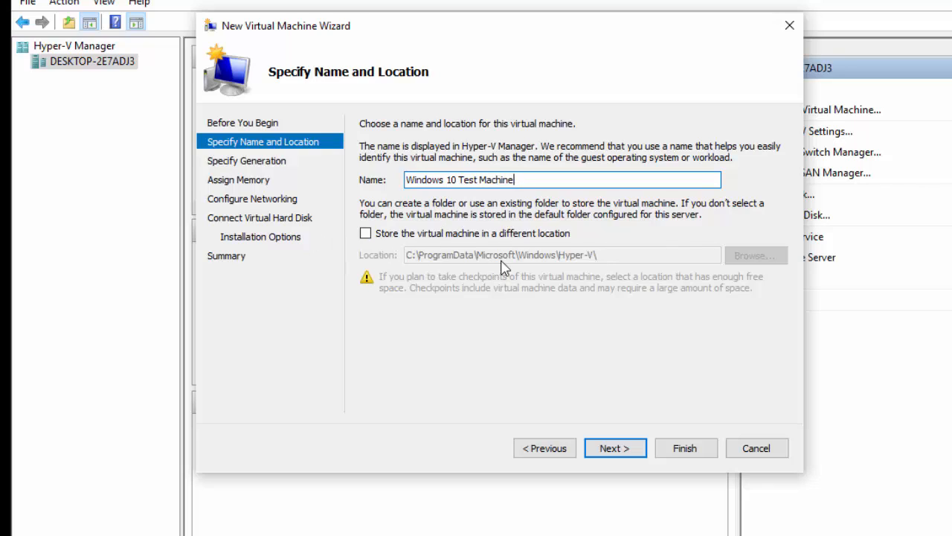
mouse_move(583, 261)
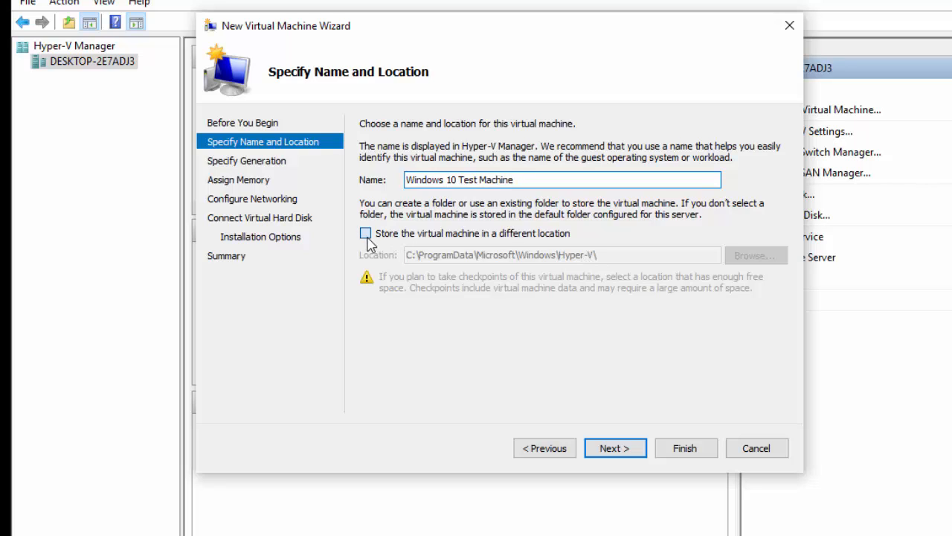
click(366, 232)
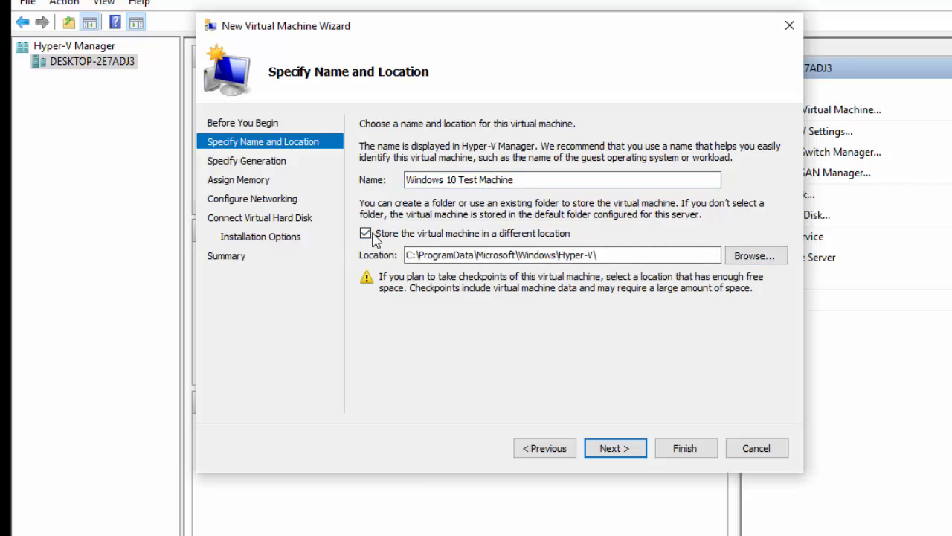
click(615, 448)
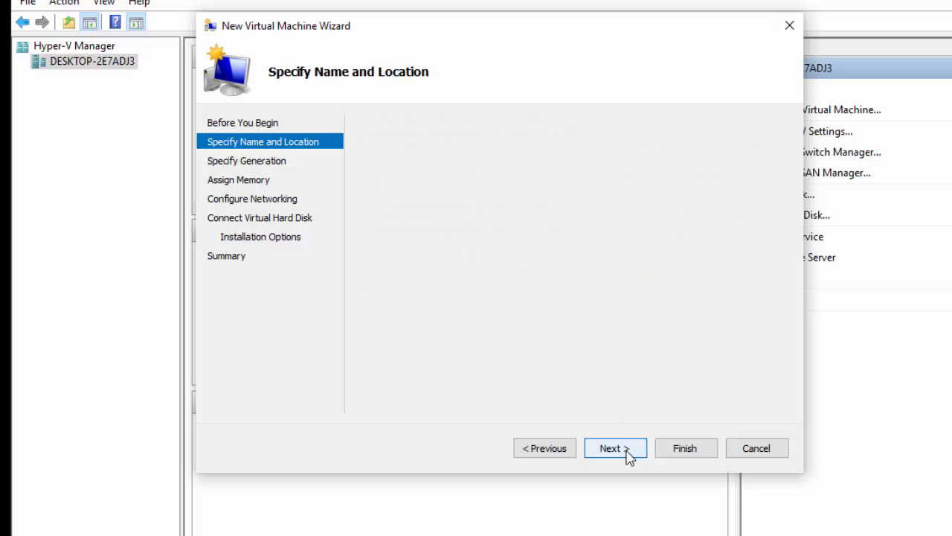
- Keep the new virtual machine as Generation 1
click(614, 448)
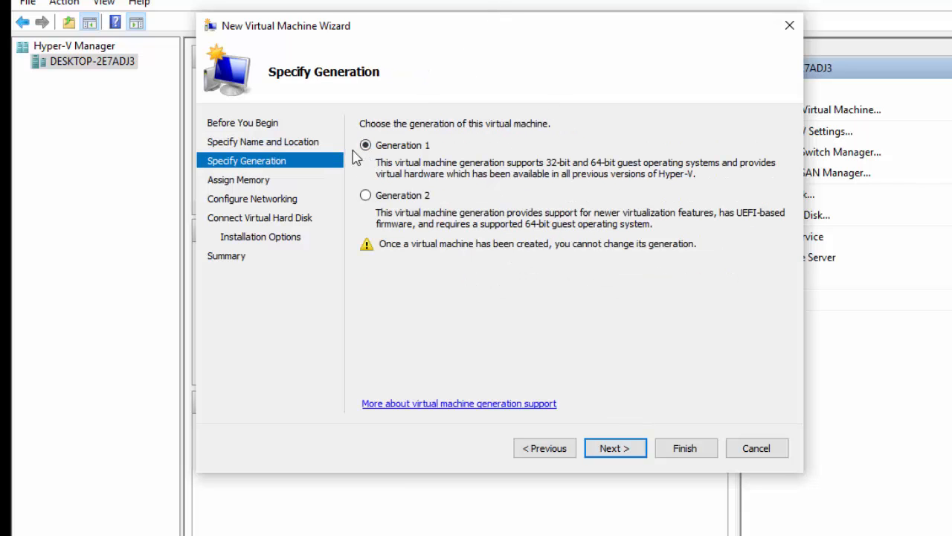
mouse_move(622, 171)
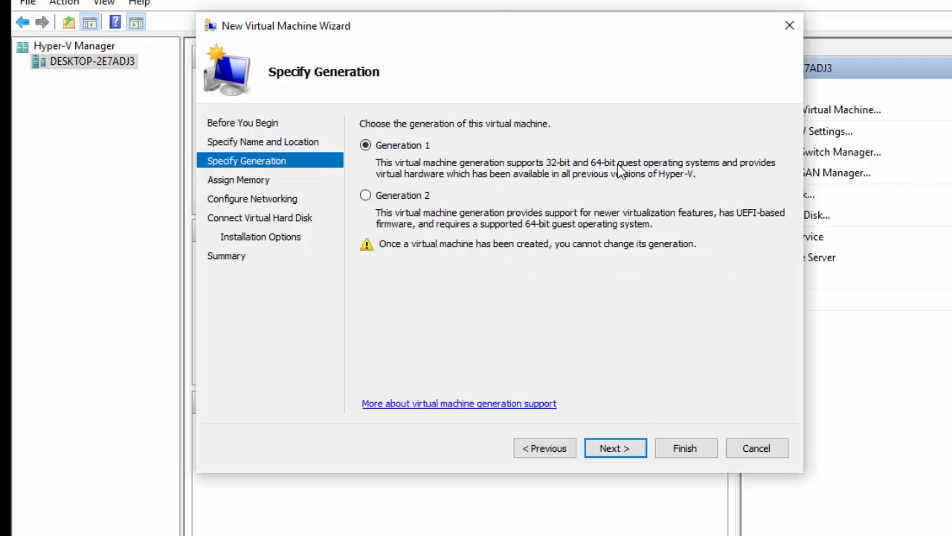
mouse_move(603, 166)
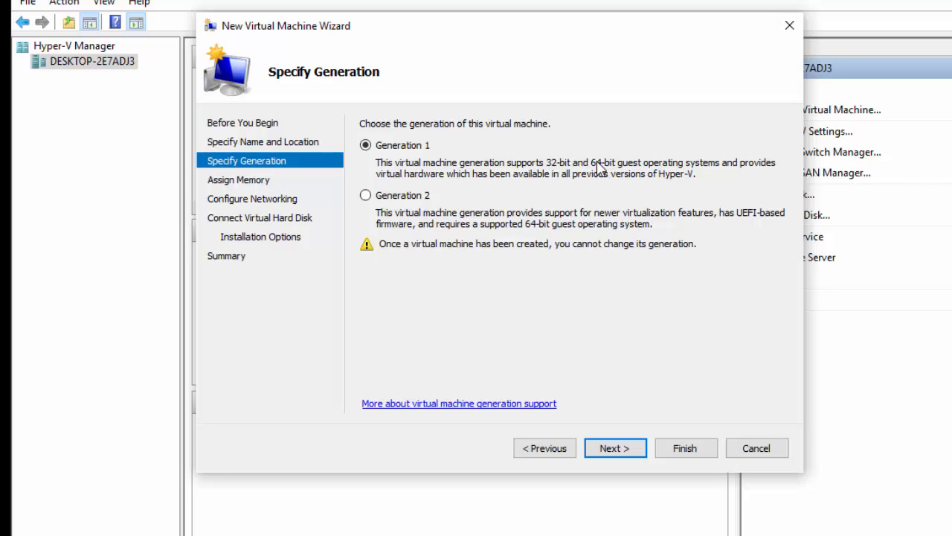
mouse_move(782, 181)
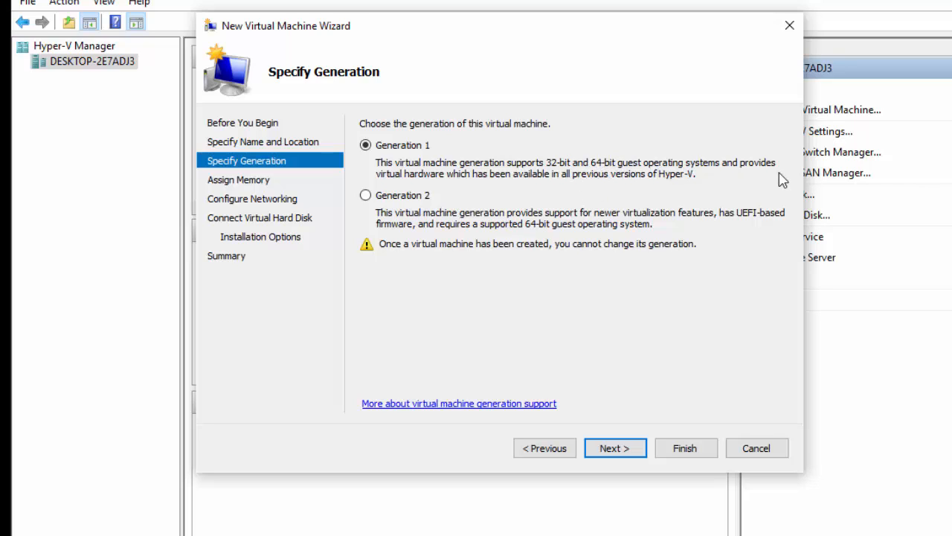
mouse_move(491, 186)
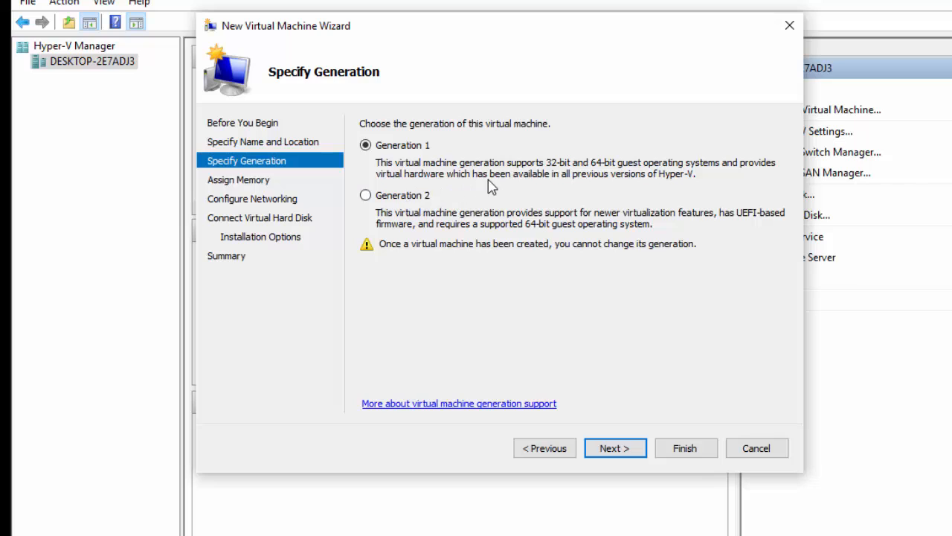
mouse_move(699, 179)
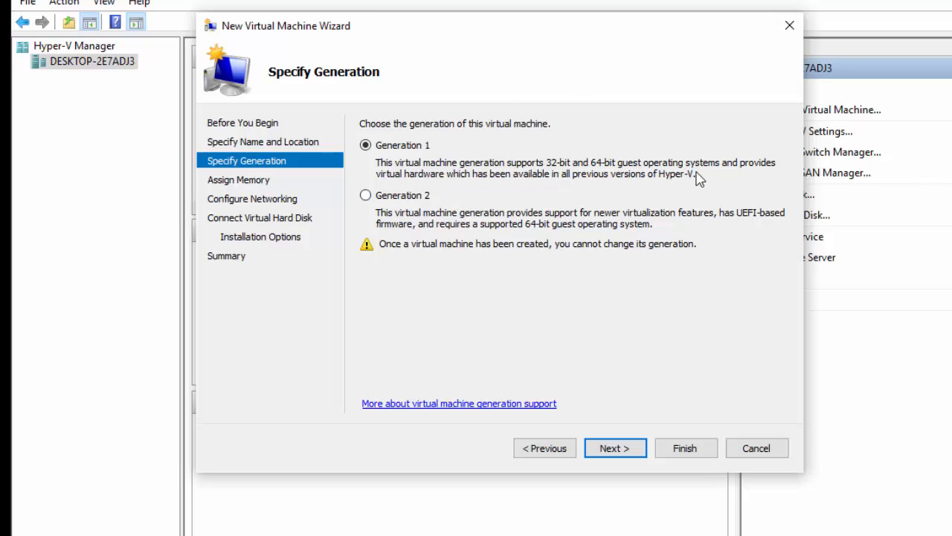
mouse_move(533, 226)
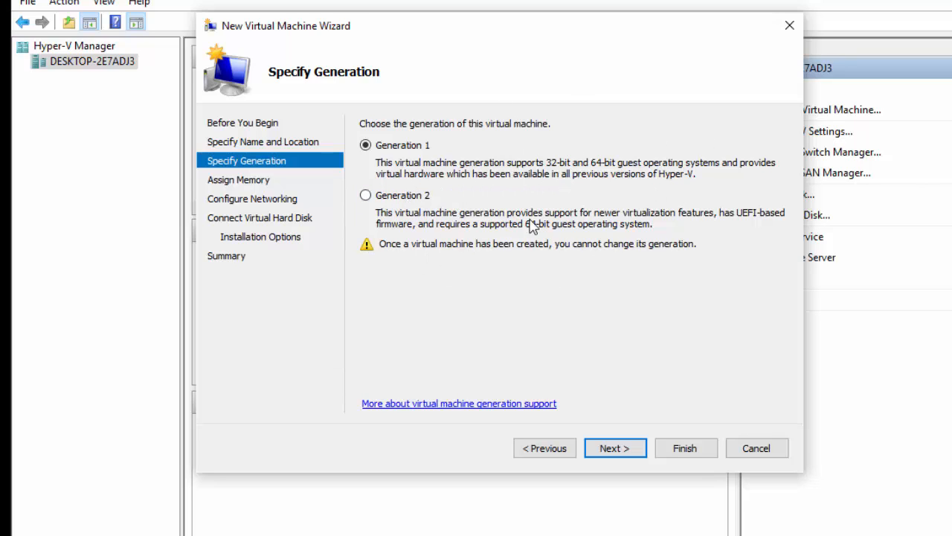
mouse_move(569, 334)
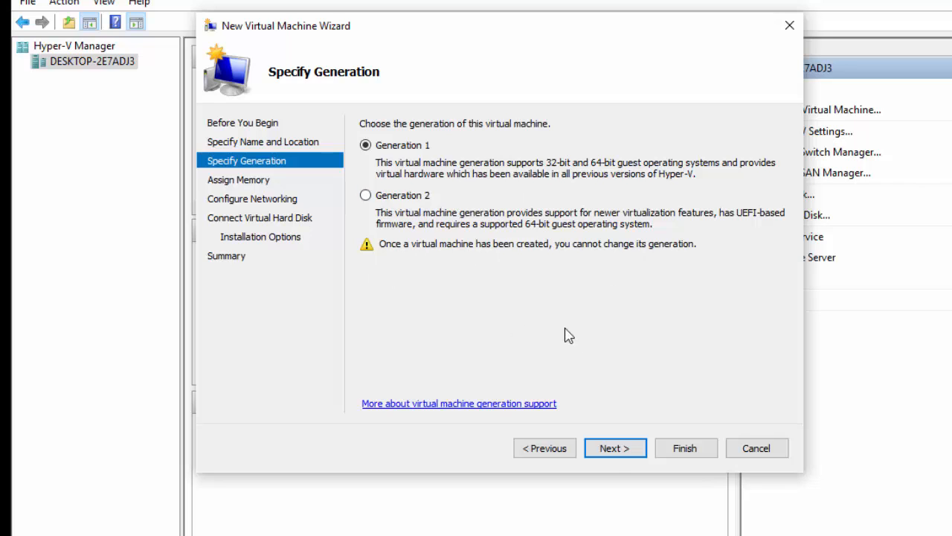
- Reach Assign Memory with 1024 MB startup memory and Dynamic Memory on
click(614, 448)
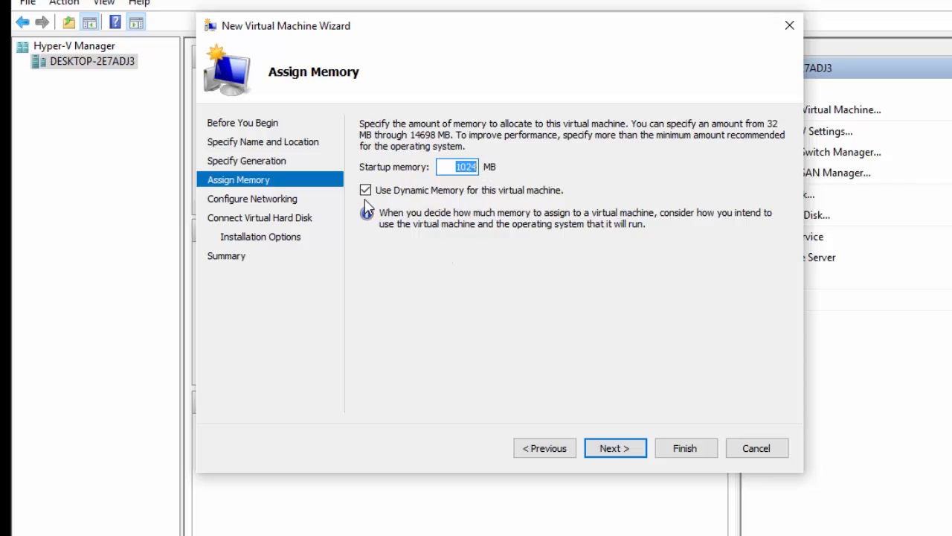
mouse_move(429, 290)
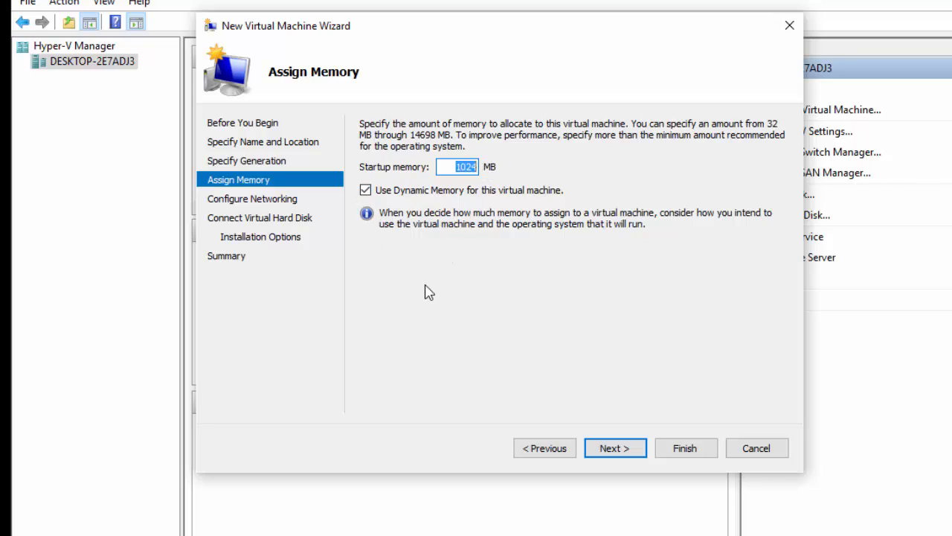
mouse_move(440, 215)
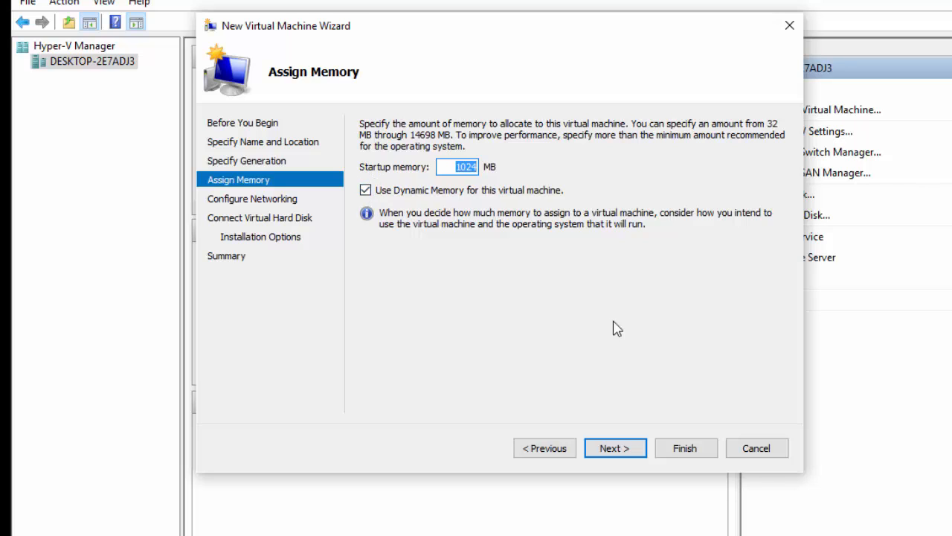
mouse_move(476, 156)
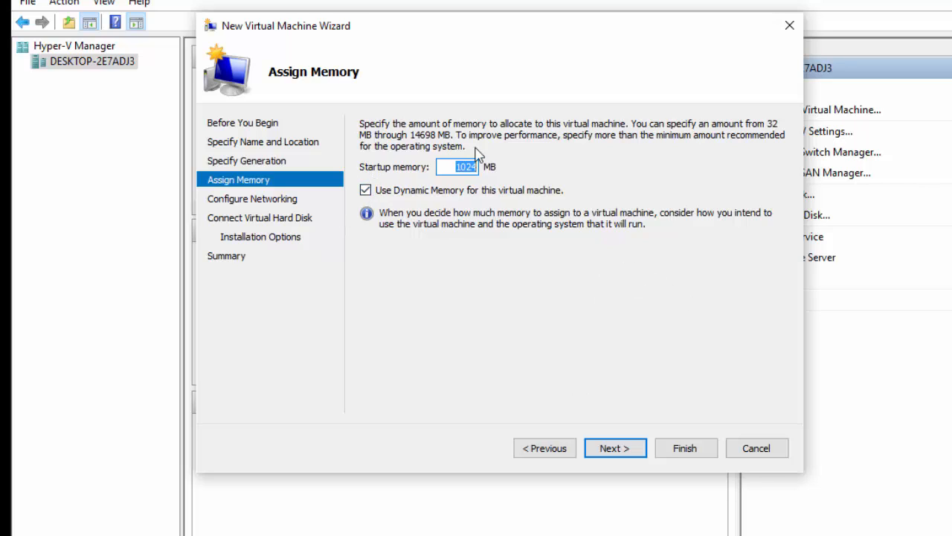
mouse_move(393, 235)
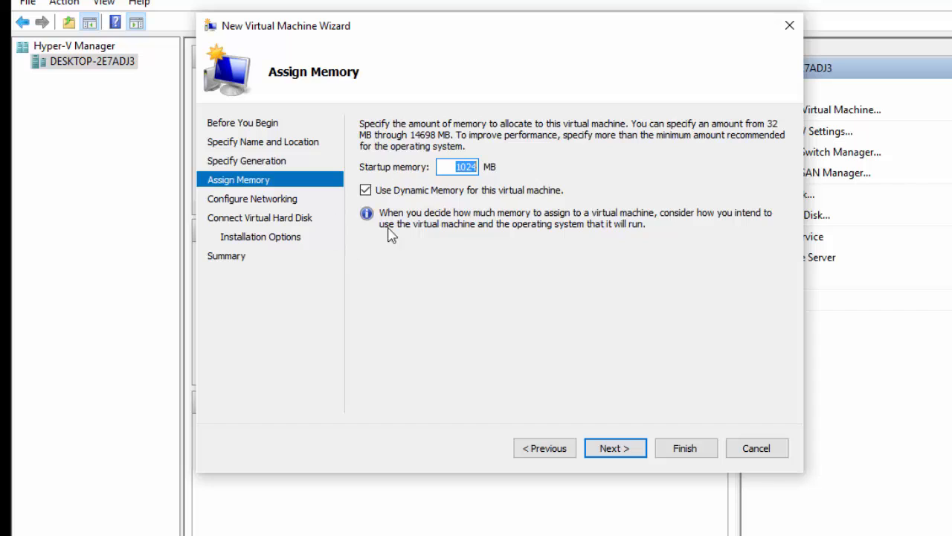
mouse_move(479, 229)
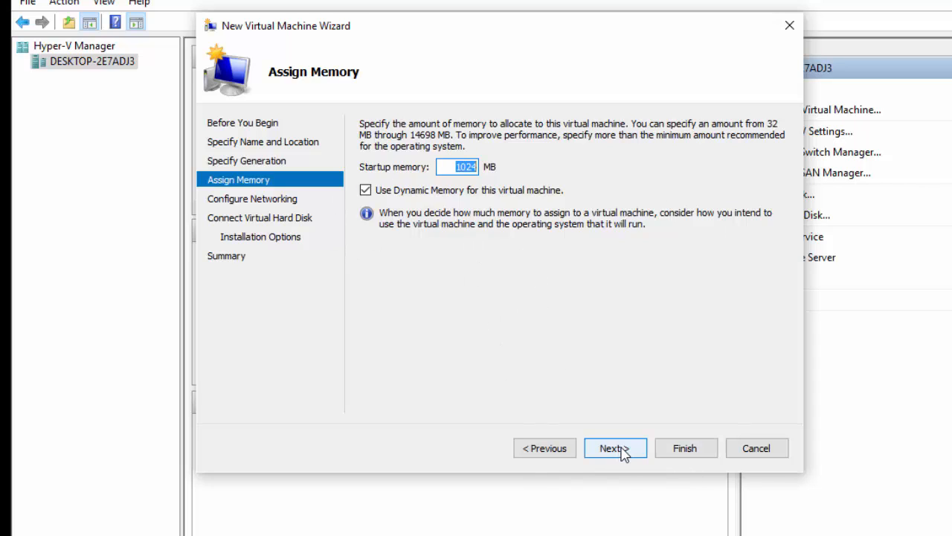
- Leave networking Not Connected and give the new virtual hard disk a 20 GB size
click(614, 448)
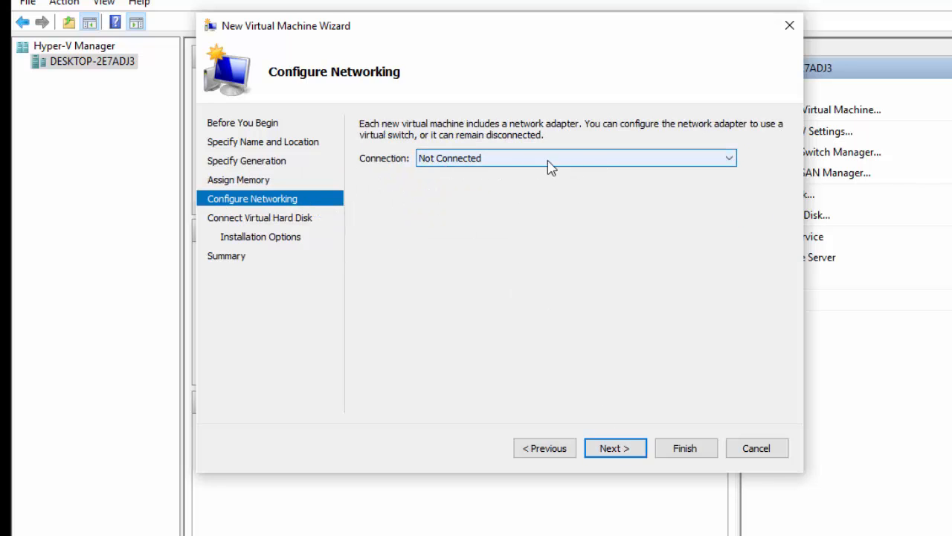
click(615, 447)
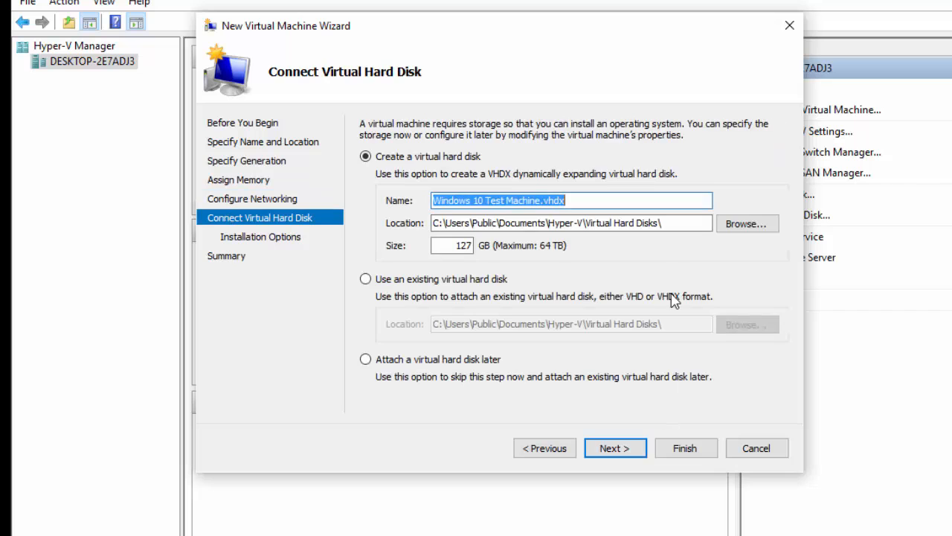
mouse_move(231, 231)
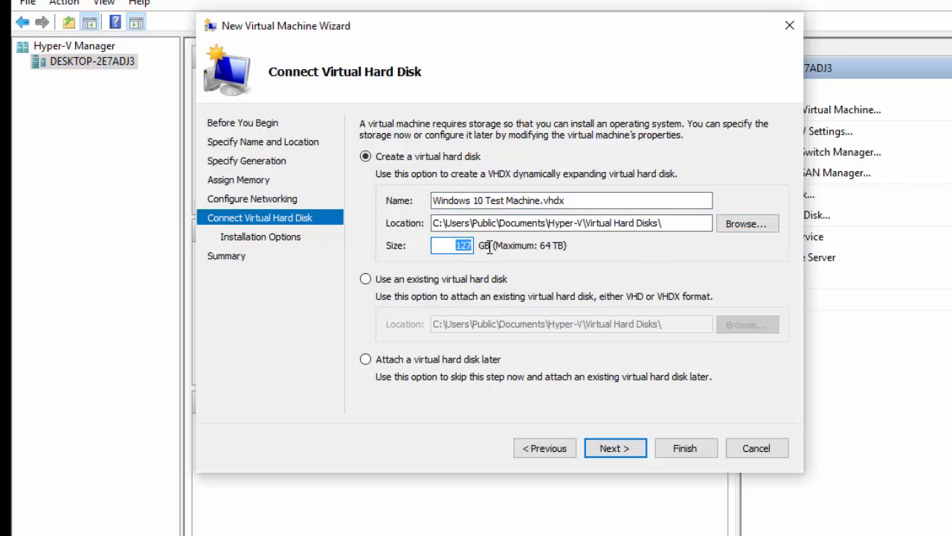
text(20)
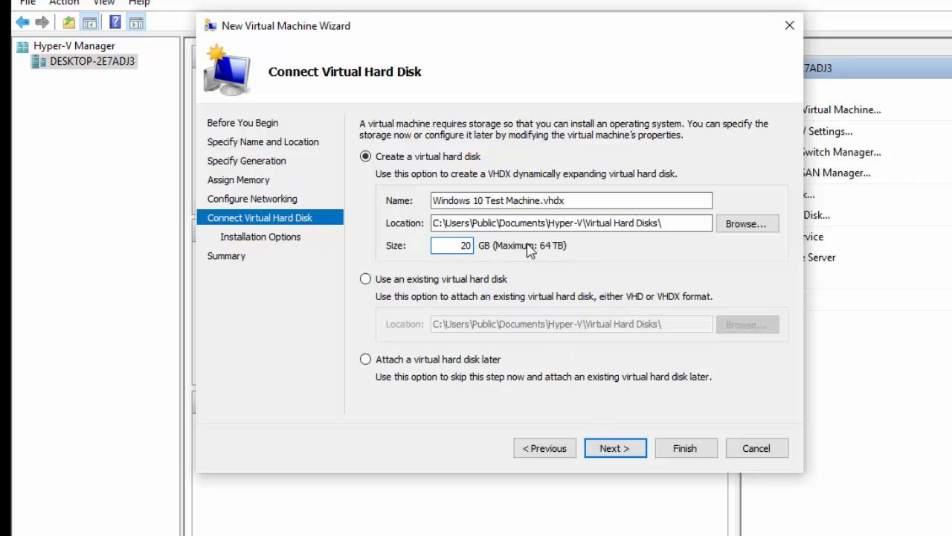
mouse_move(365, 279)
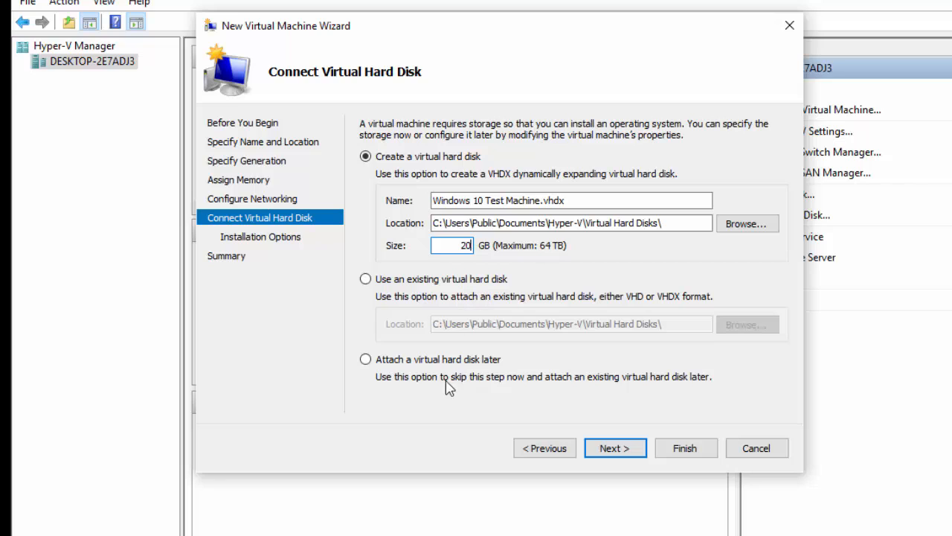
mouse_move(482, 387)
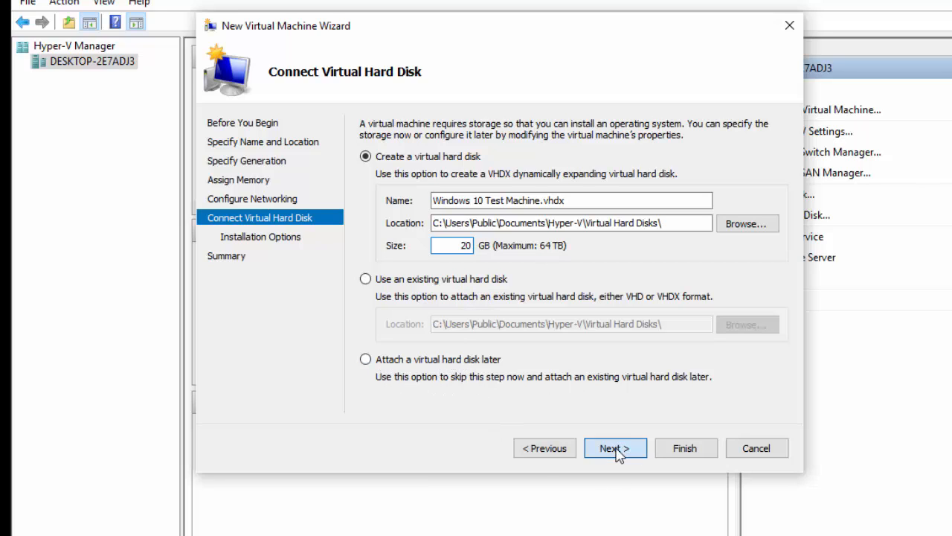
- Keep 'Install an operating system later' and reach the wizard's Summary
click(615, 446)
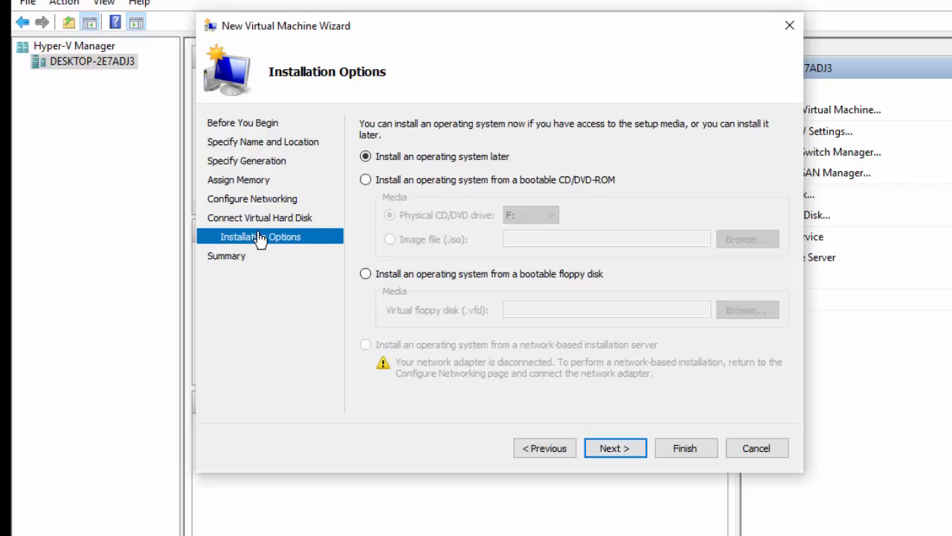
mouse_move(303, 95)
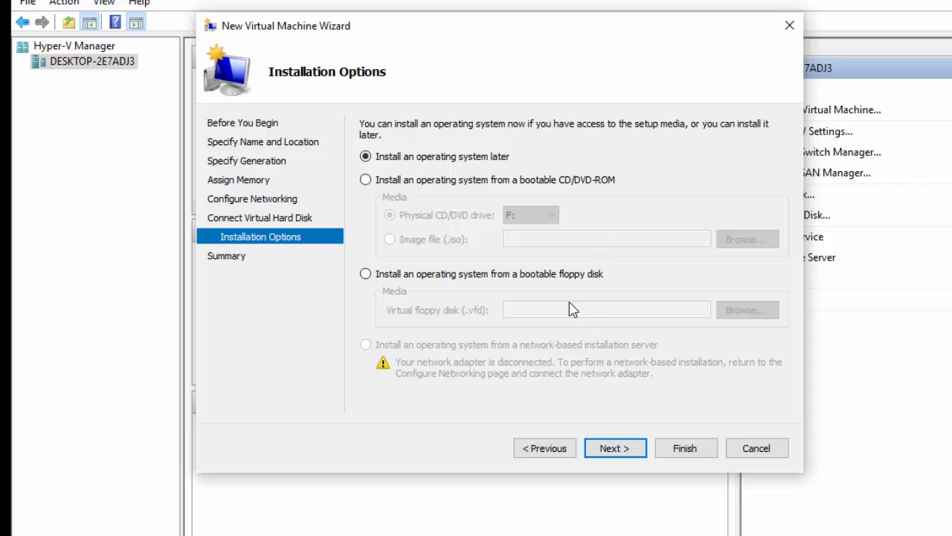
mouse_move(334, 190)
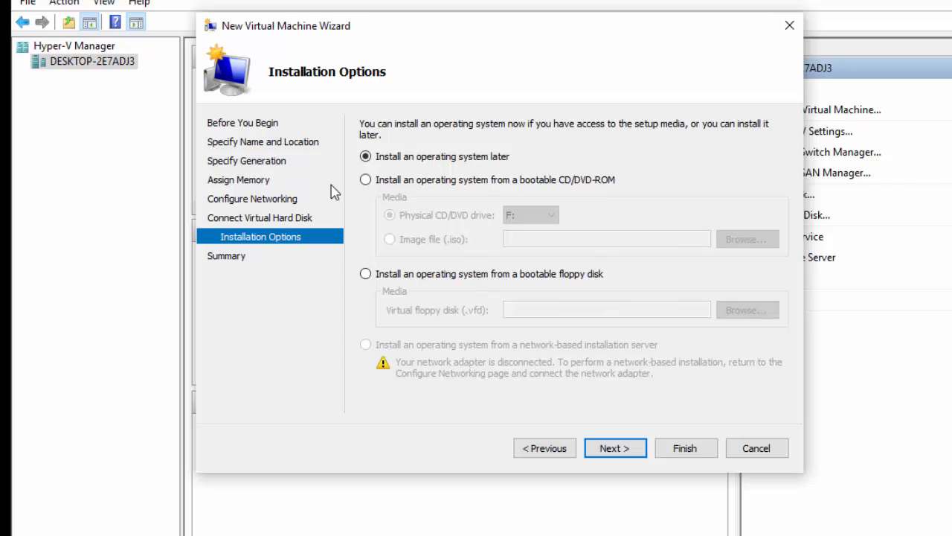
mouse_move(513, 336)
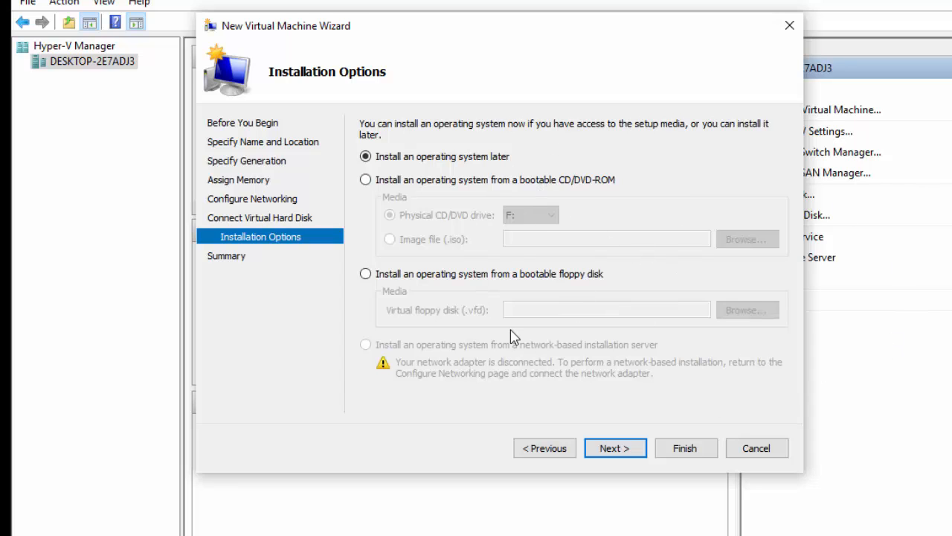
mouse_move(670, 375)
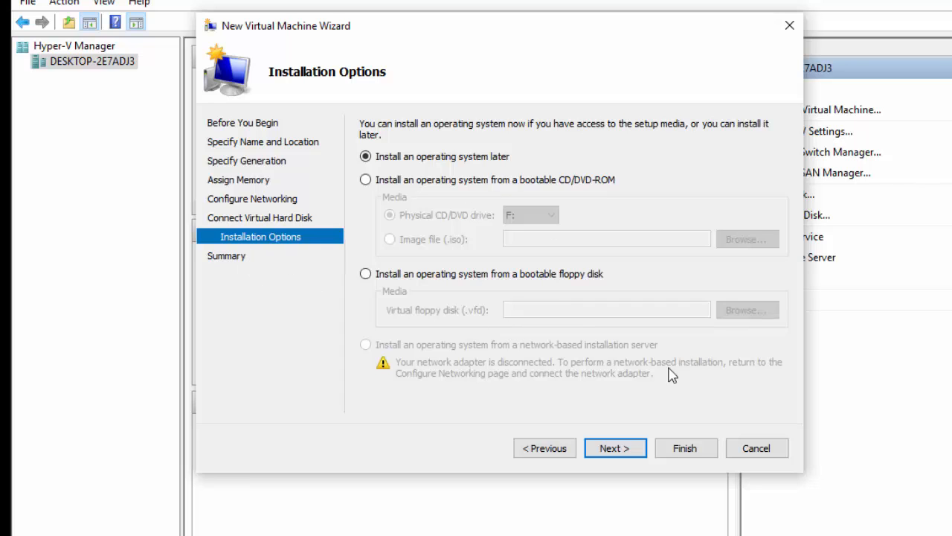
click(615, 446)
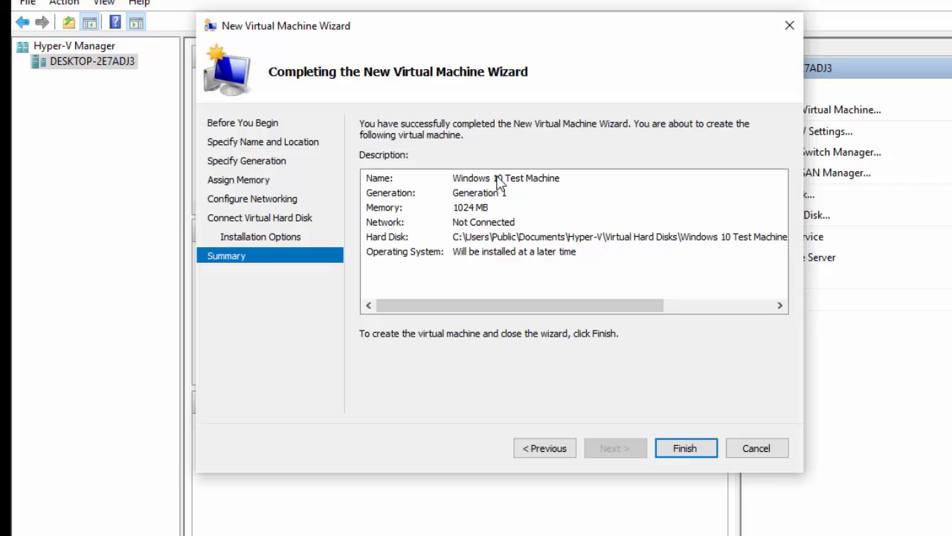
mouse_move(476, 214)
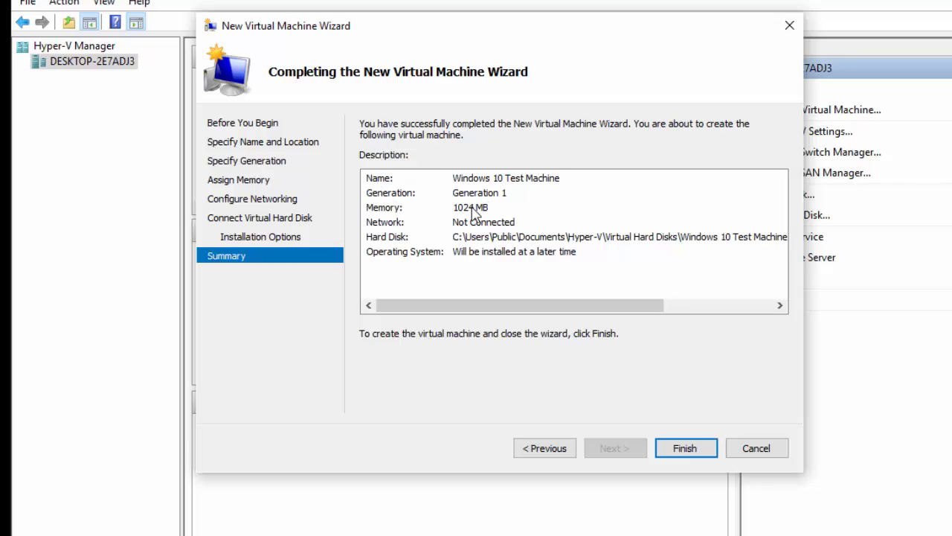
mouse_move(422, 286)
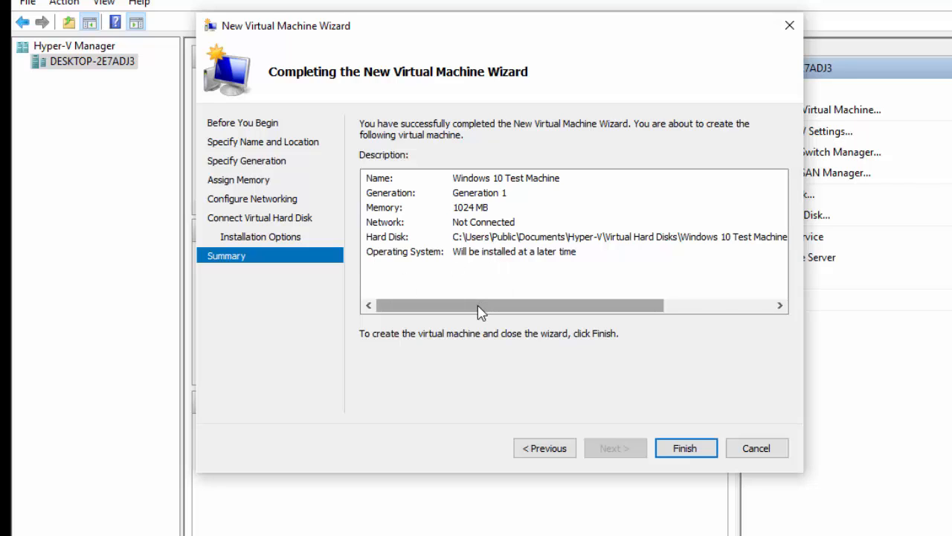
mouse_move(684, 446)
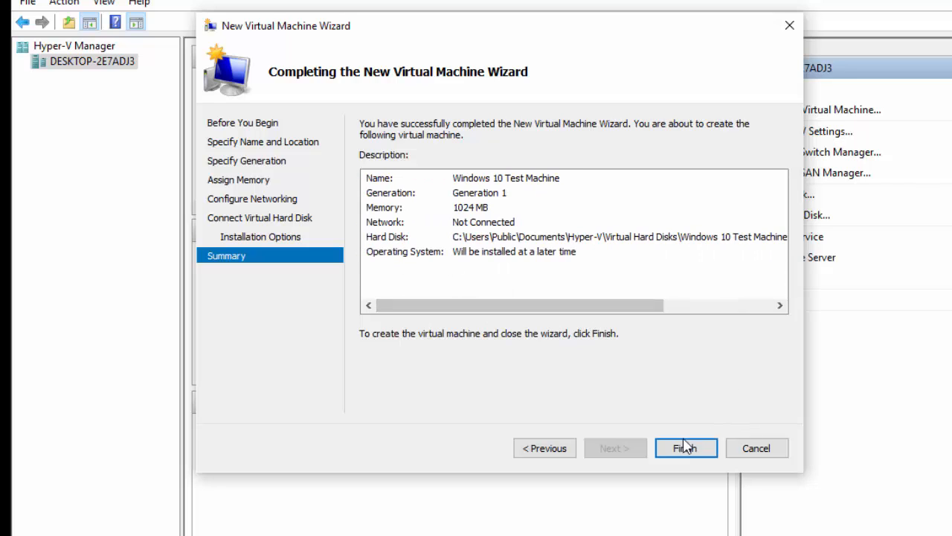
- Finish the wizard so Windows 10 Test Machine appears in the list, switched off
click(685, 446)
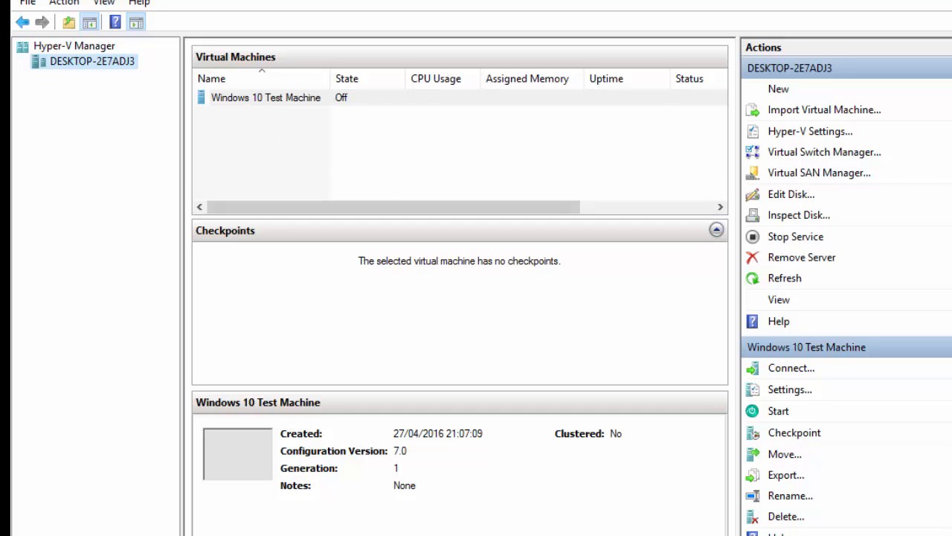
mouse_move(387, 229)
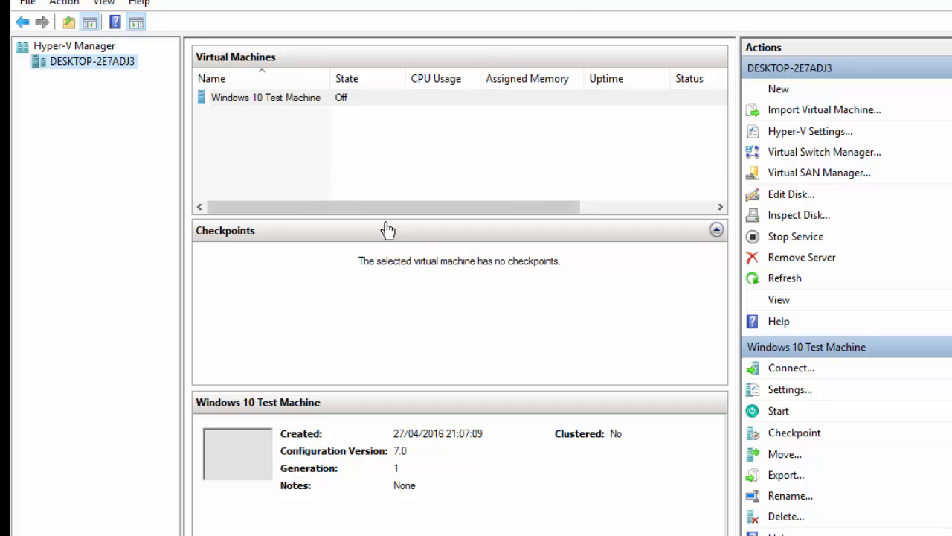
mouse_move(772, 394)
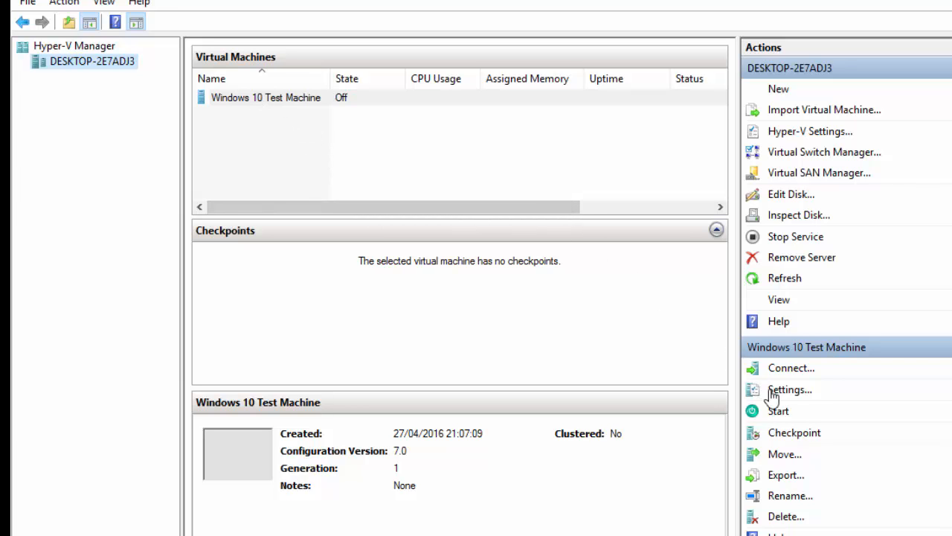
- Set the test machine's DVD drive to the Windows 10 PRO ISO image and save the settings
click(788, 390)
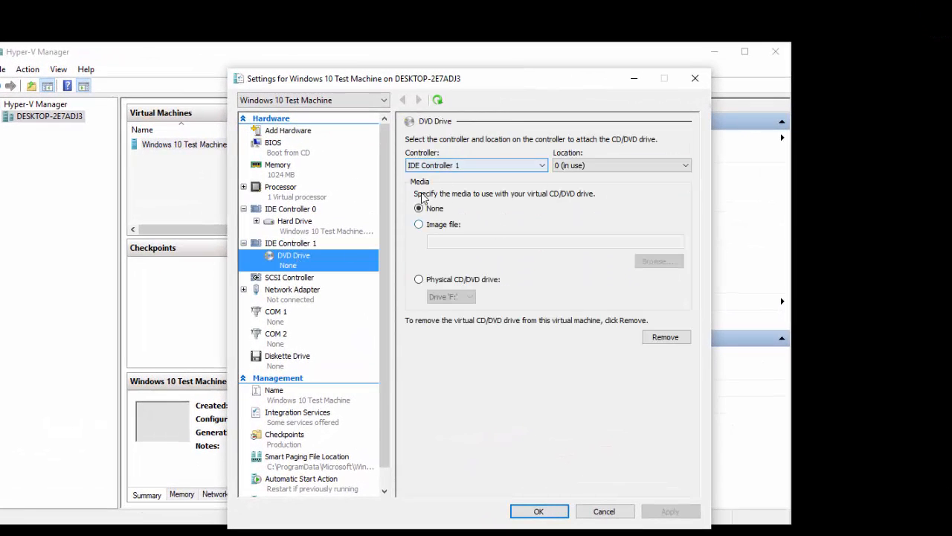
mouse_move(517, 236)
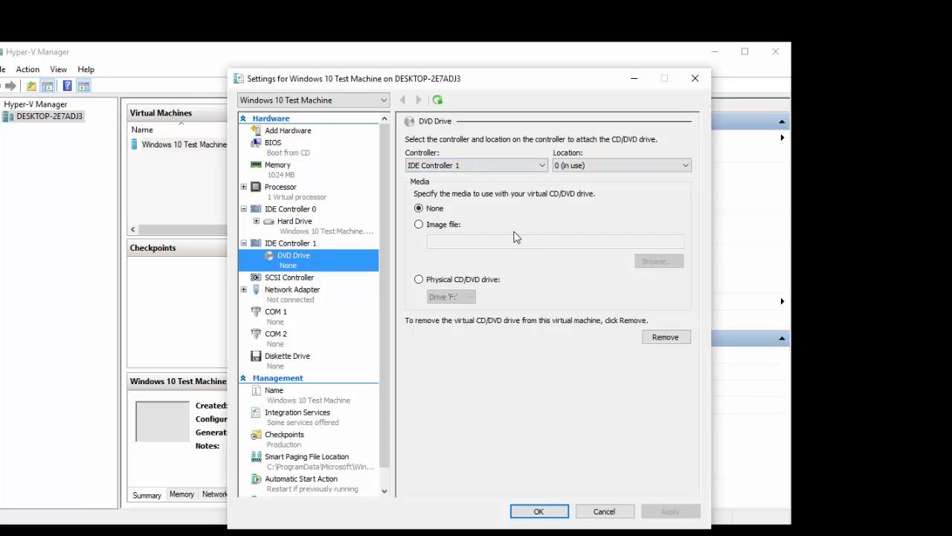
mouse_move(464, 224)
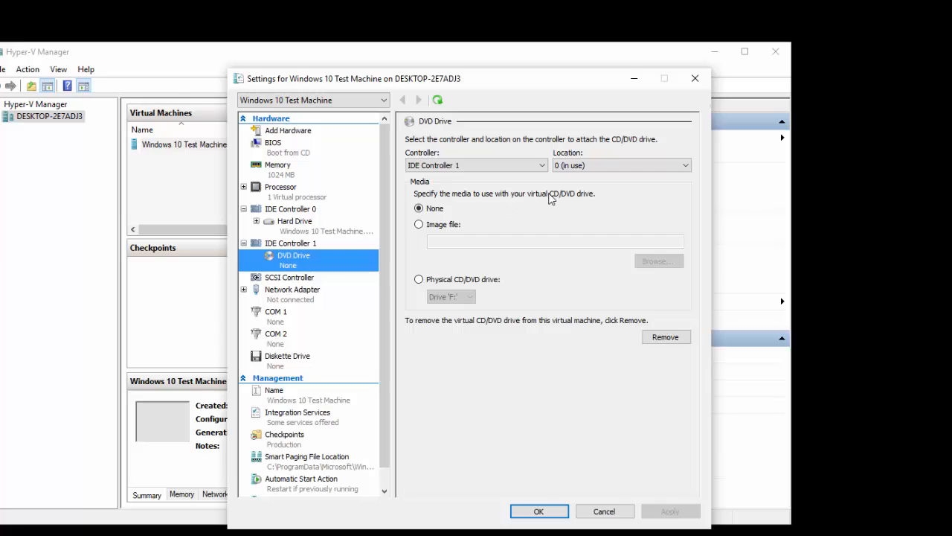
mouse_move(444, 271)
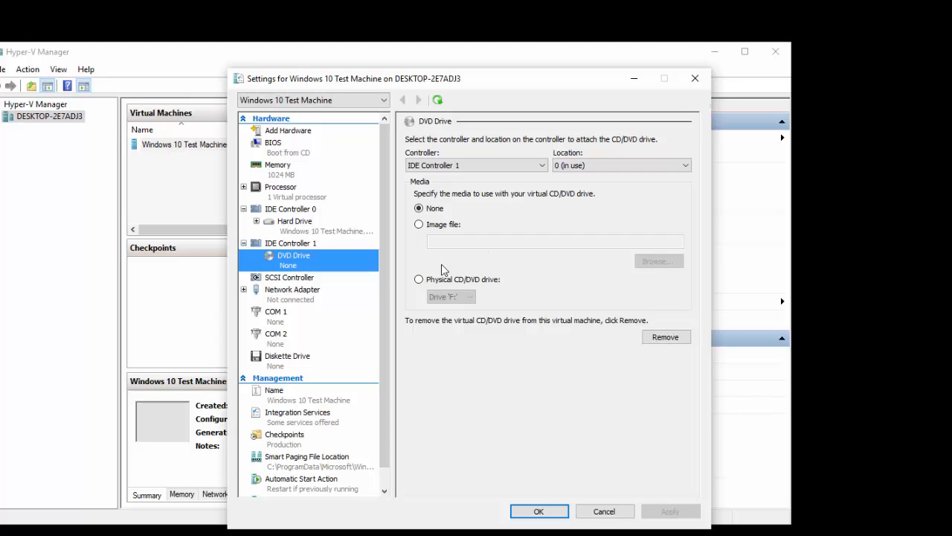
mouse_move(475, 308)
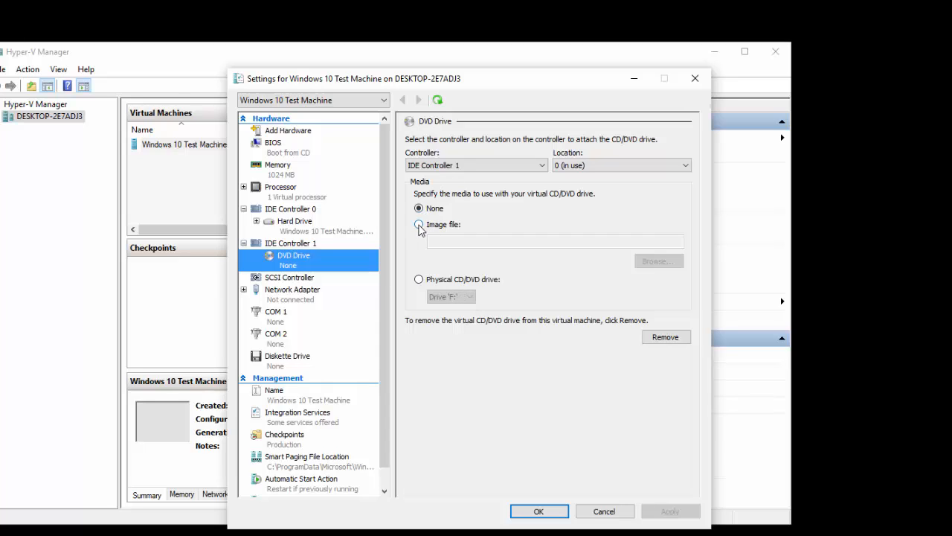
click(419, 224)
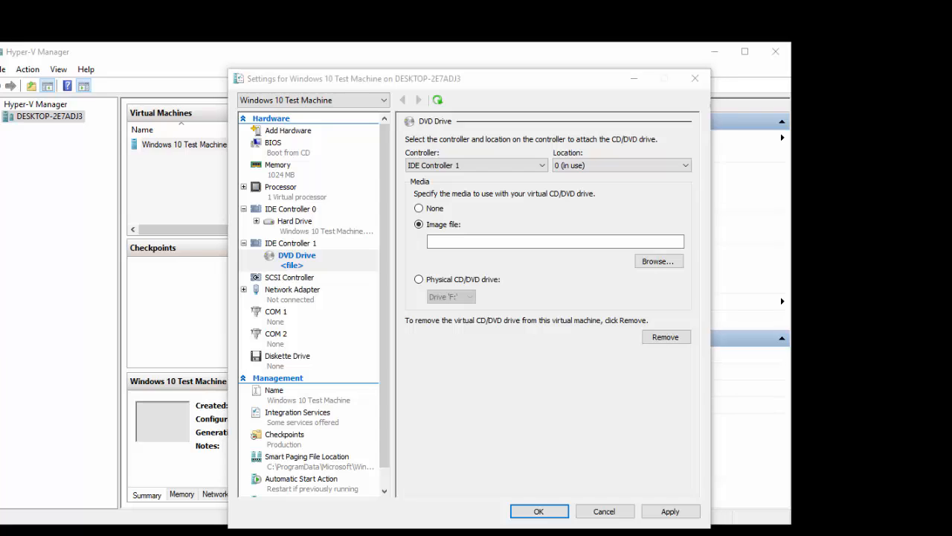
click(658, 260)
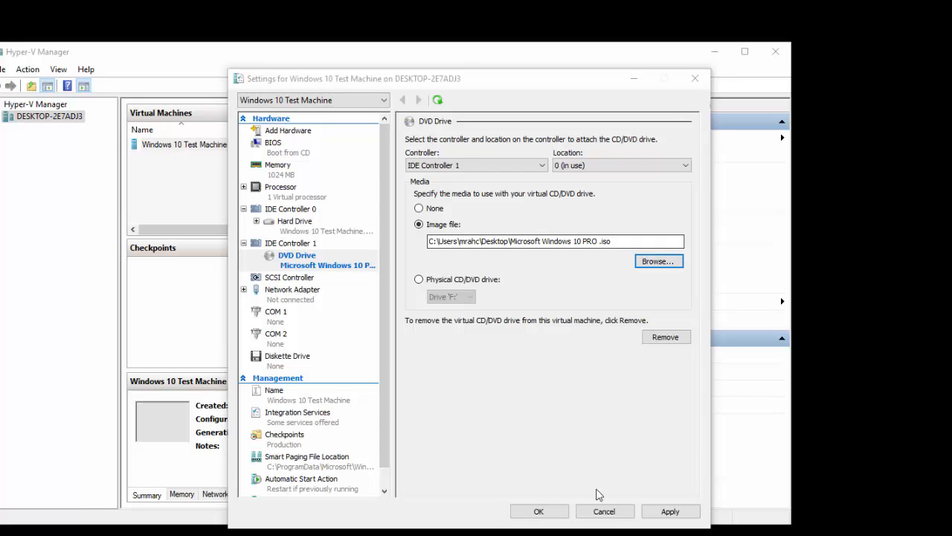
click(604, 511)
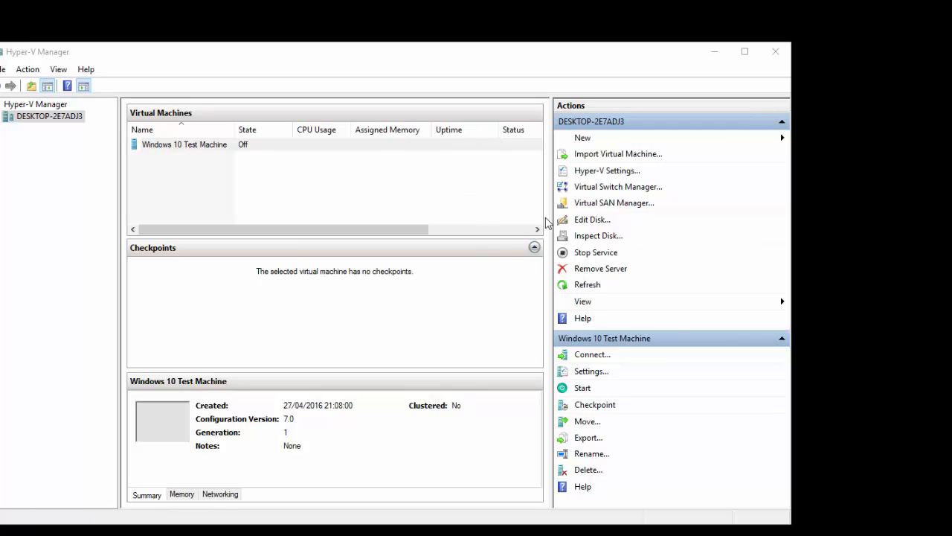
mouse_move(583, 387)
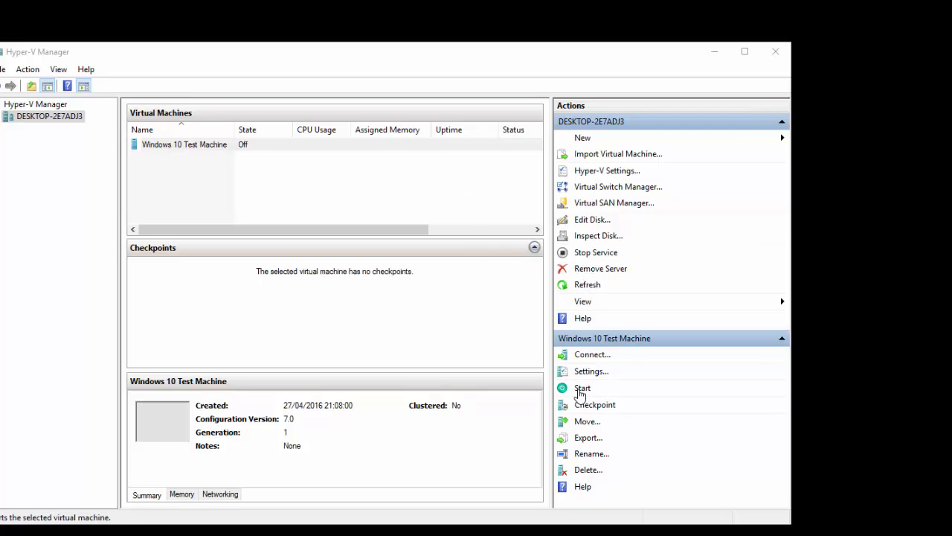
- Start the Windows 10 Test Machine and connect to its console, reaching Windows Setup
click(583, 387)
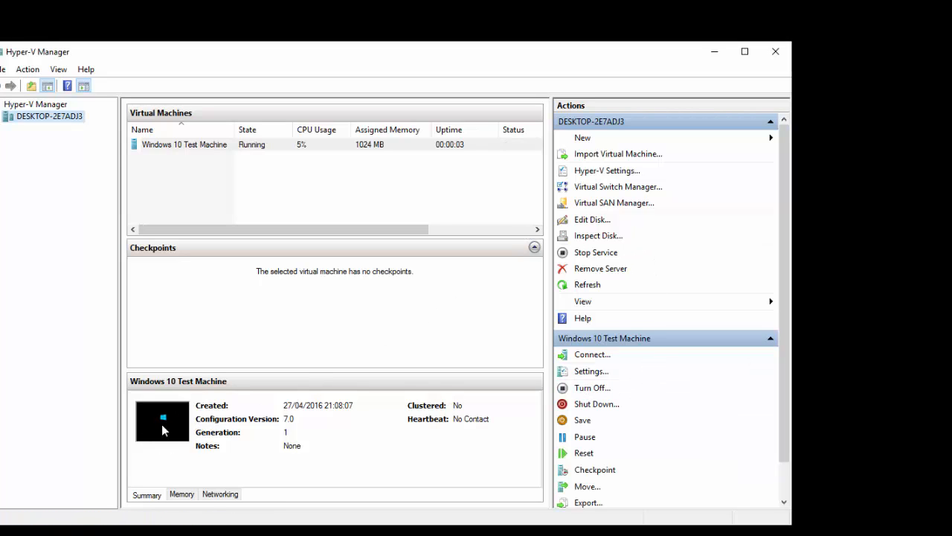
click(592, 354)
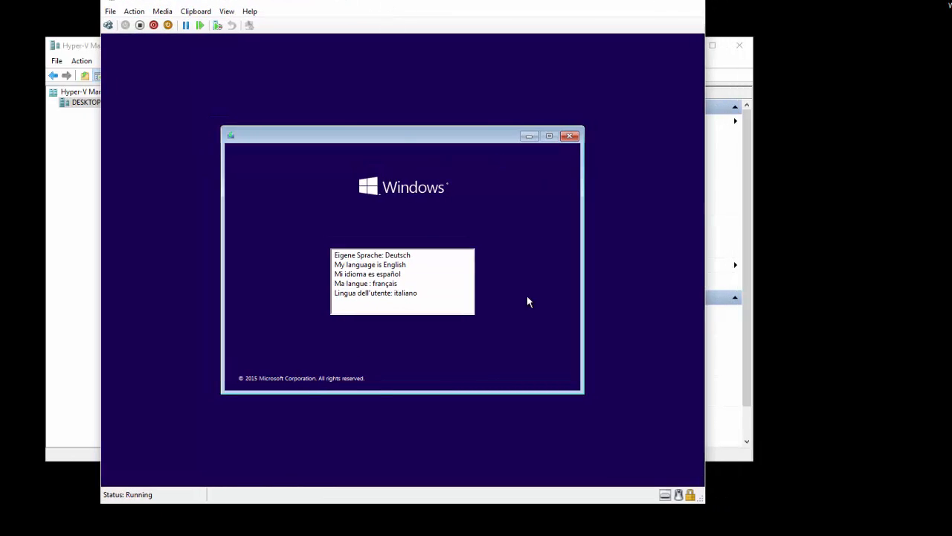
mouse_move(498, 209)
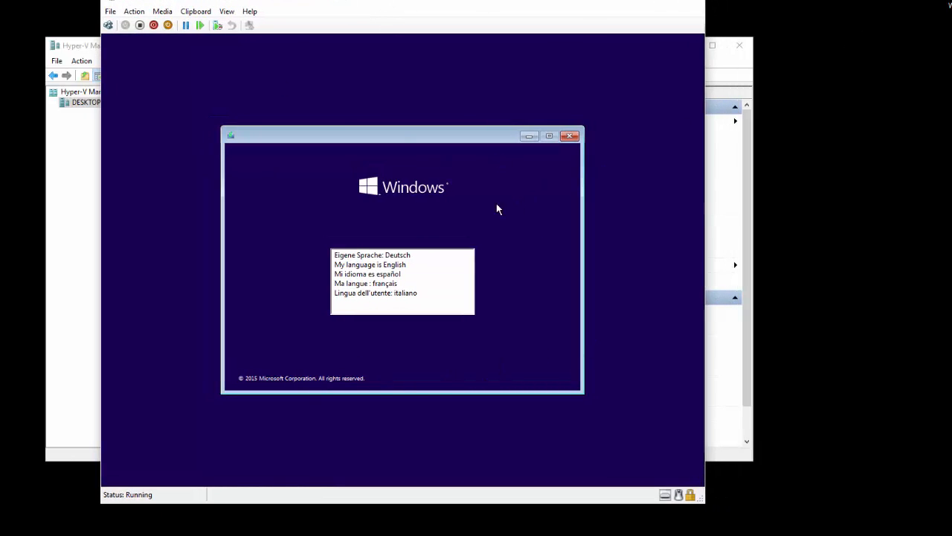
mouse_move(360, 311)
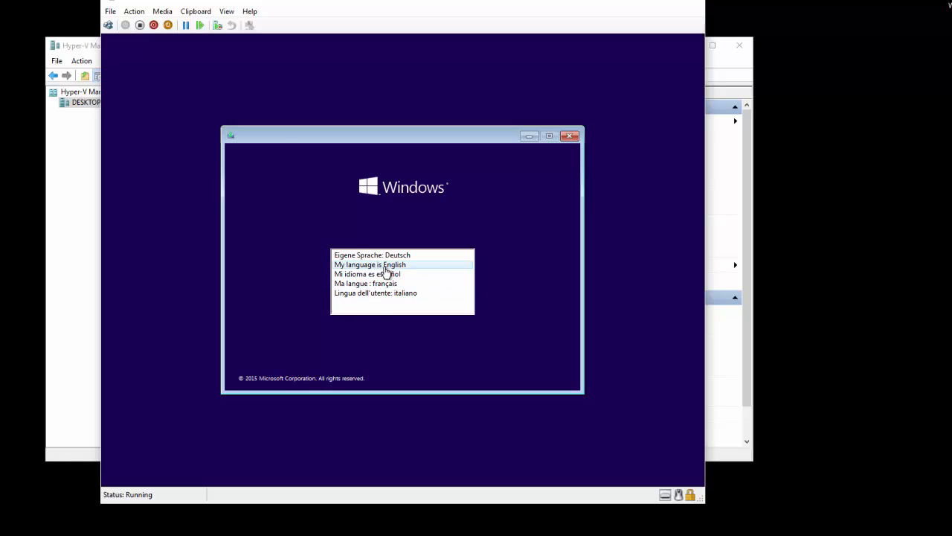
- Choose English in Windows Setup, showing English (United States) language, format and US keyboard
click(369, 265)
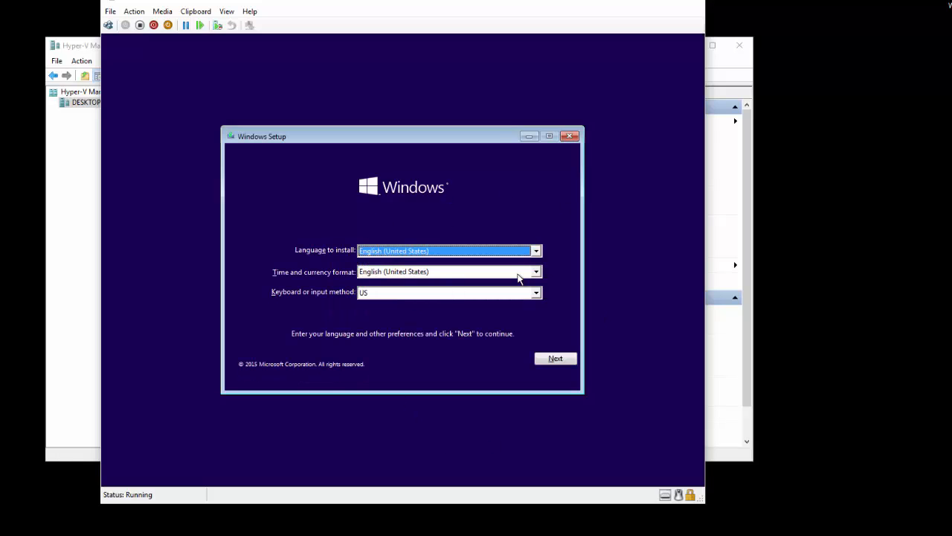
mouse_move(543, 268)
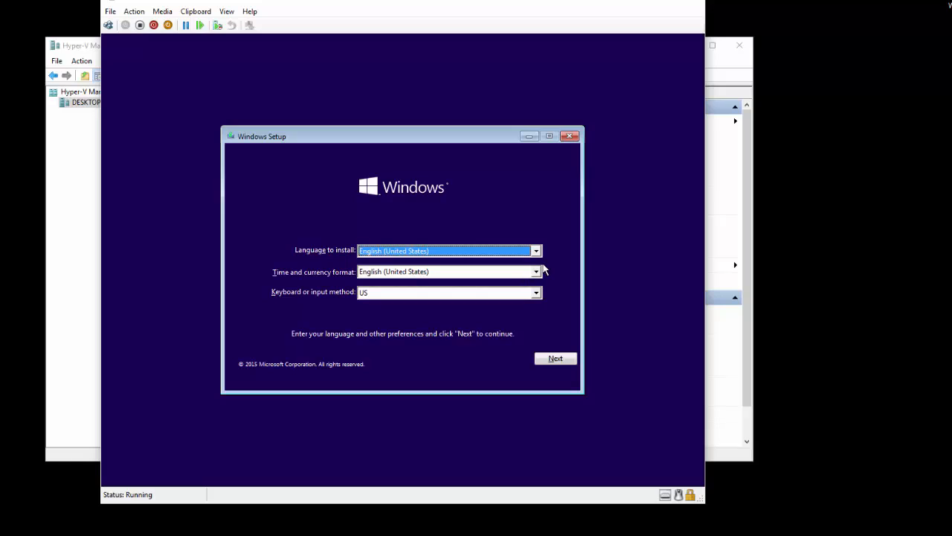
mouse_move(313, 229)
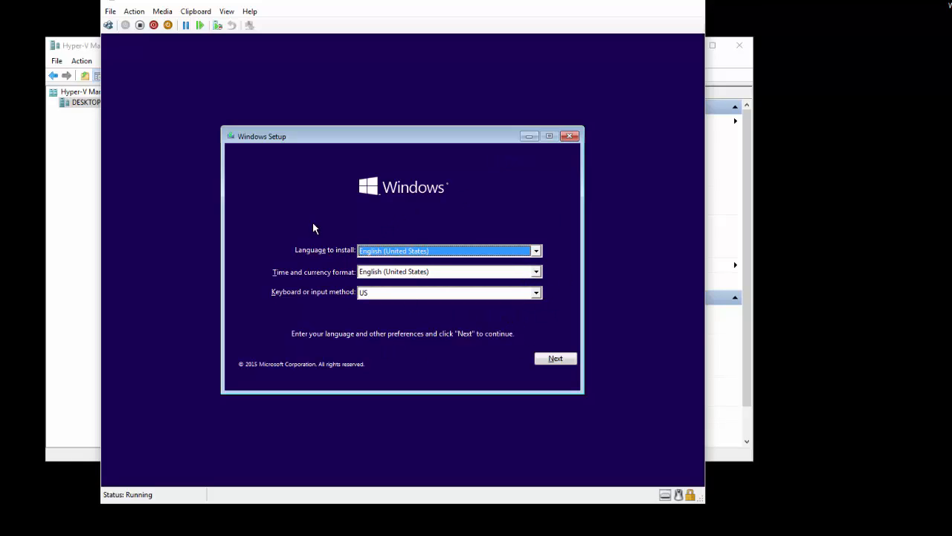
mouse_move(529, 300)
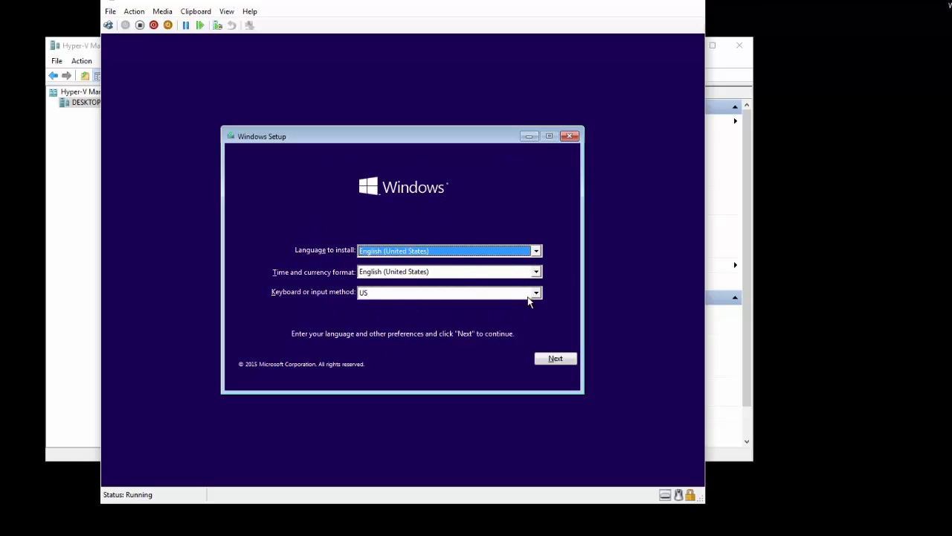
mouse_move(295, 393)
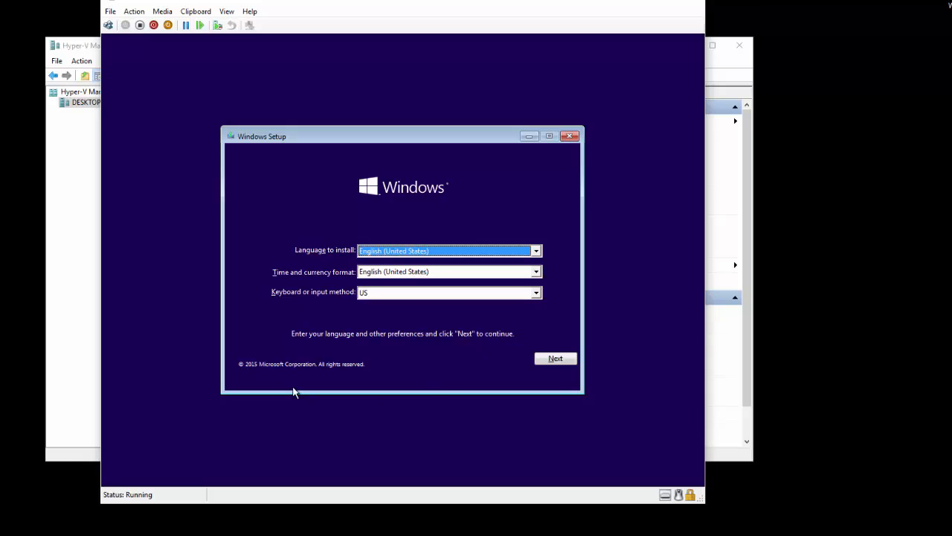
mouse_move(290, 259)
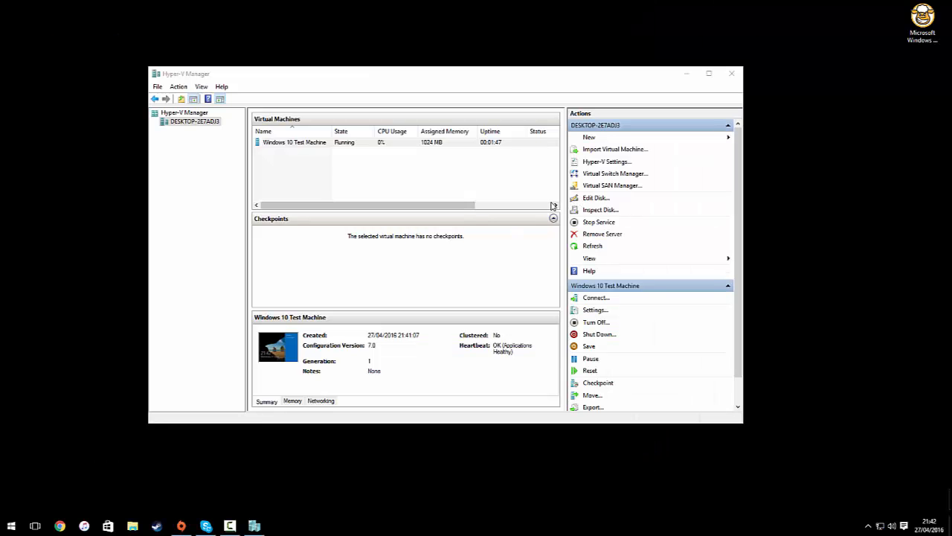
mouse_move(528, 173)
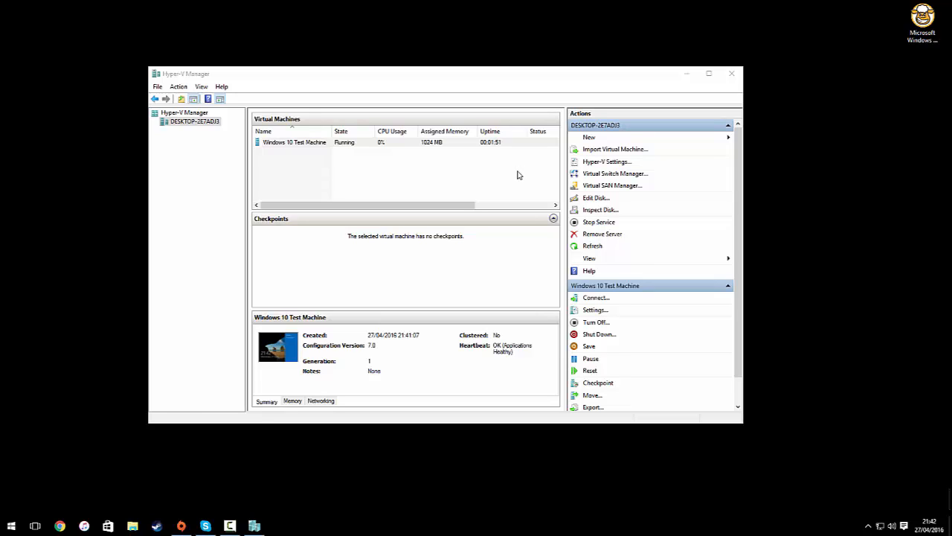
mouse_move(880, 186)
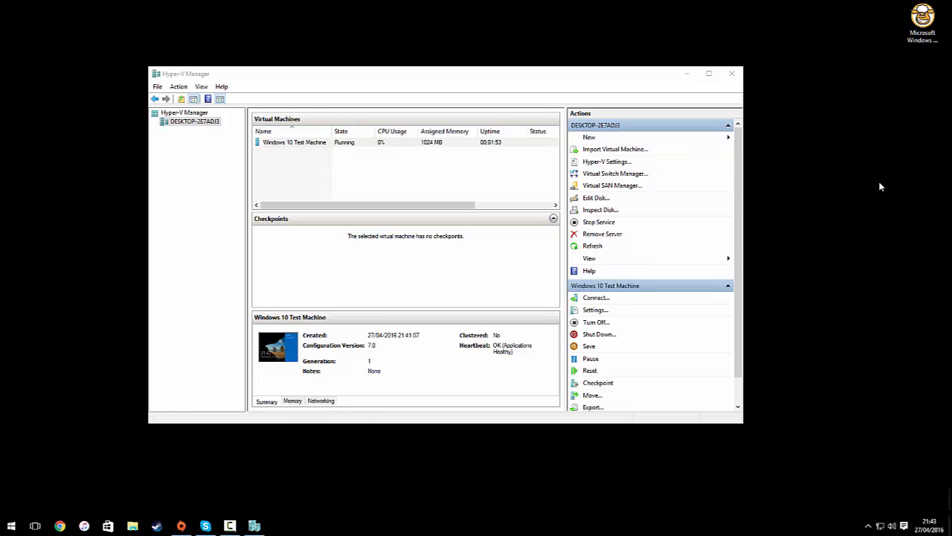
mouse_move(628, 178)
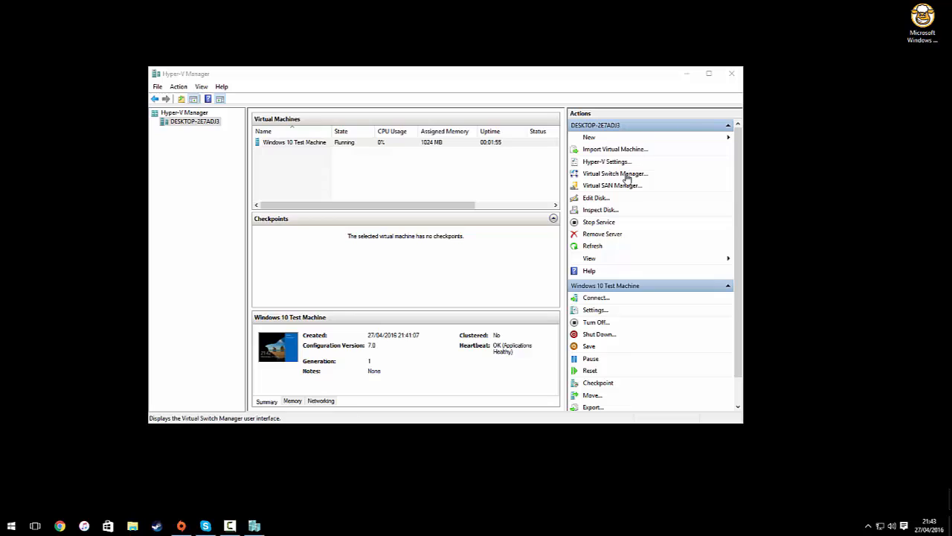
- Bring up Virtual Switch Manager for the host from the Actions pane
click(607, 173)
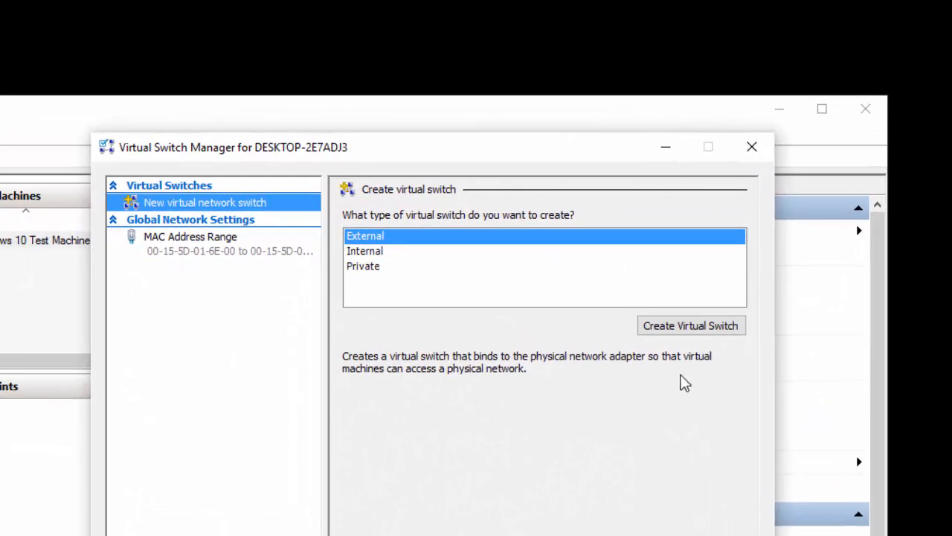
- Create an external virtual switch on the Intel Ethernet connection and name it 'Network Adaptor'
click(691, 325)
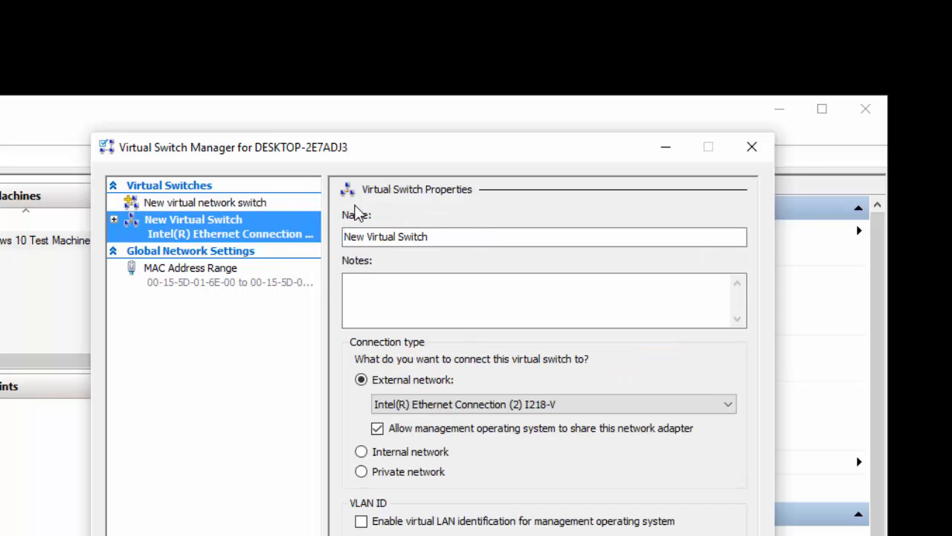
mouse_move(342, 246)
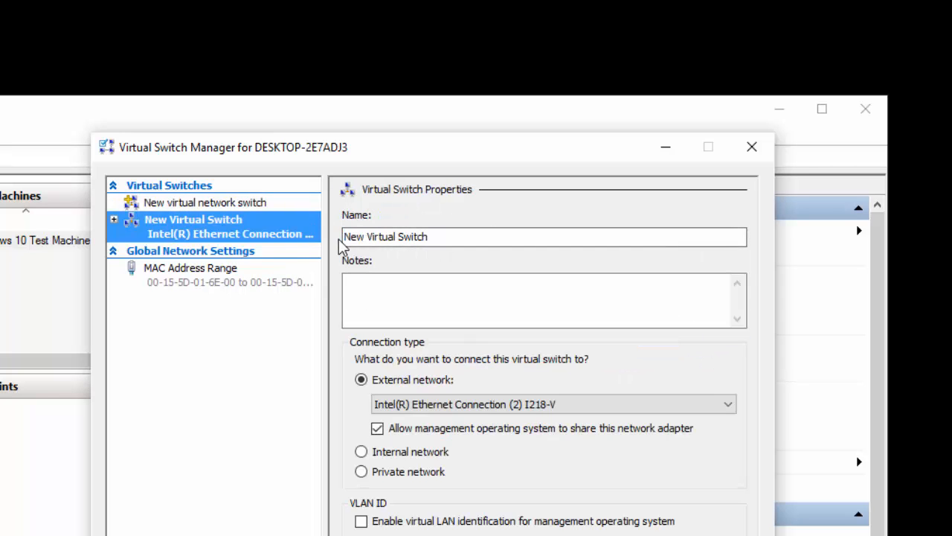
click(458, 236)
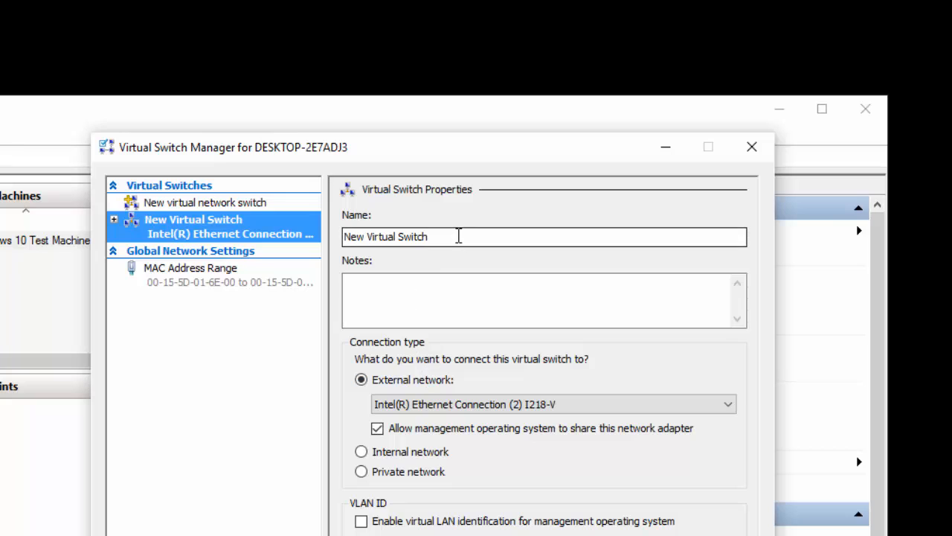
triple_click(543, 236)
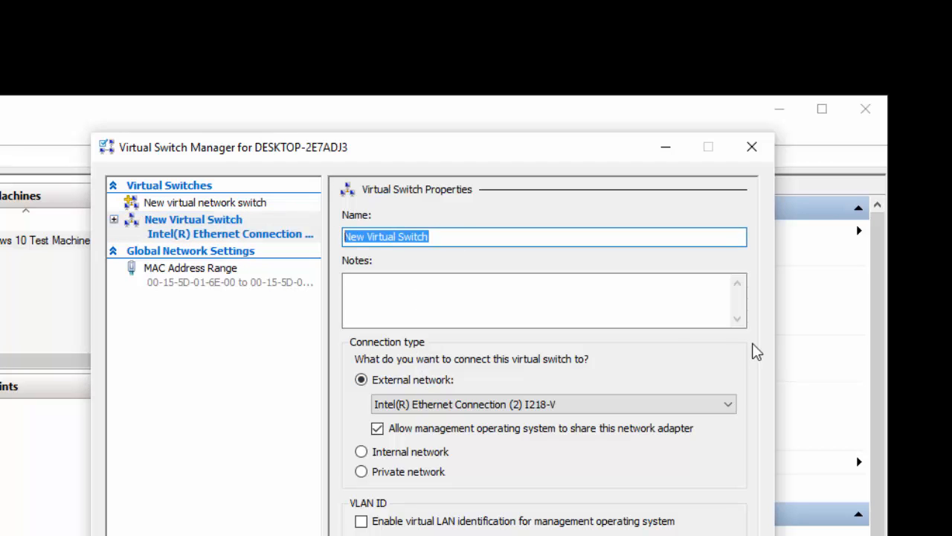
text(Netw)
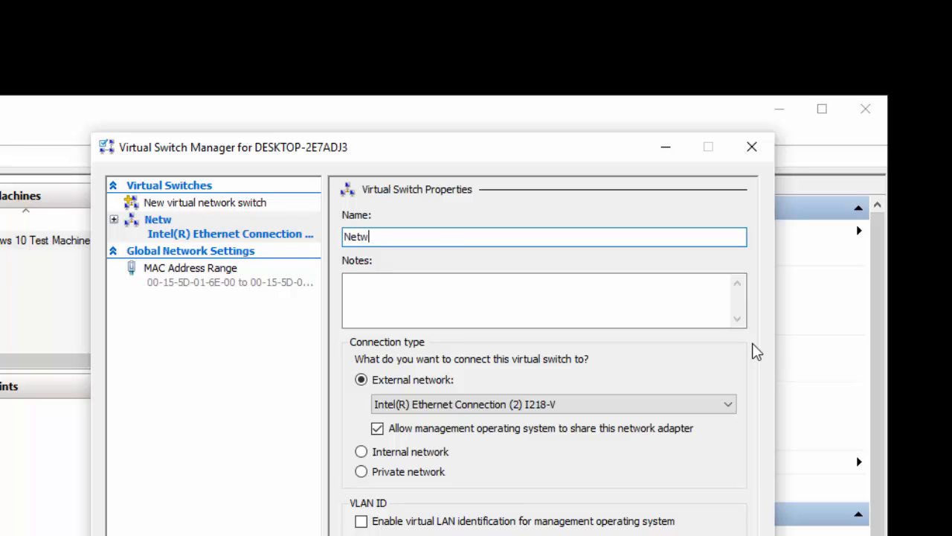
text(ork A)
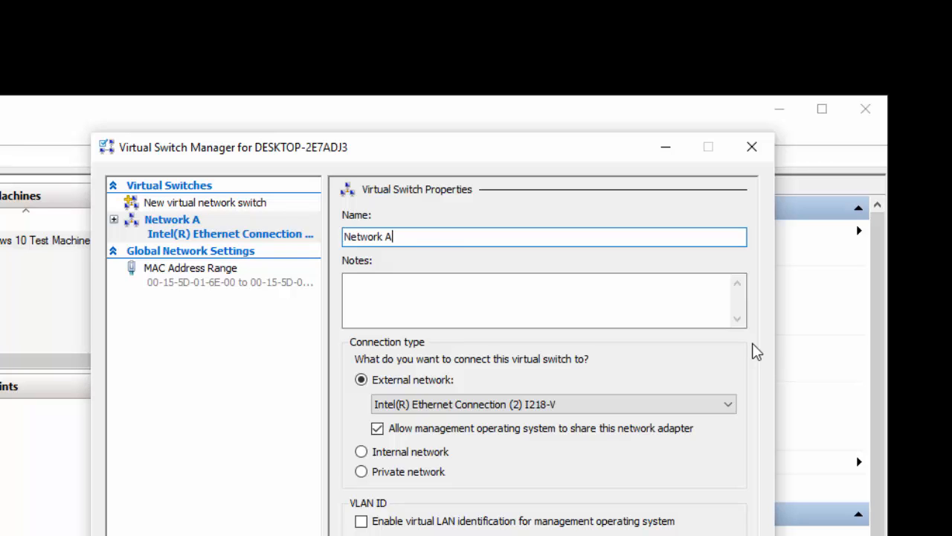
text(dapt)
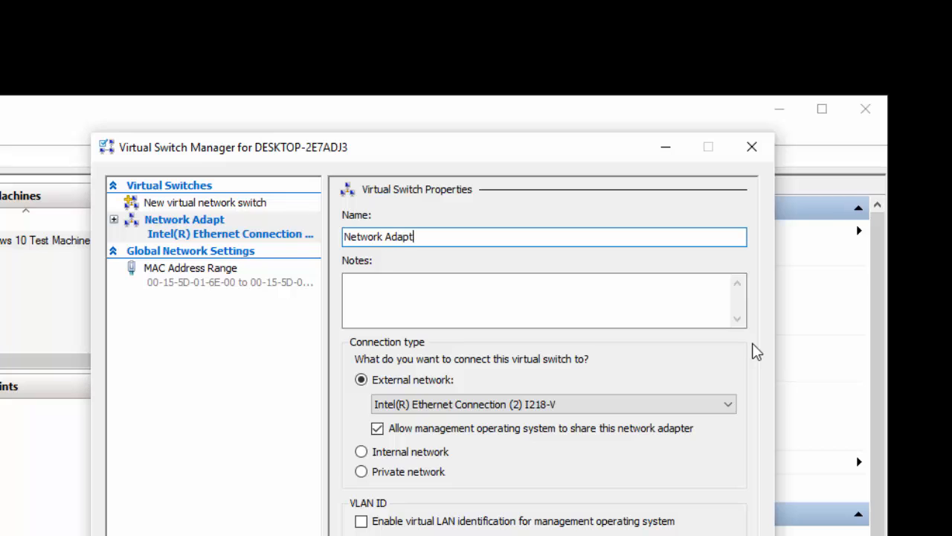
text(or)
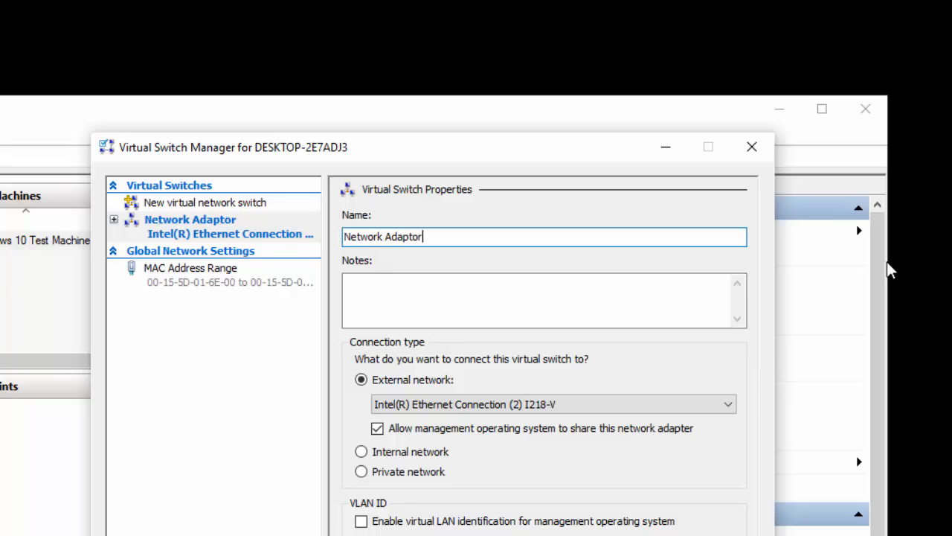
mouse_move(452, 191)
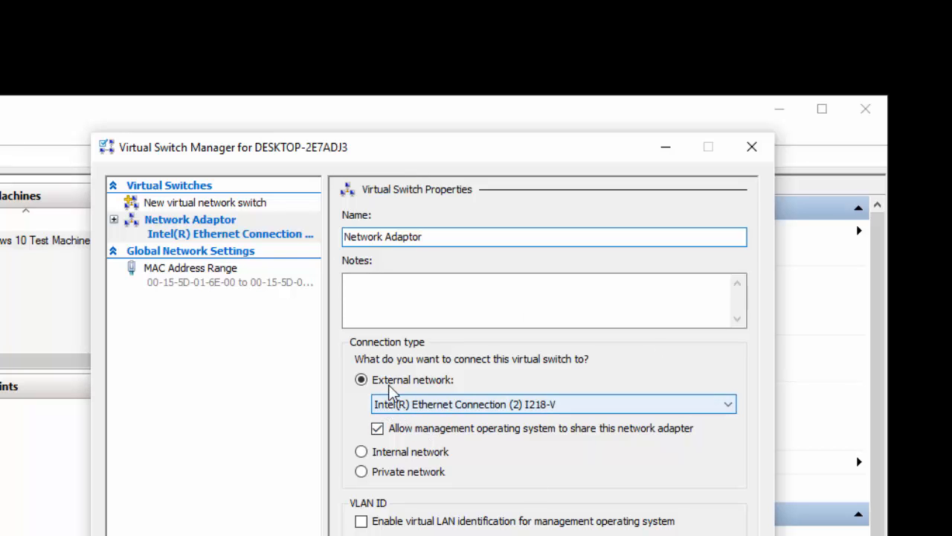
- Keep the Intel Ethernet Connection as the switch's external adapter and save, closing Virtual Switch Manager
click(726, 405)
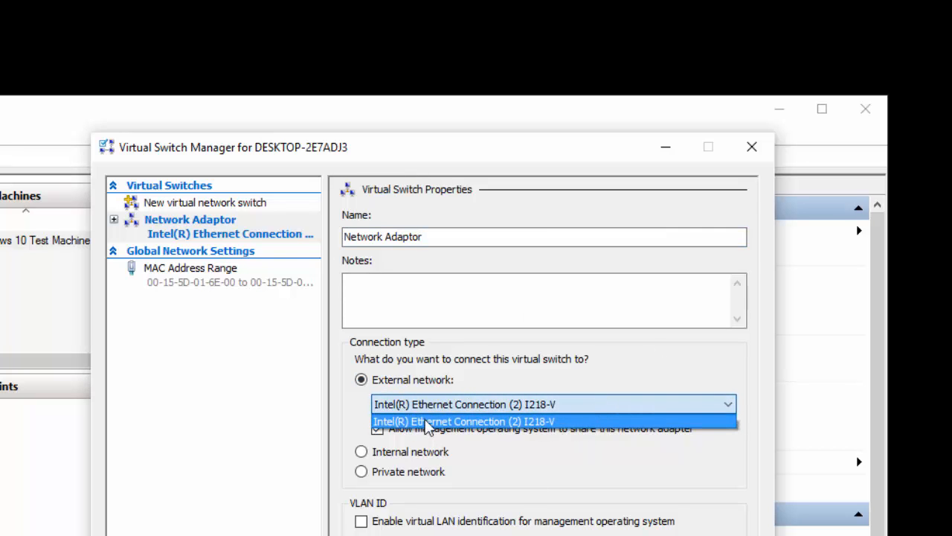
mouse_move(434, 428)
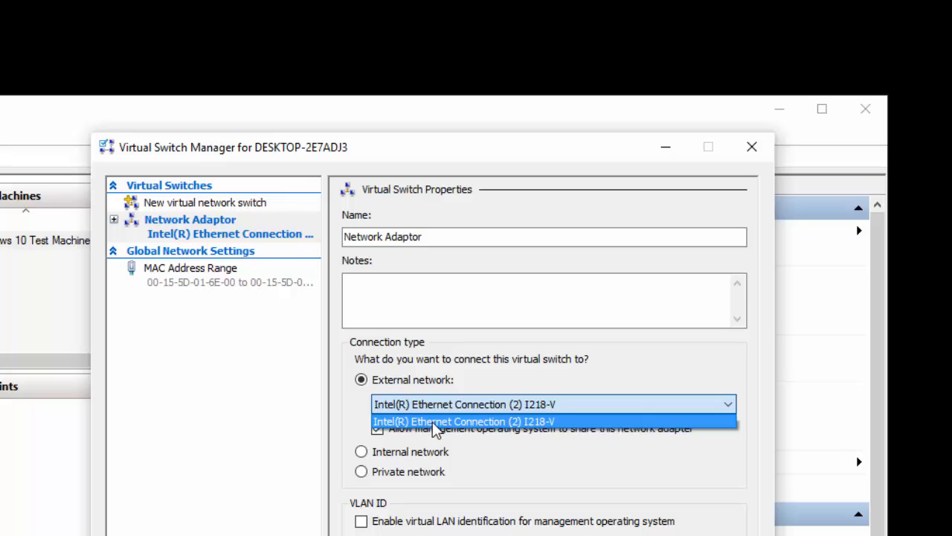
click(464, 421)
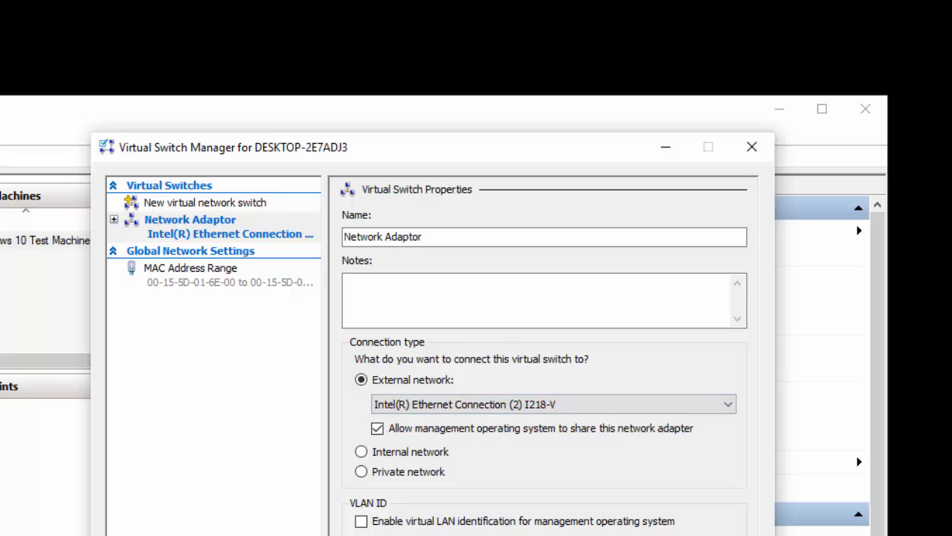
click(190, 219)
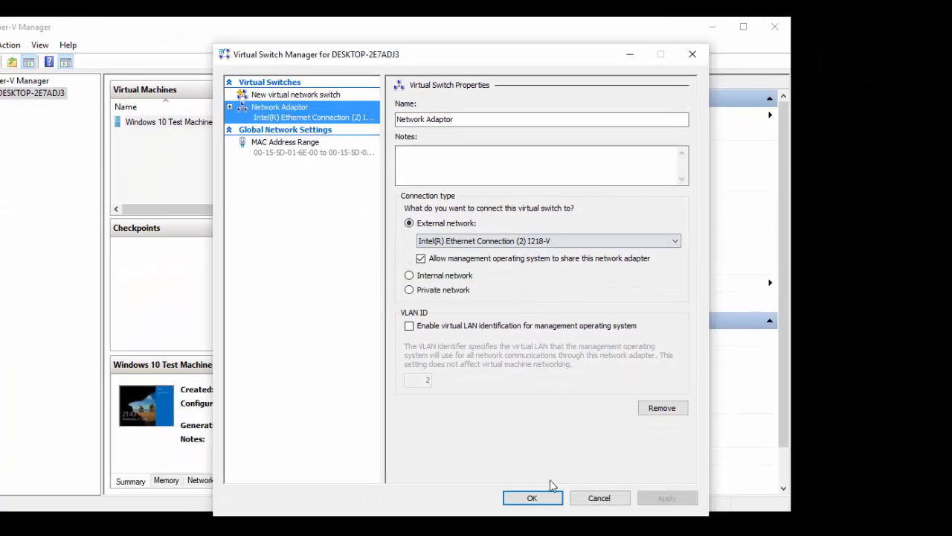
click(533, 497)
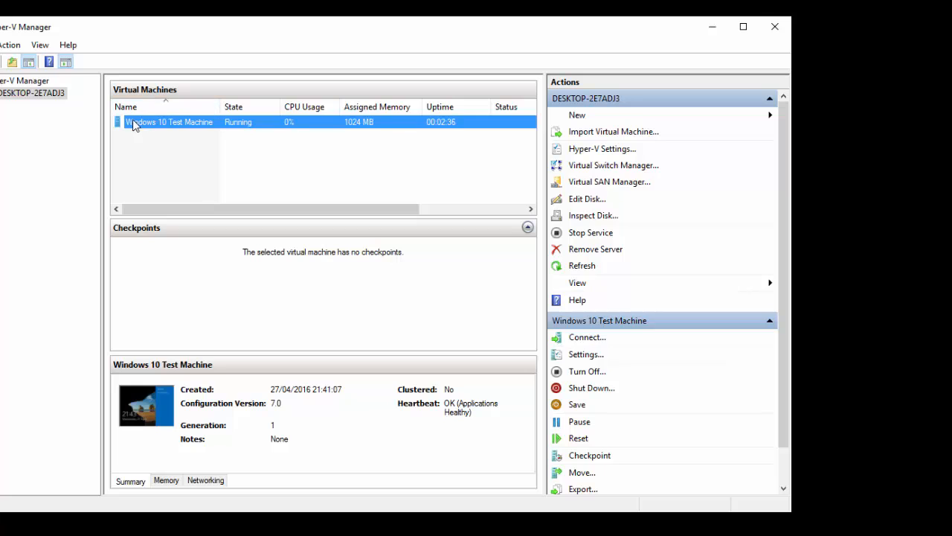
mouse_move(166, 125)
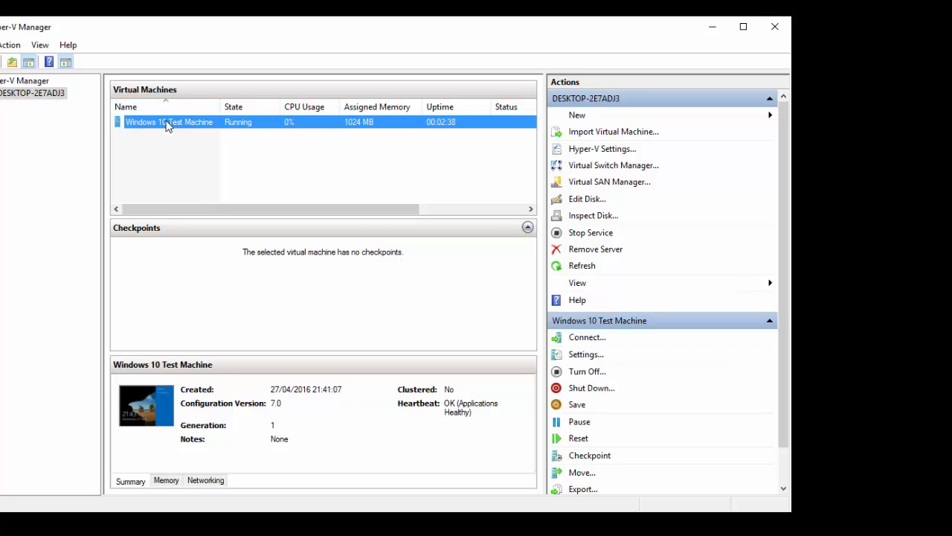
mouse_move(589, 387)
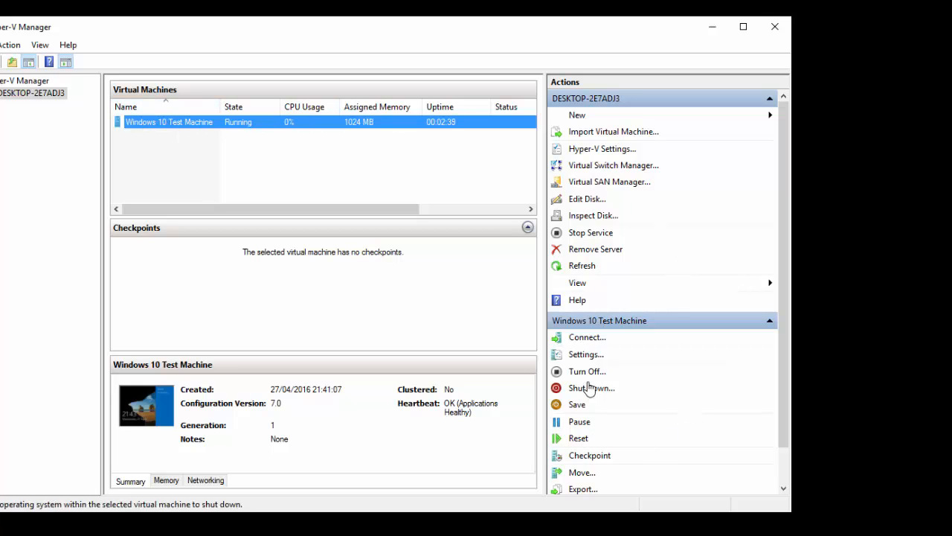
- Review the Windows 10 Test Machine's Network Adapter settings and close the dialog with the machine Off
click(587, 354)
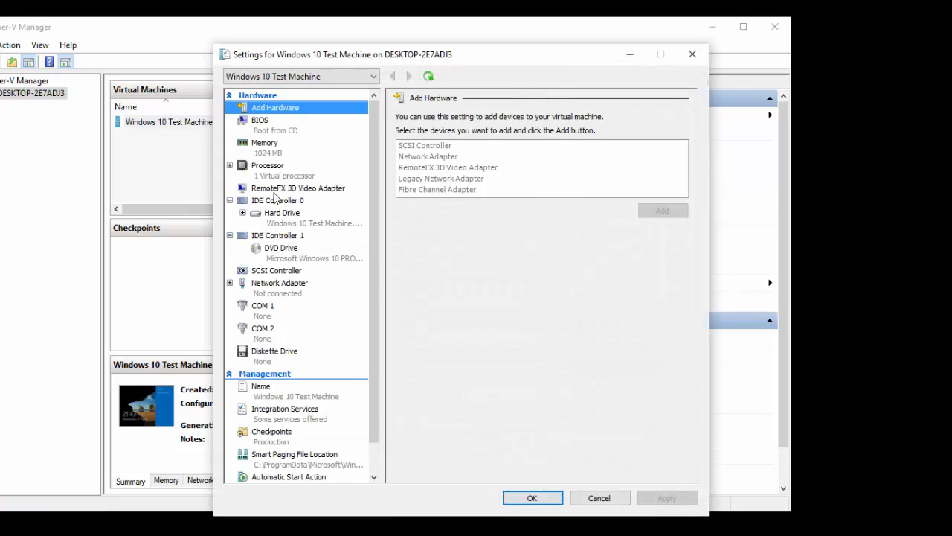
click(280, 283)
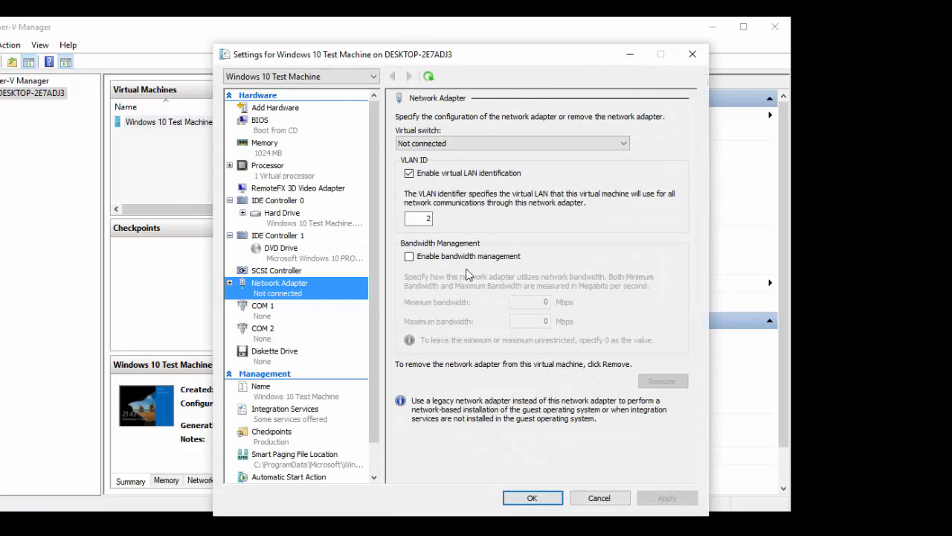
click(622, 143)
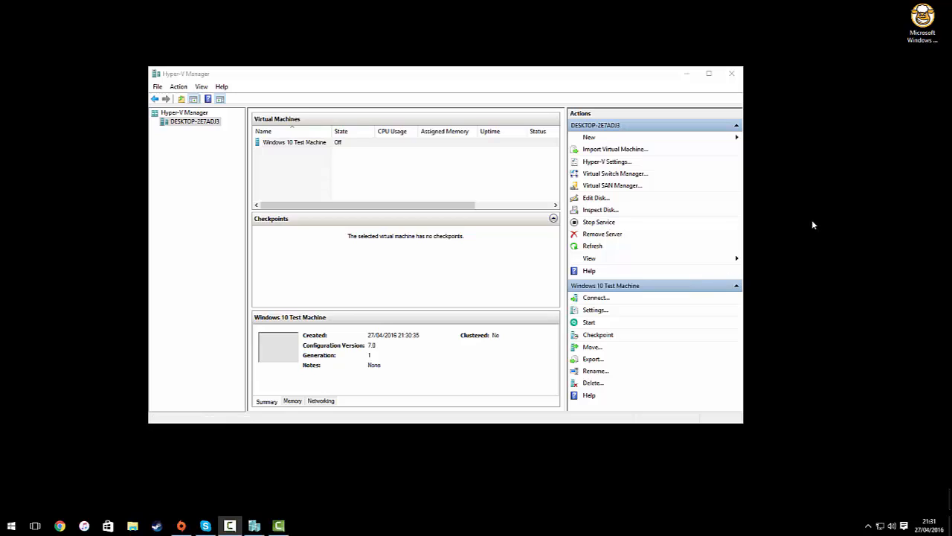
mouse_move(595, 309)
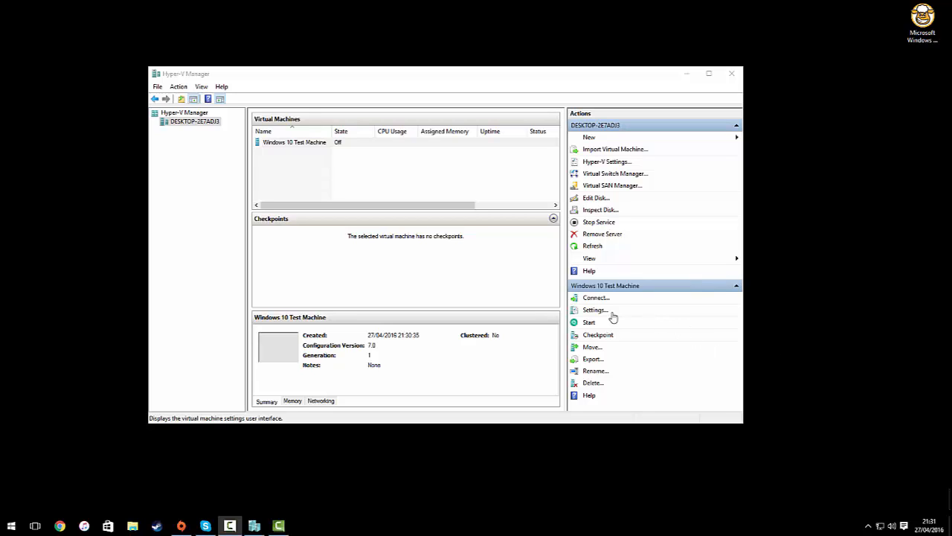
mouse_move(595, 311)
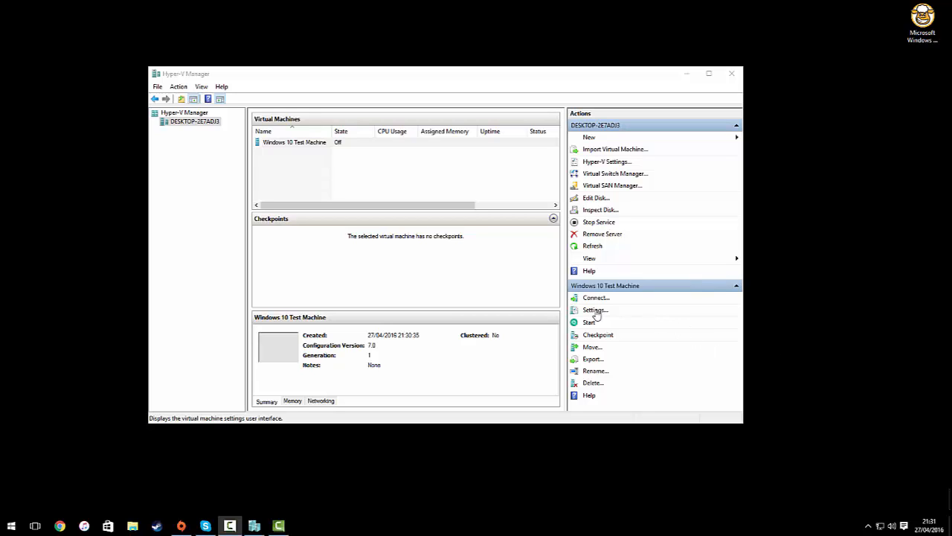
- Add a RemoteFX 3D Video Adapter capped at 1024 x 768 maximum resolution and save the settings
click(595, 310)
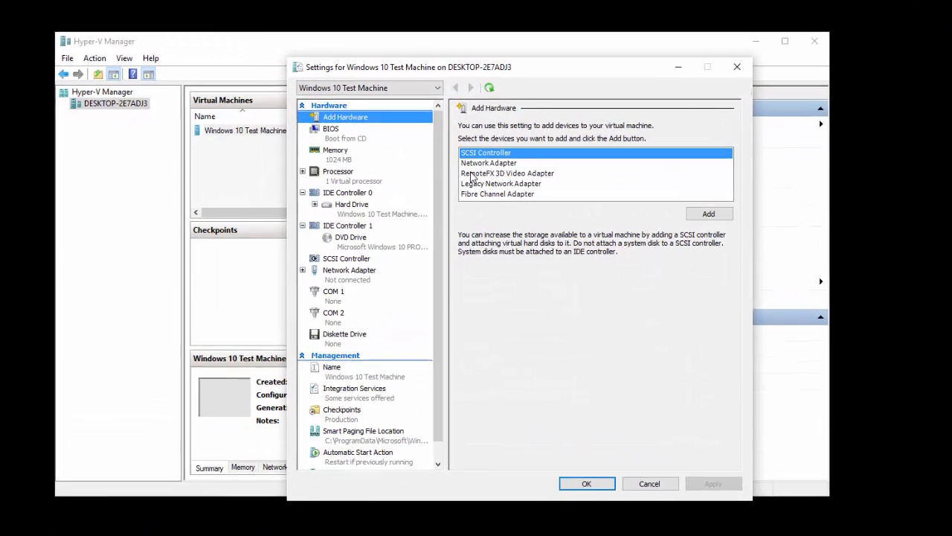
click(506, 173)
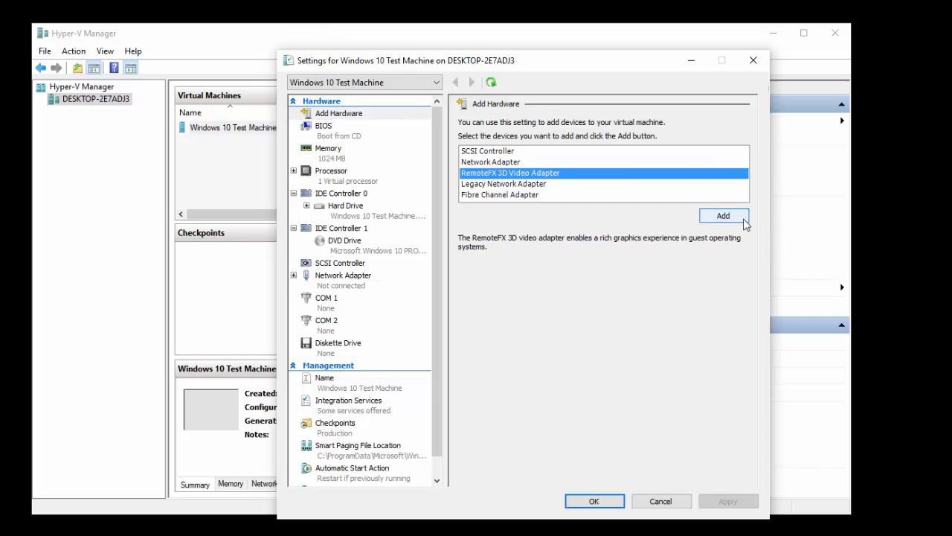
click(723, 214)
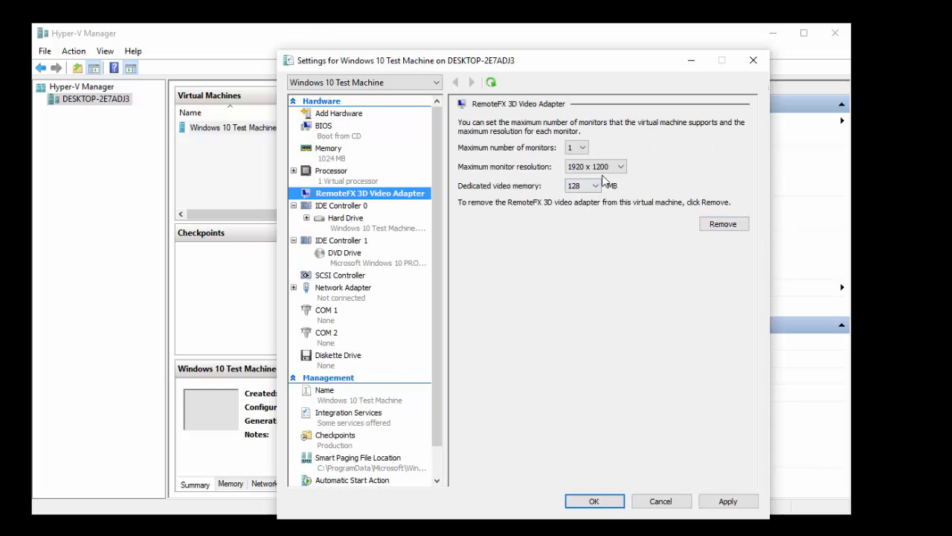
click(618, 167)
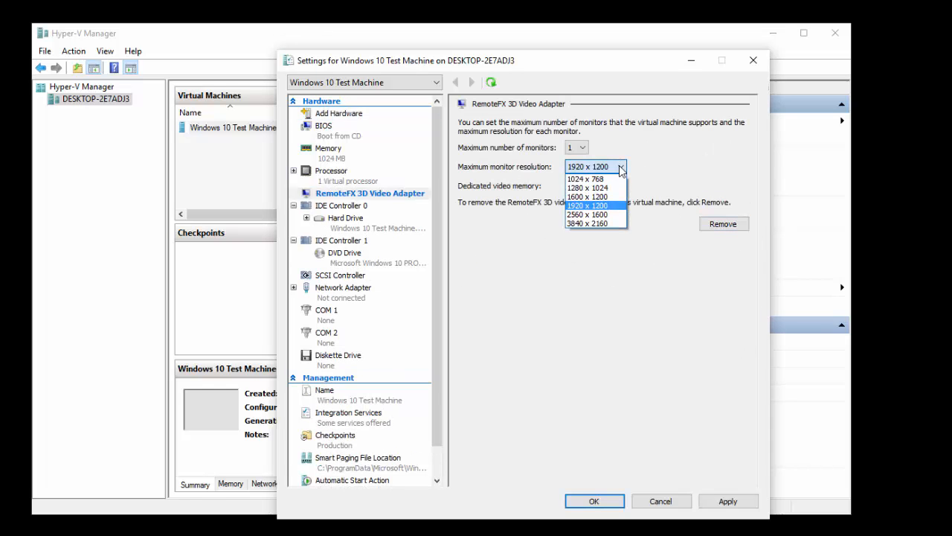
mouse_move(587, 197)
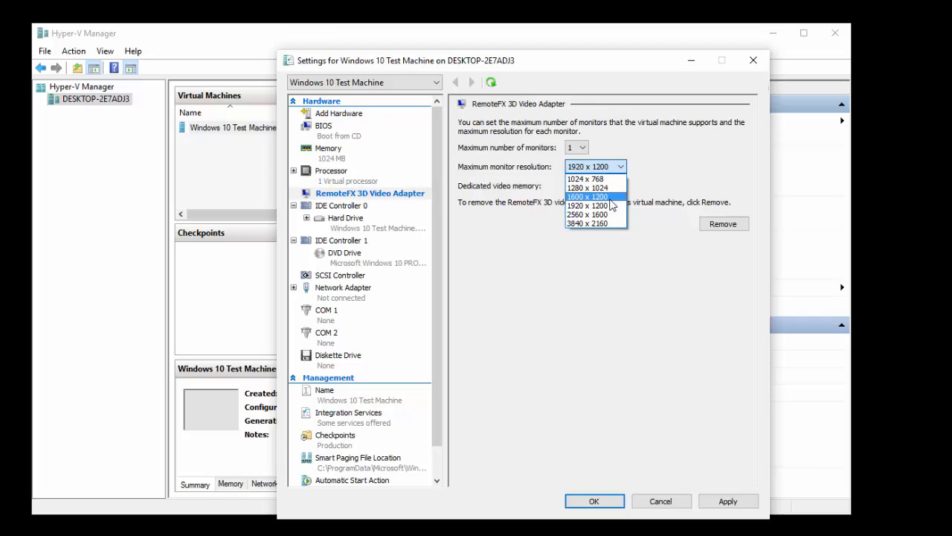
mouse_move(610, 223)
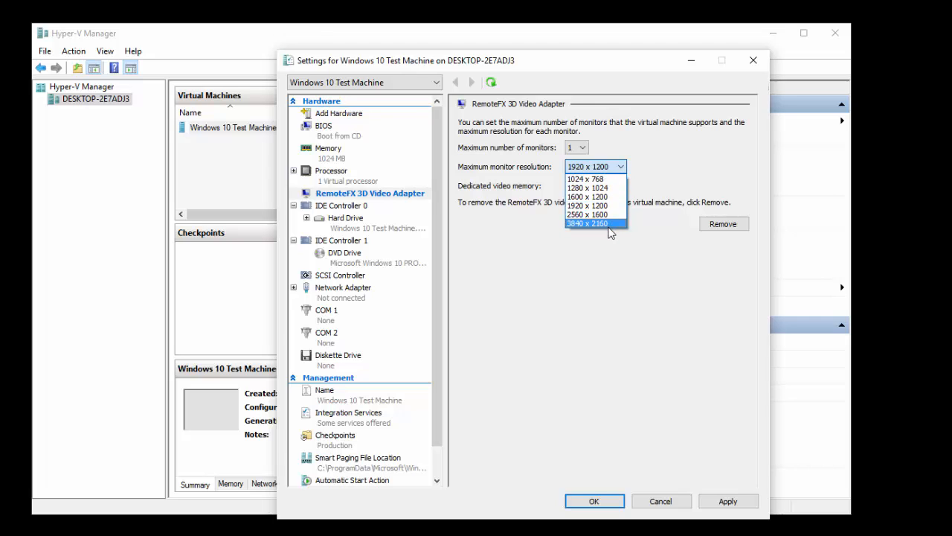
click(586, 179)
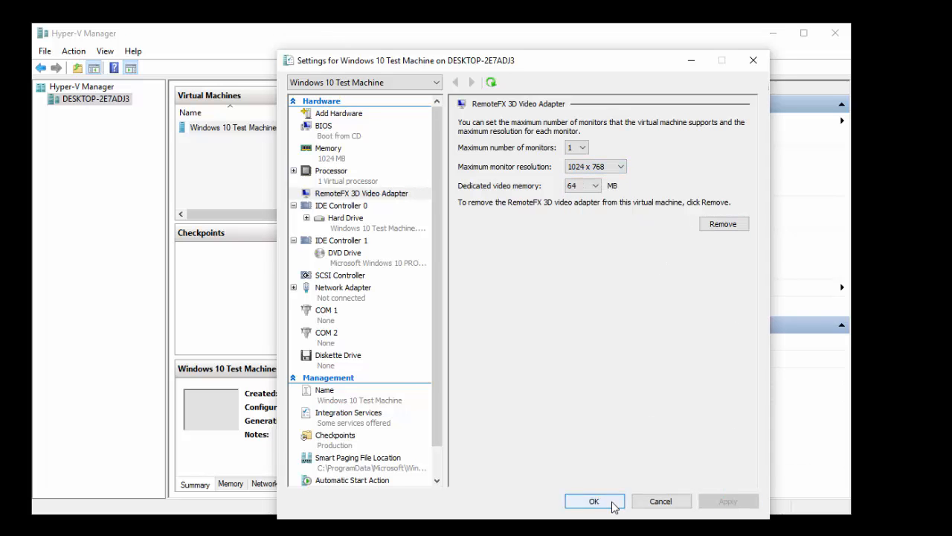
click(594, 500)
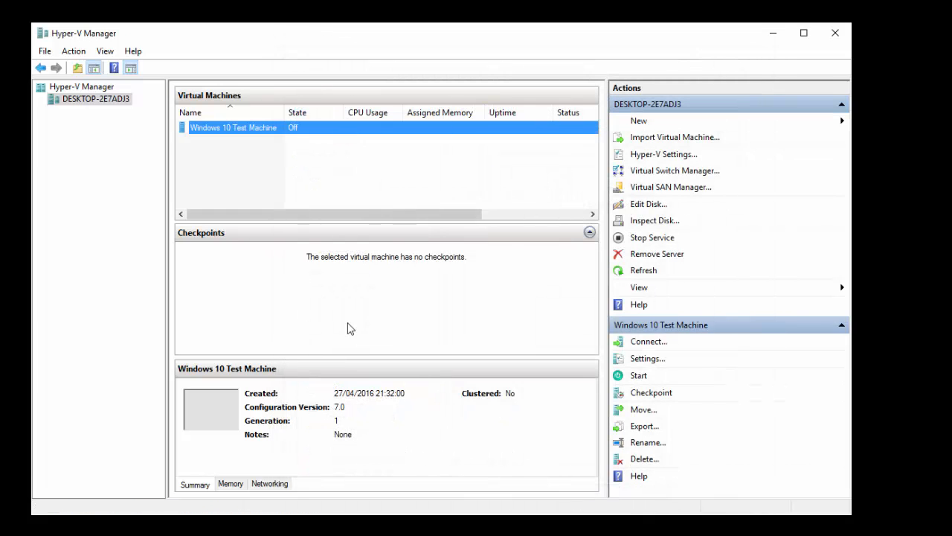
mouse_move(345, 144)
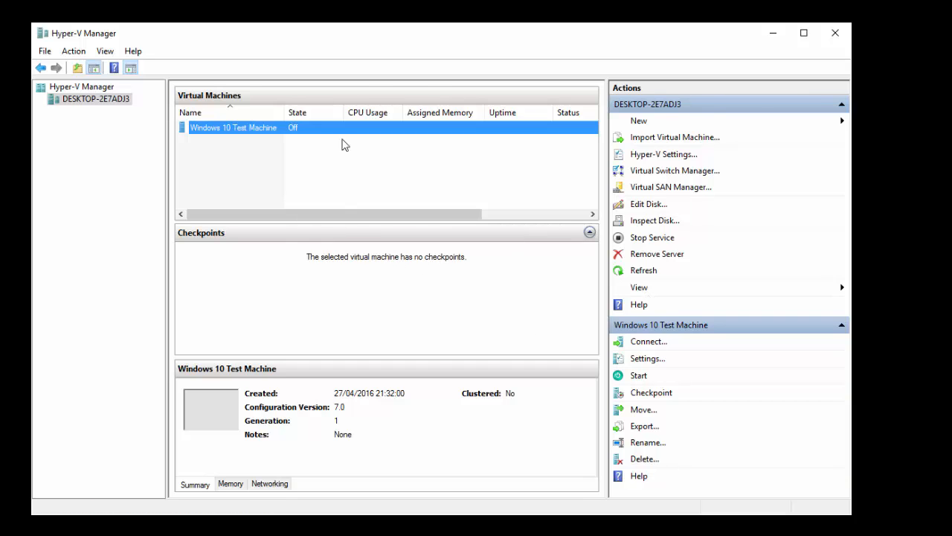
mouse_move(619, 93)
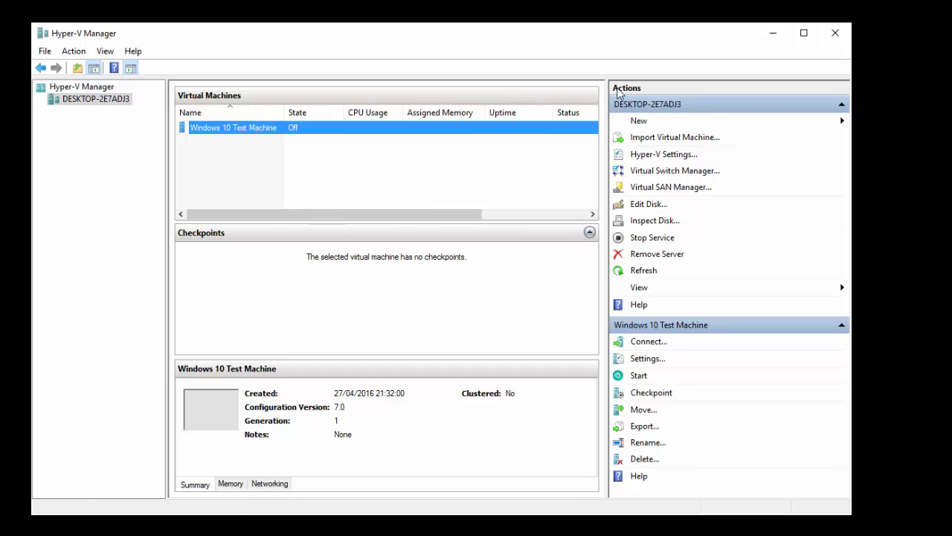
- Connect to the Windows 10 Test Machine, bringing up the display size prompt at 1366 by 768
click(638, 375)
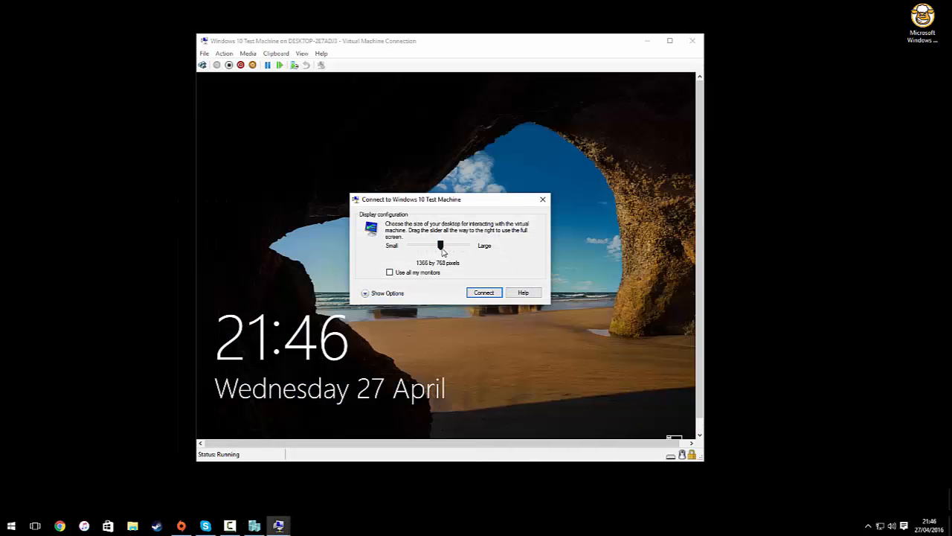
- Set the connection's desktop size to 1920 by 1080 and connect, reaching the Test Machine sign-in screen
drag(441, 244, 468, 246)
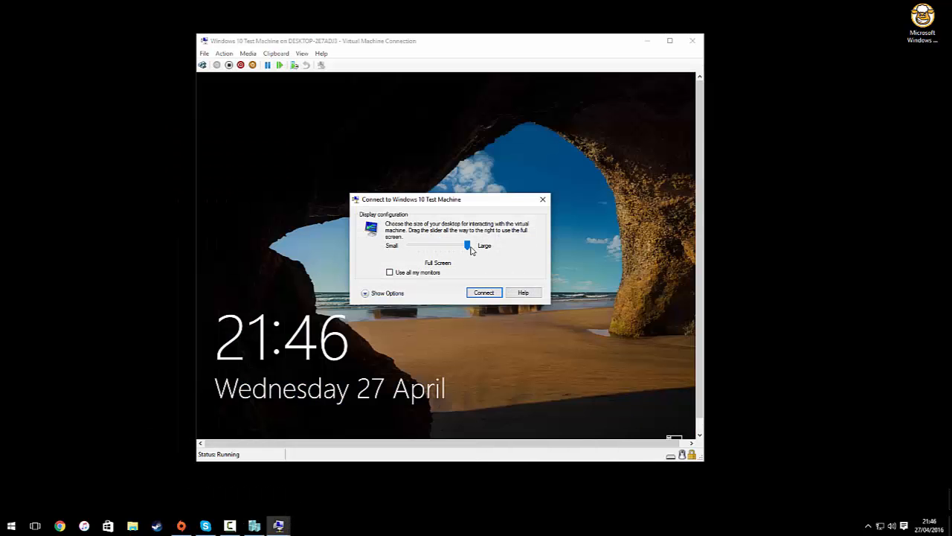
drag(469, 246, 465, 245)
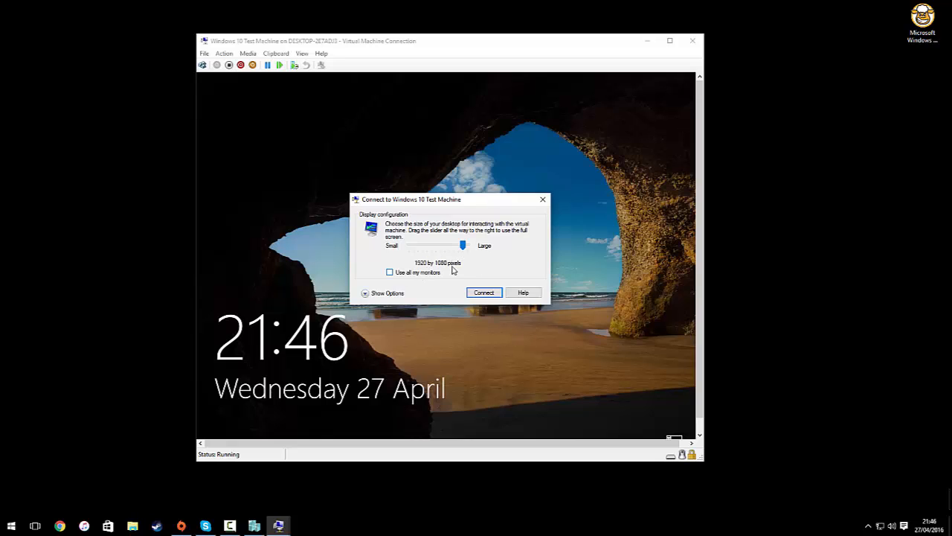
click(483, 292)
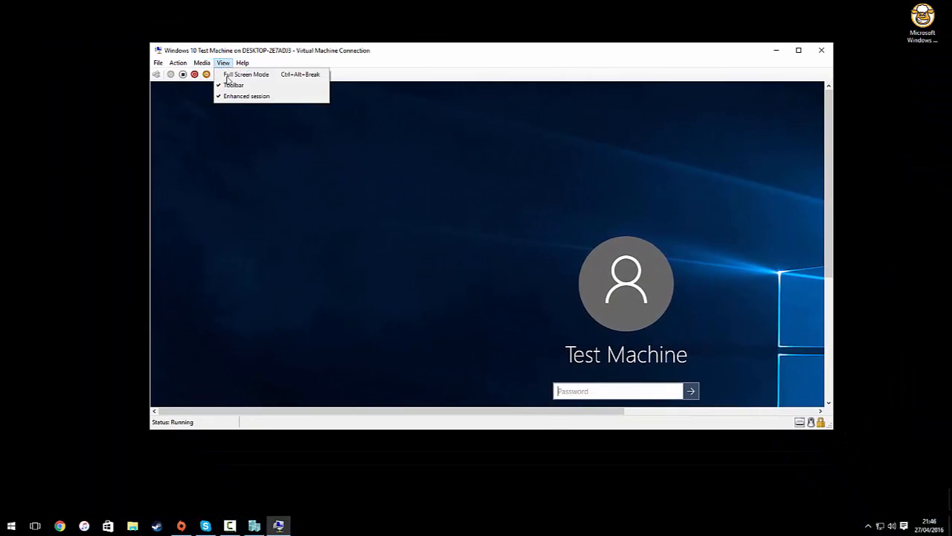
- Run the connection in Full Screen Mode and sign in to the Test Machine account with its password
click(247, 95)
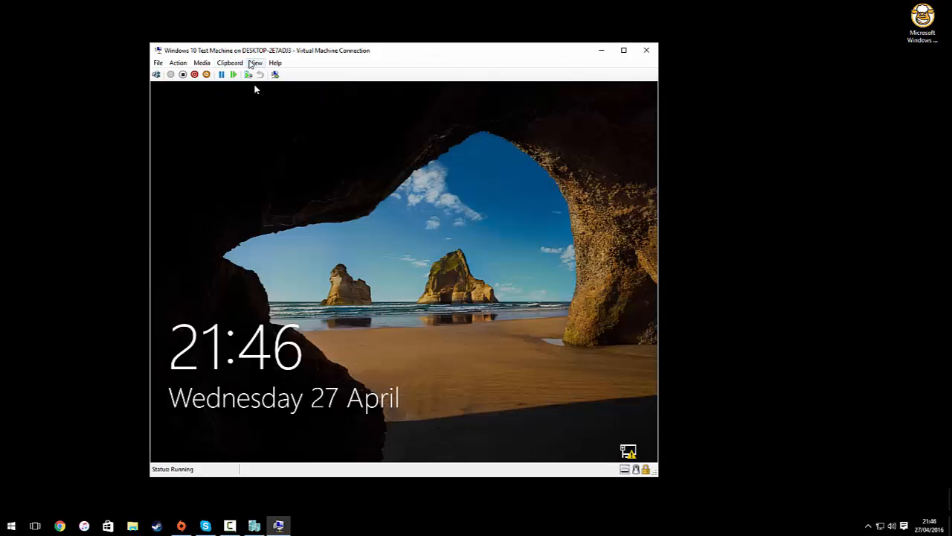
click(623, 51)
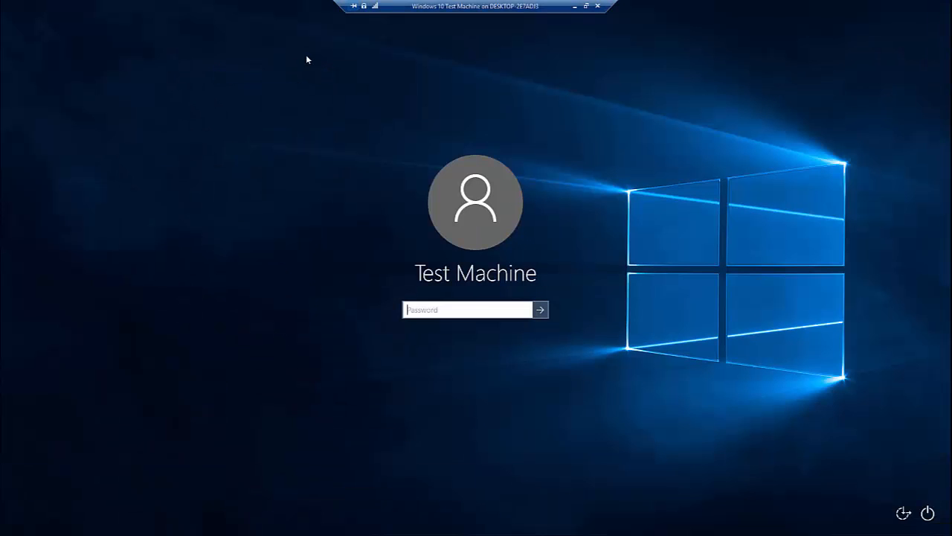
mouse_move(445, 311)
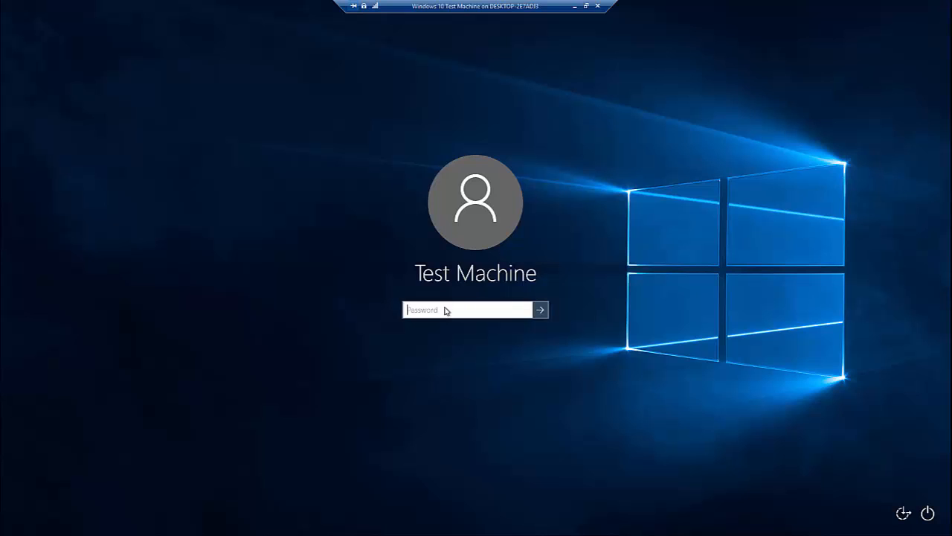
text(password)
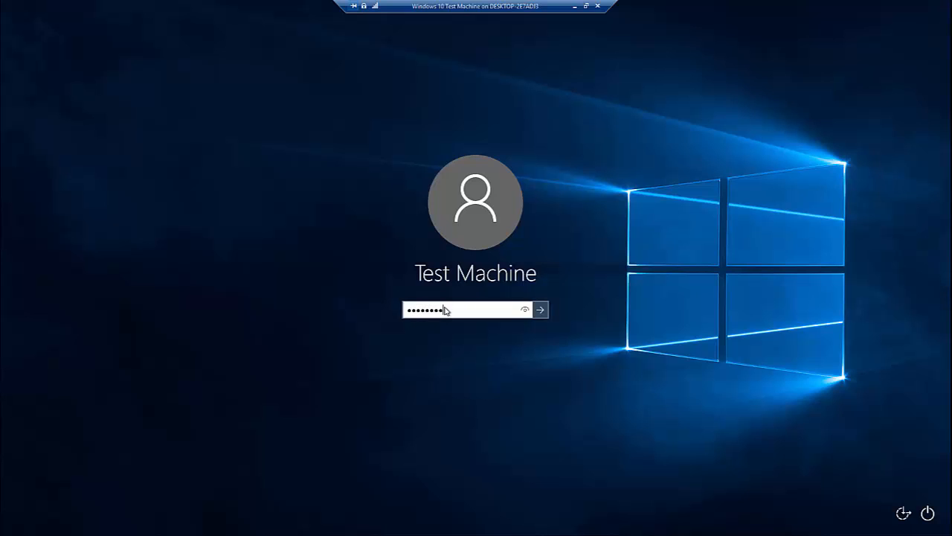
click(540, 310)
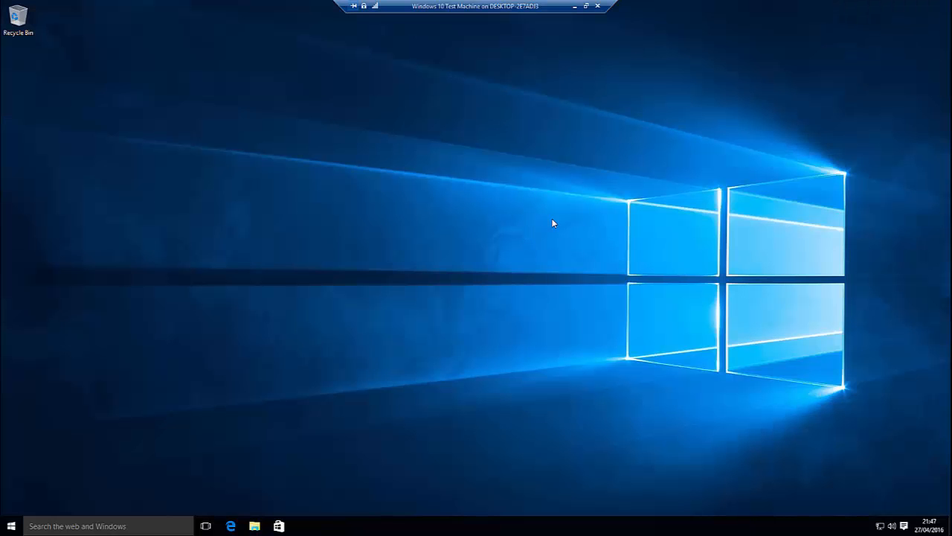
mouse_move(345, 473)
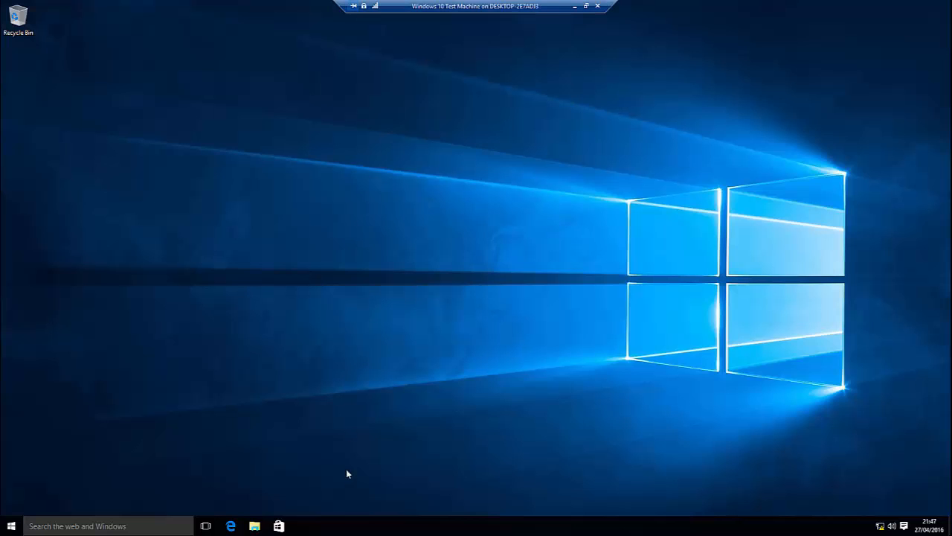
- Launch Edge, search Bing for 'google' and land on the google.co.uk home page
click(230, 525)
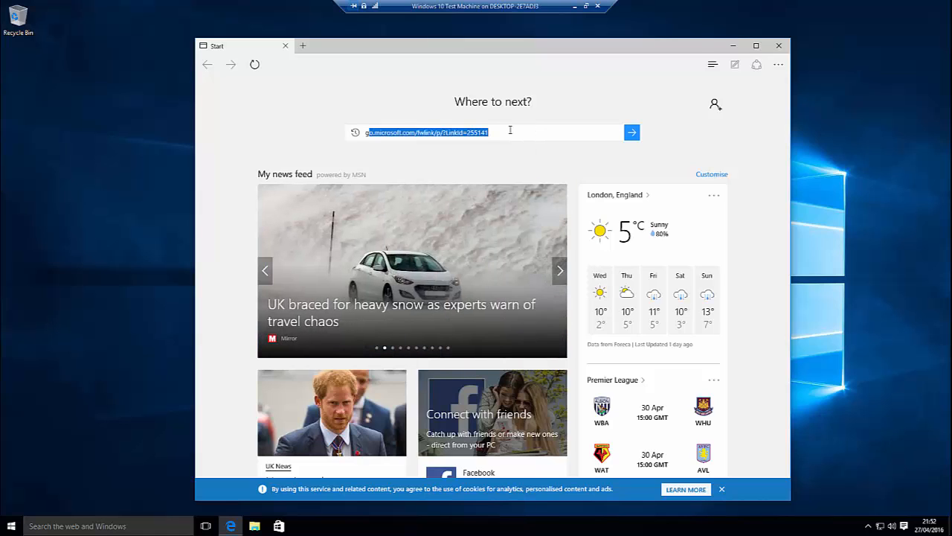
text(google)
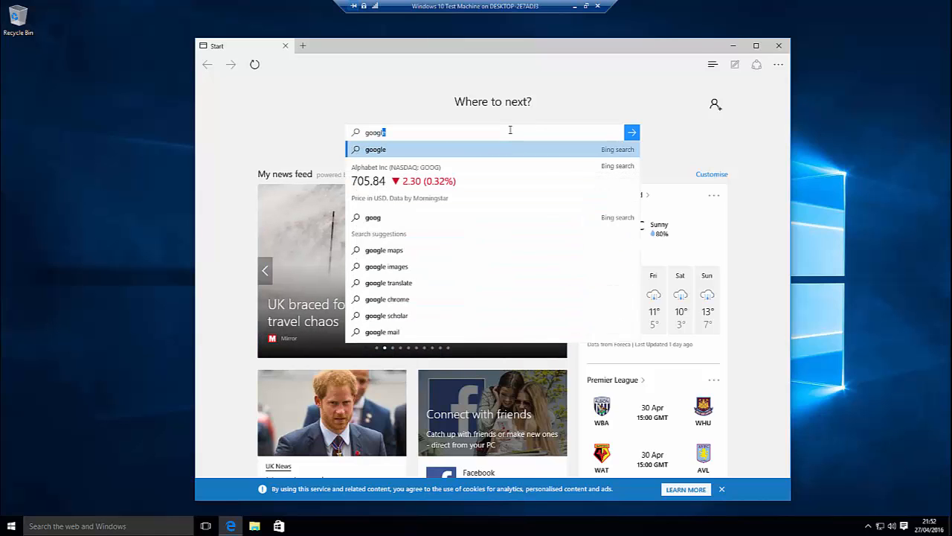
click(375, 149)
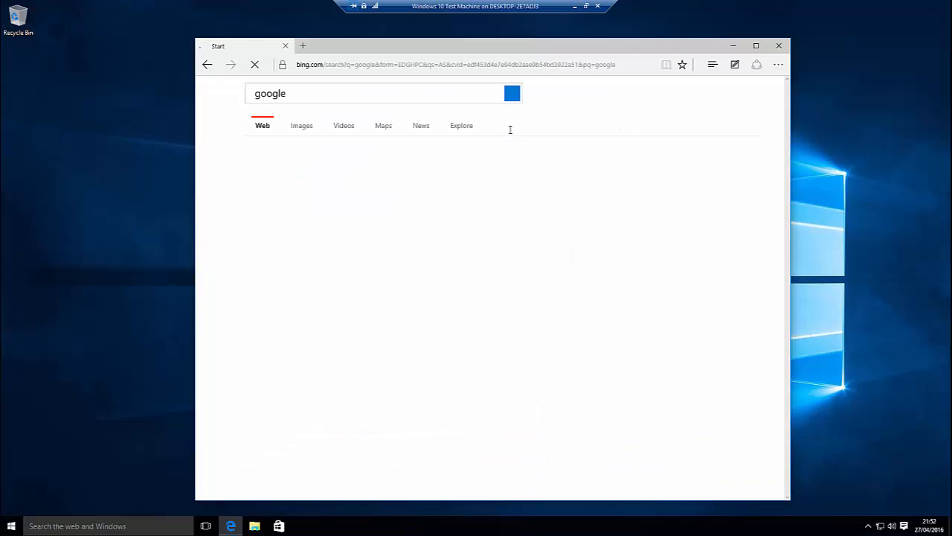
click(512, 92)
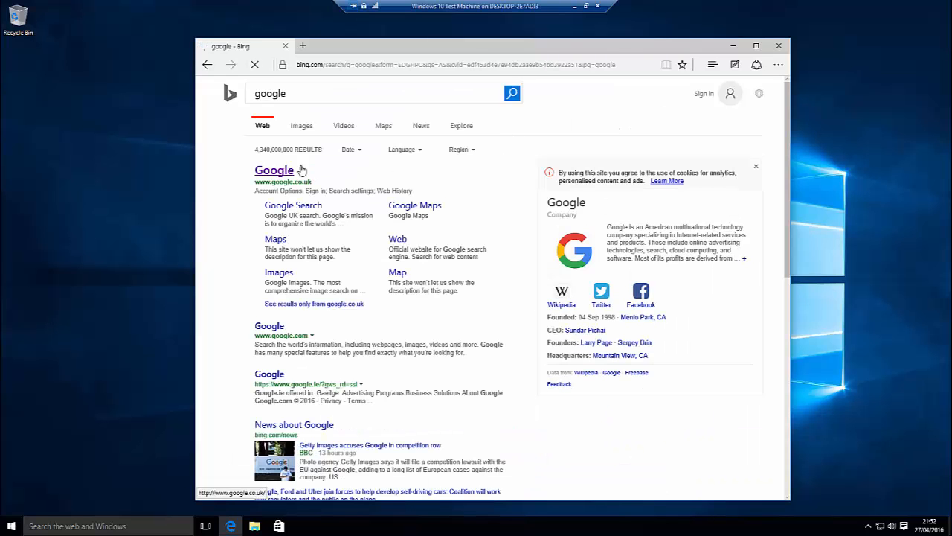
click(274, 170)
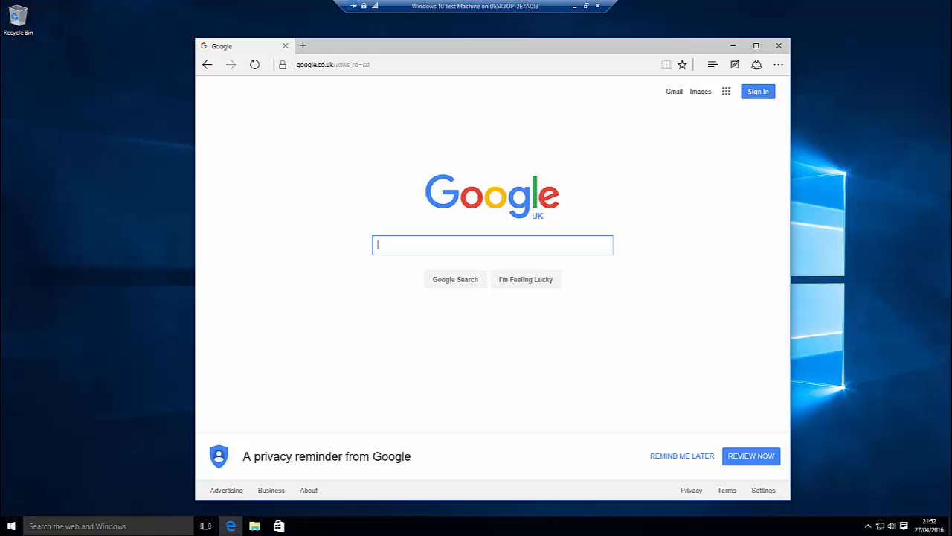
mouse_move(512, 185)
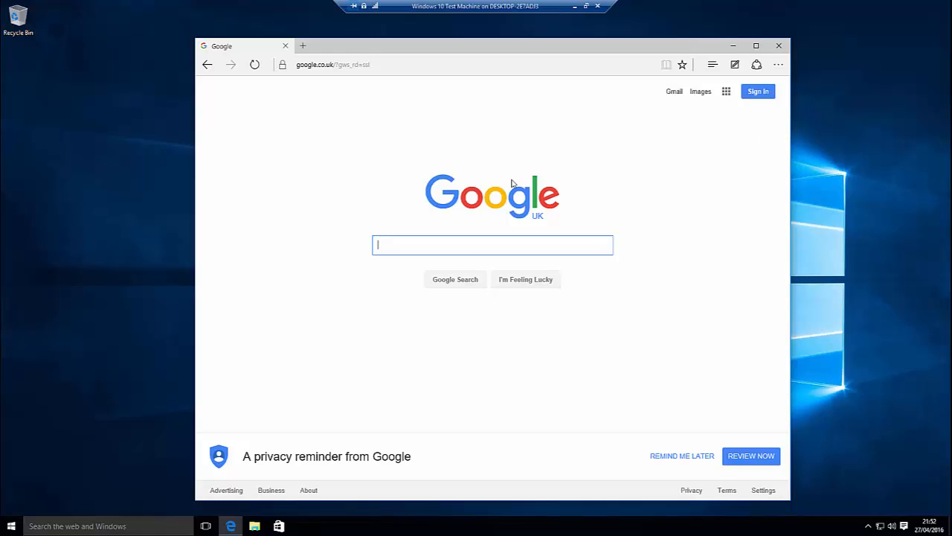
mouse_move(780, 42)
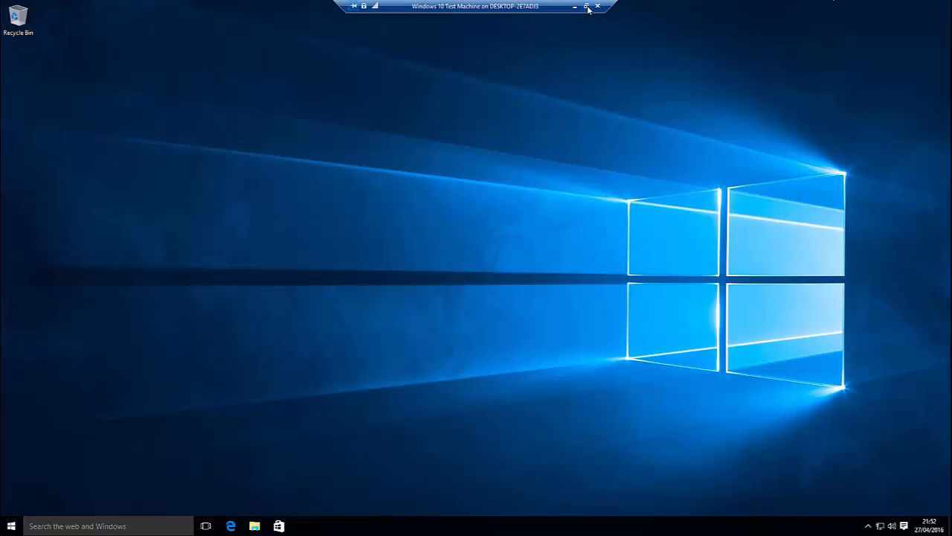
- Restore the connection from full screen and confirm Shut Down of the test machine
click(586, 6)
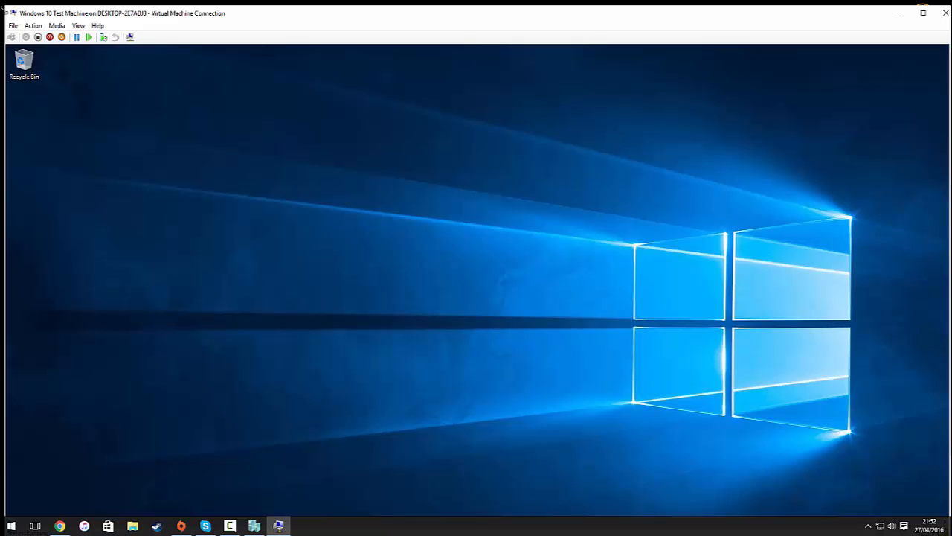
click(50, 37)
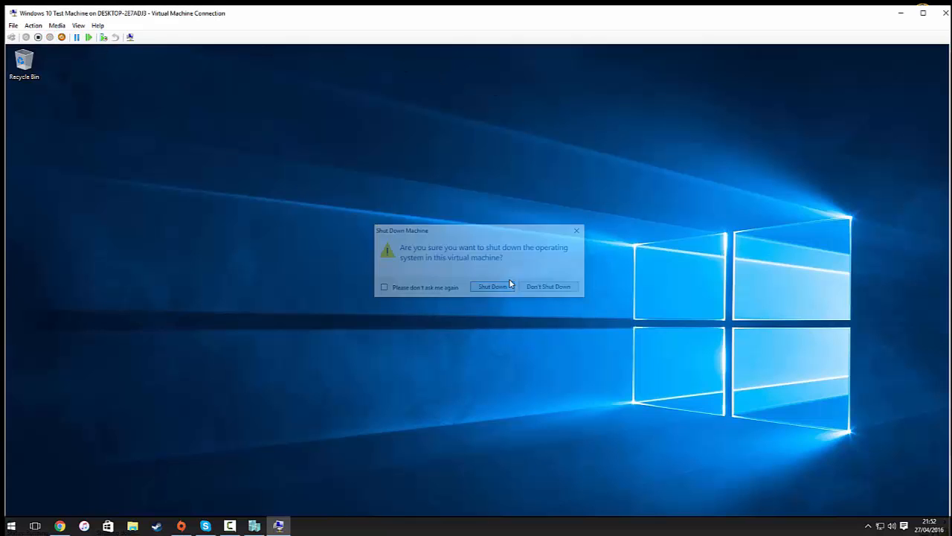
click(491, 286)
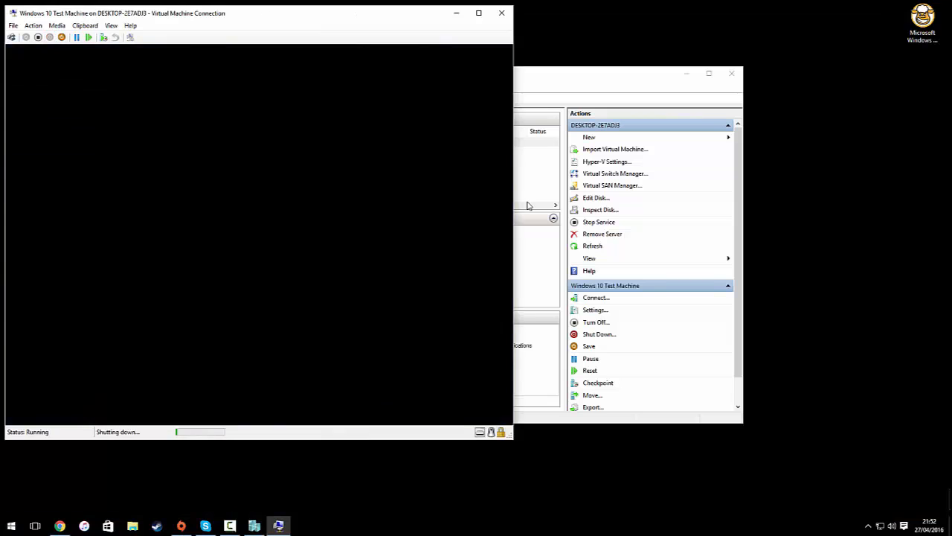